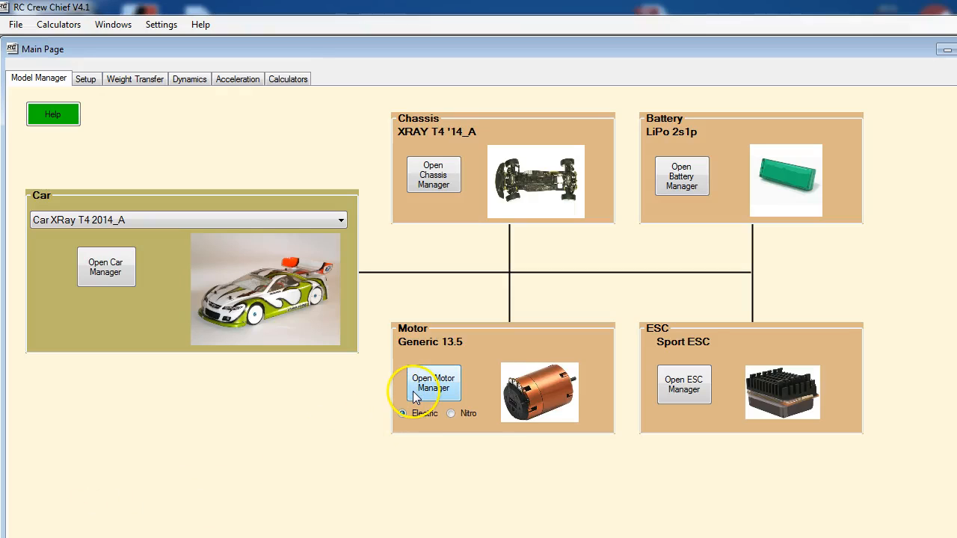
# Load the Tekin G2 13.5T 30deg motor model in the Motor Manager after stepping through the 0deg and 10deg models.
pyautogui.click(434, 383)
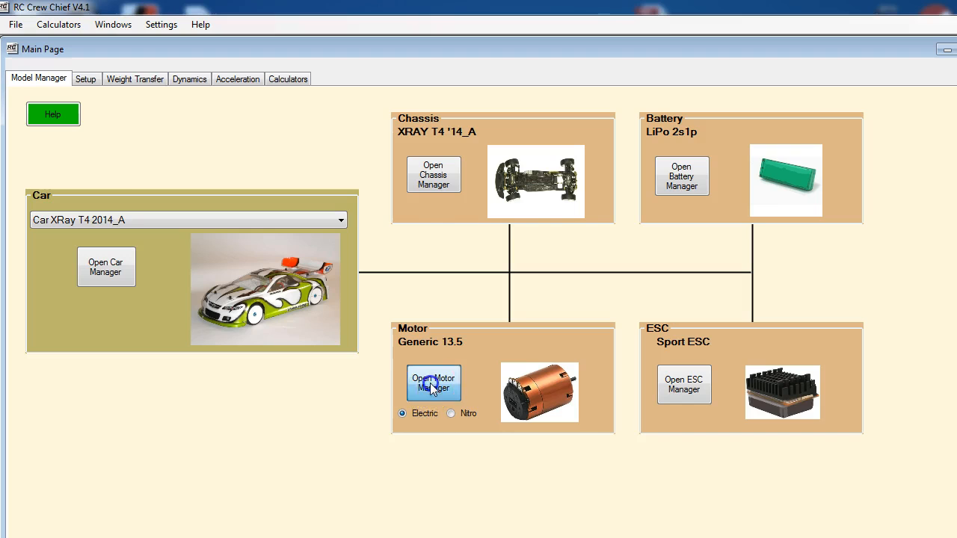
pyautogui.click(433, 382)
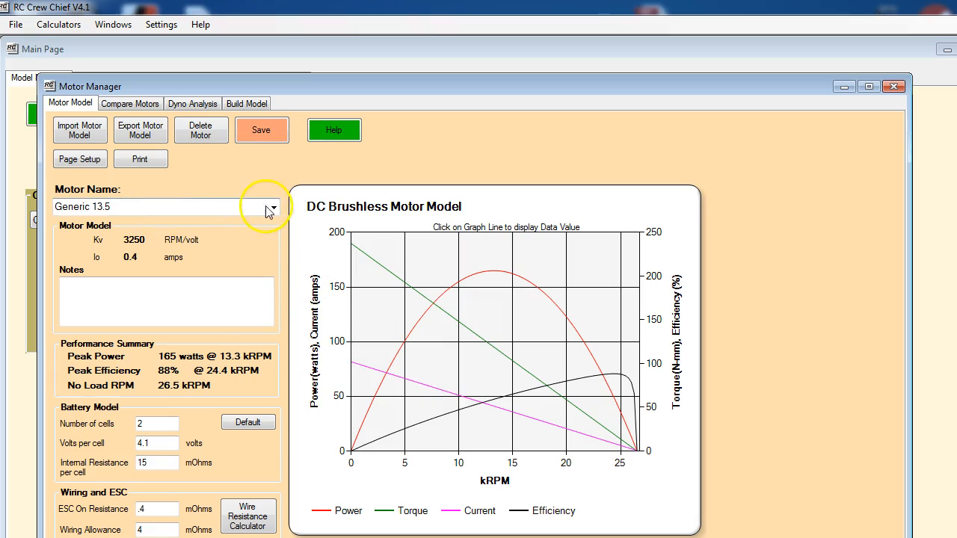
pyautogui.click(272, 207)
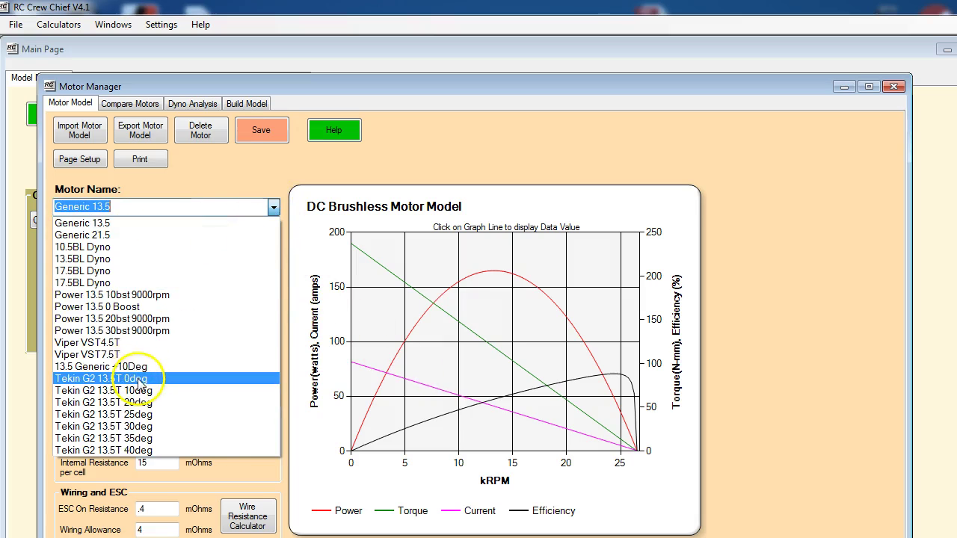
pyautogui.click(112, 377)
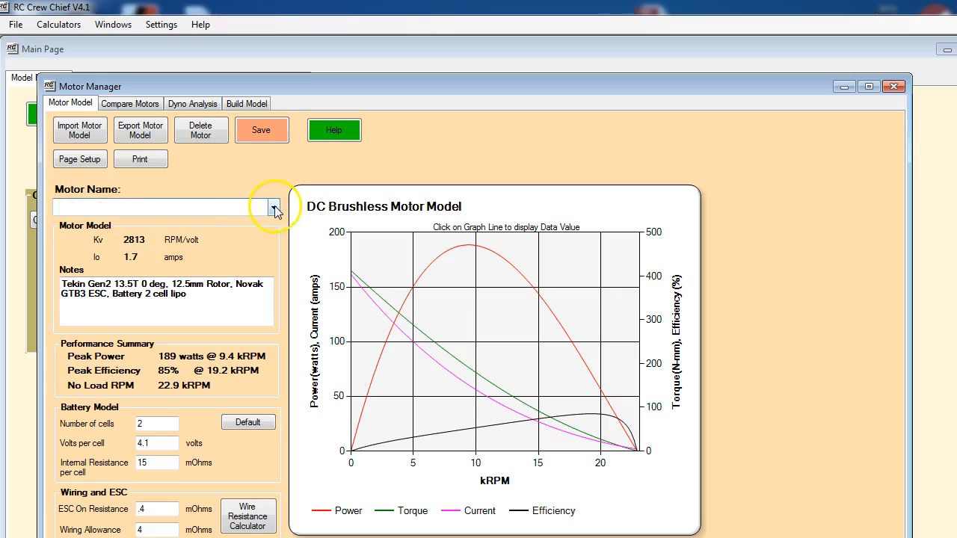
pyautogui.click(274, 206)
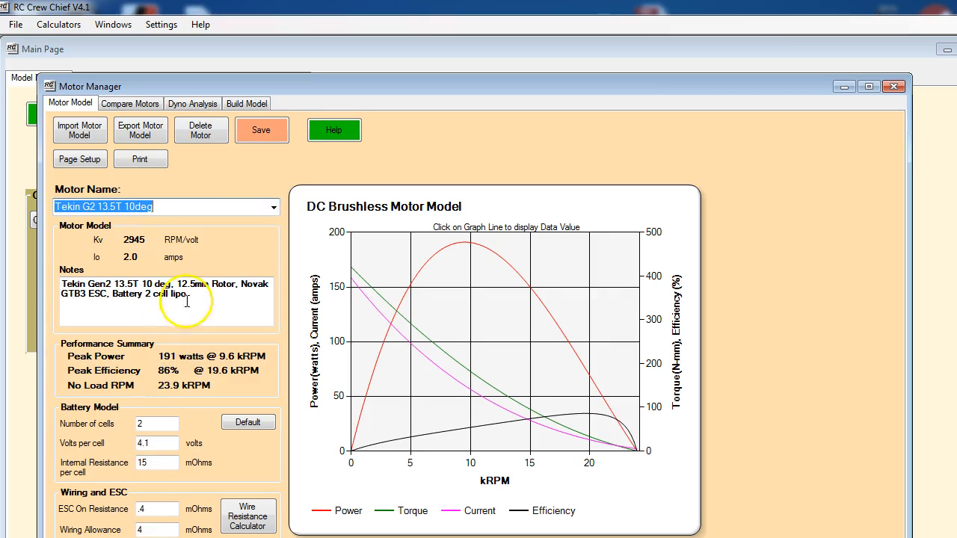
pyautogui.click(272, 207)
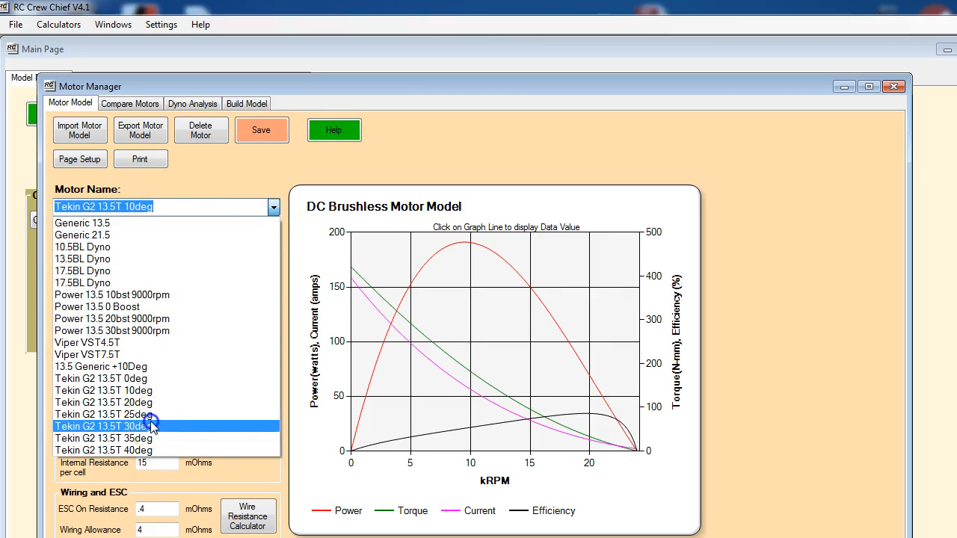
pyautogui.click(102, 425)
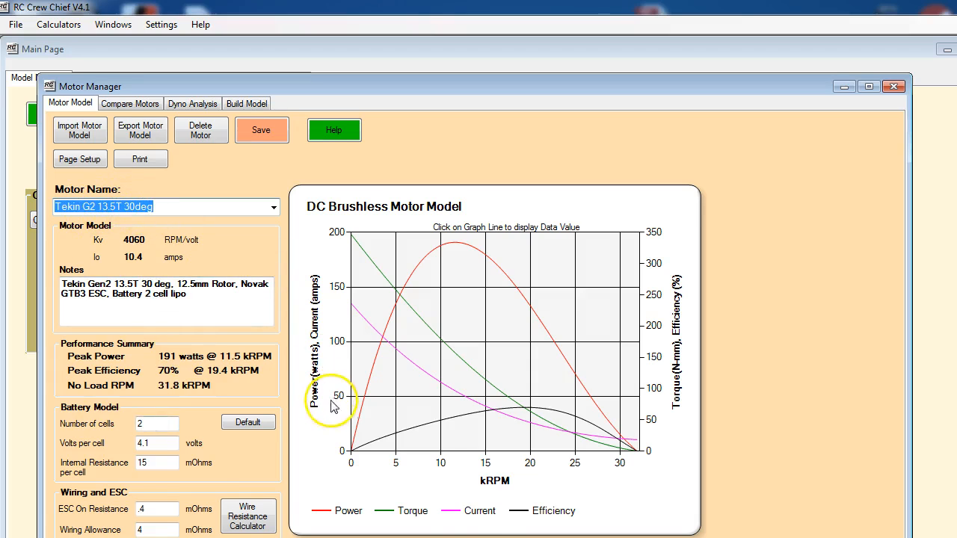
pyautogui.moveTo(206, 110)
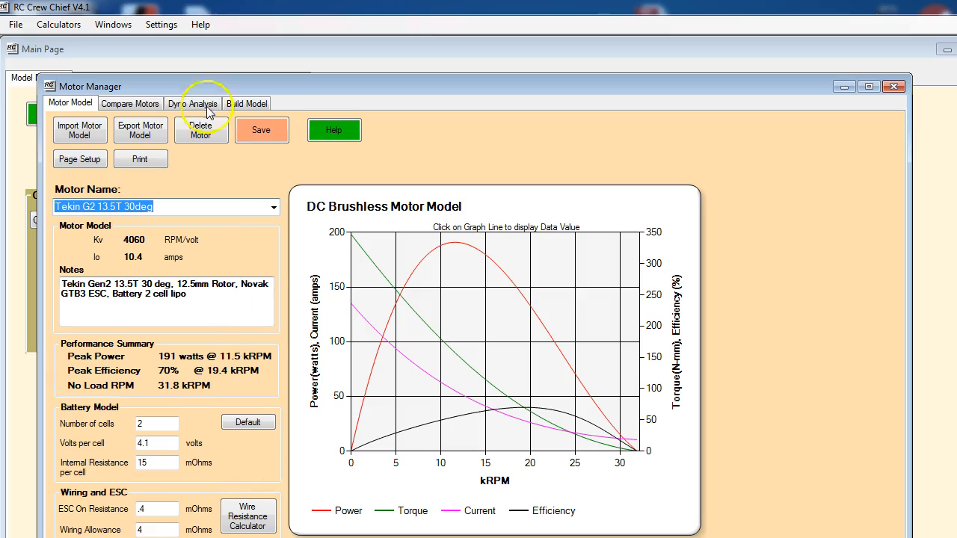
pyautogui.moveTo(505, 268)
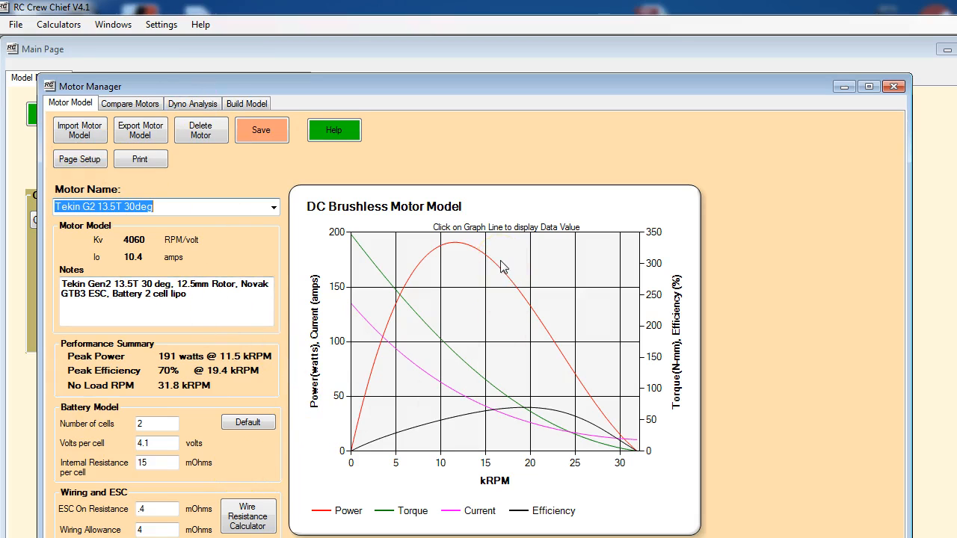
pyautogui.moveTo(365, 186)
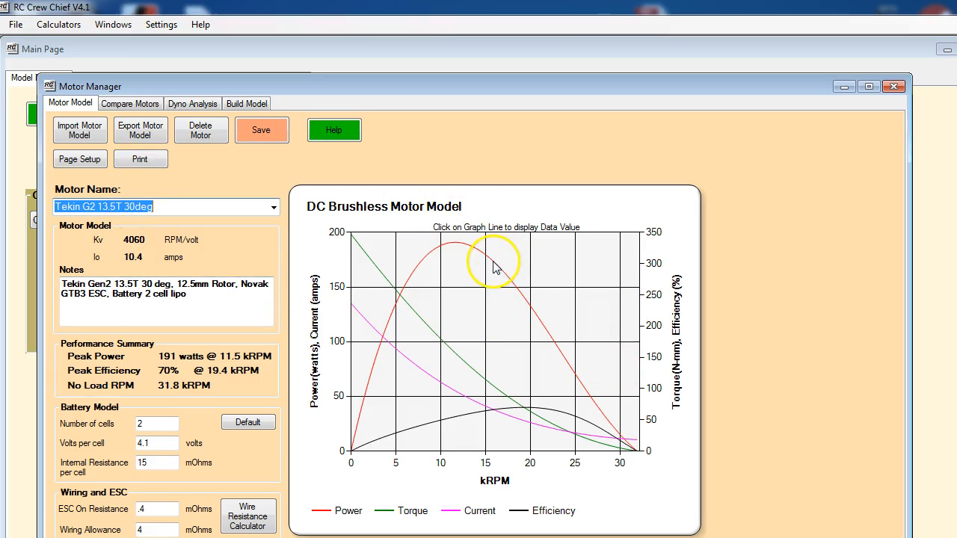
# Read the power curve at 22.3 kRPM: 104.39 W, 21.04 A, 66.37% efficiency.
pyautogui.click(492, 261)
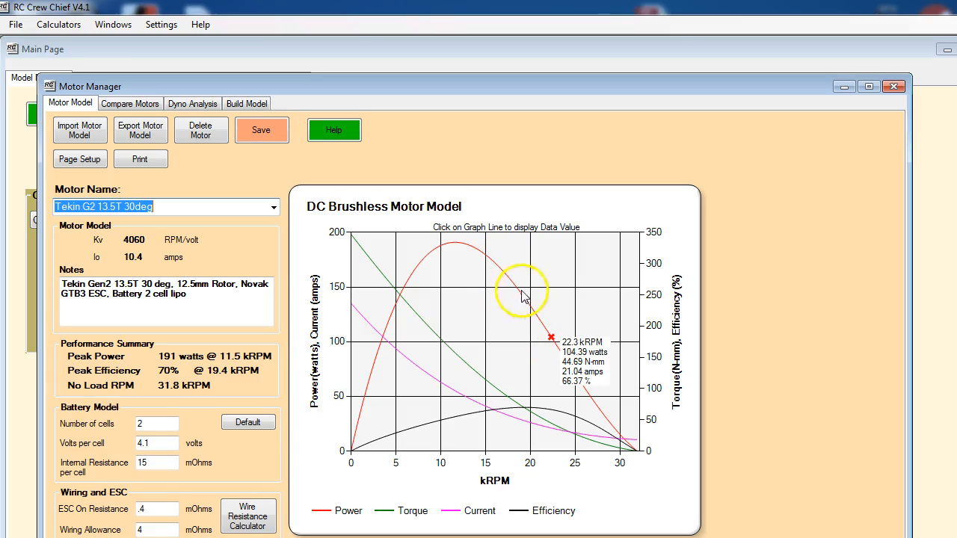
pyautogui.moveTo(400, 330)
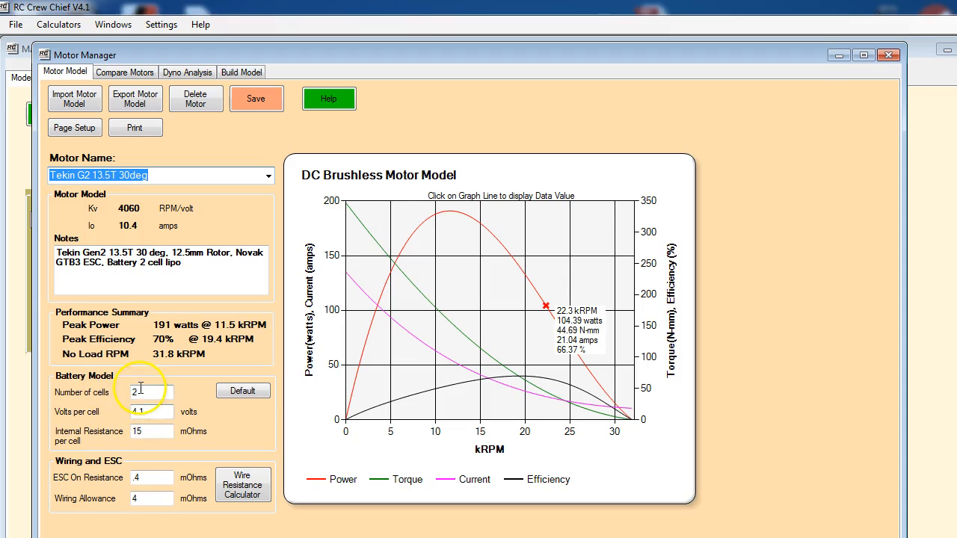
# Set the battery model to 3.9 volts per cell and 10 mOhms internal resistance per cell.
pyautogui.click(150, 412)
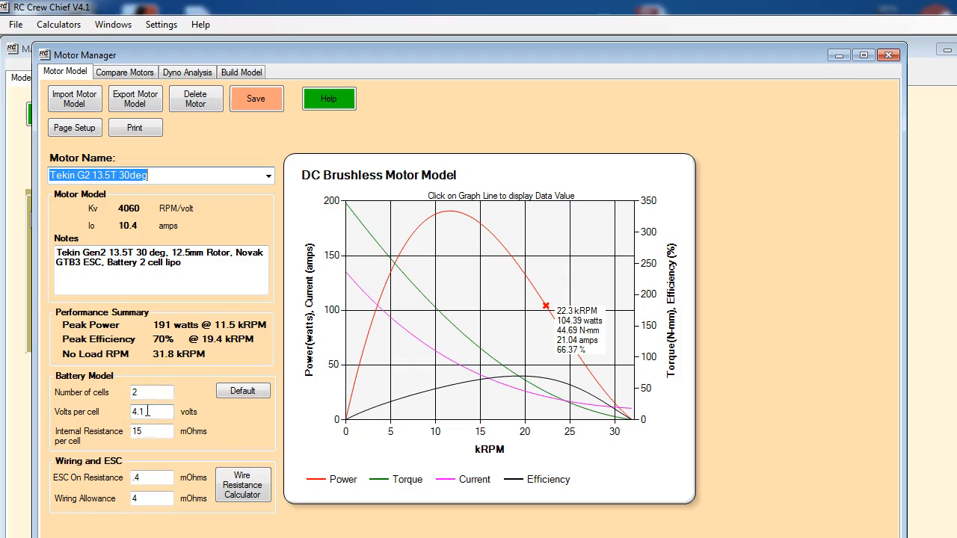
pyautogui.click(143, 412)
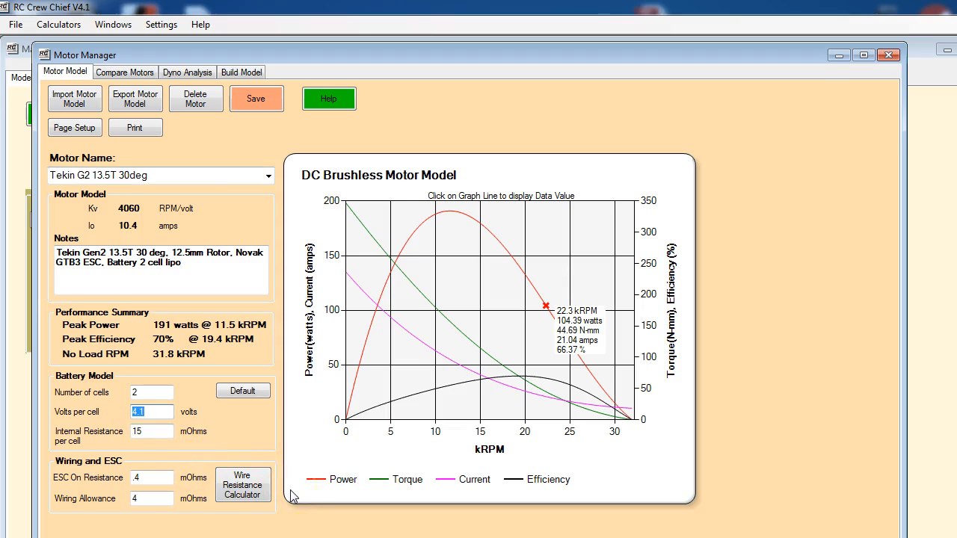
pyautogui.write('3')
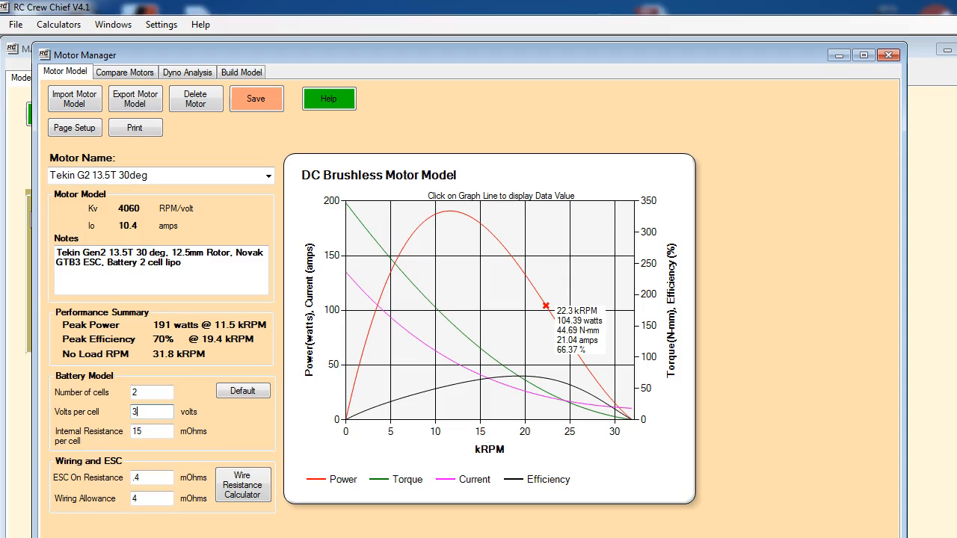
pyautogui.write('3.9')
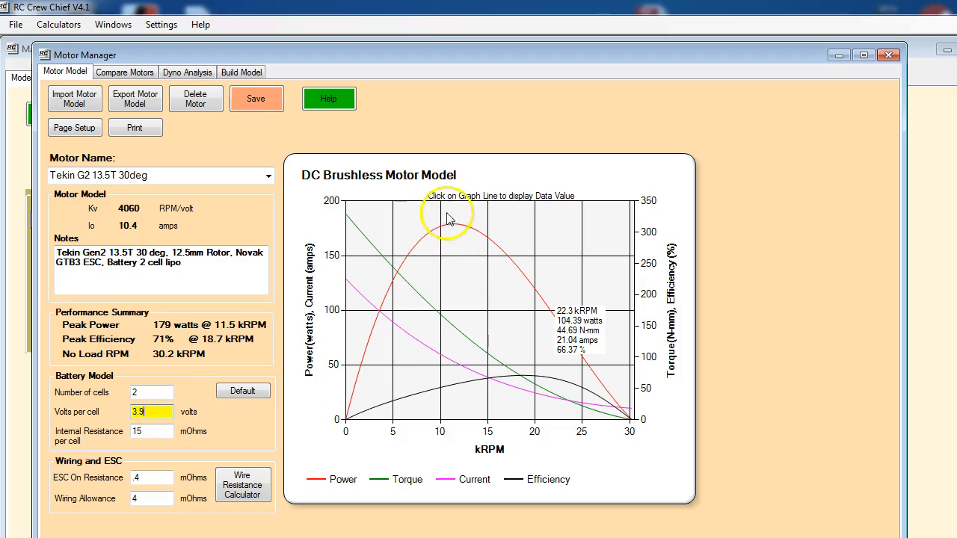
pyautogui.moveTo(463, 231)
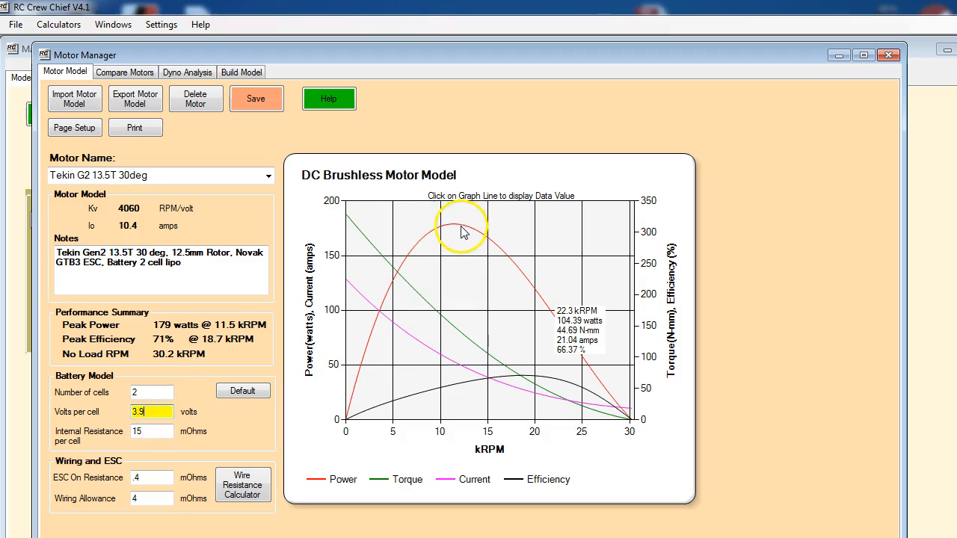
pyautogui.moveTo(465, 287)
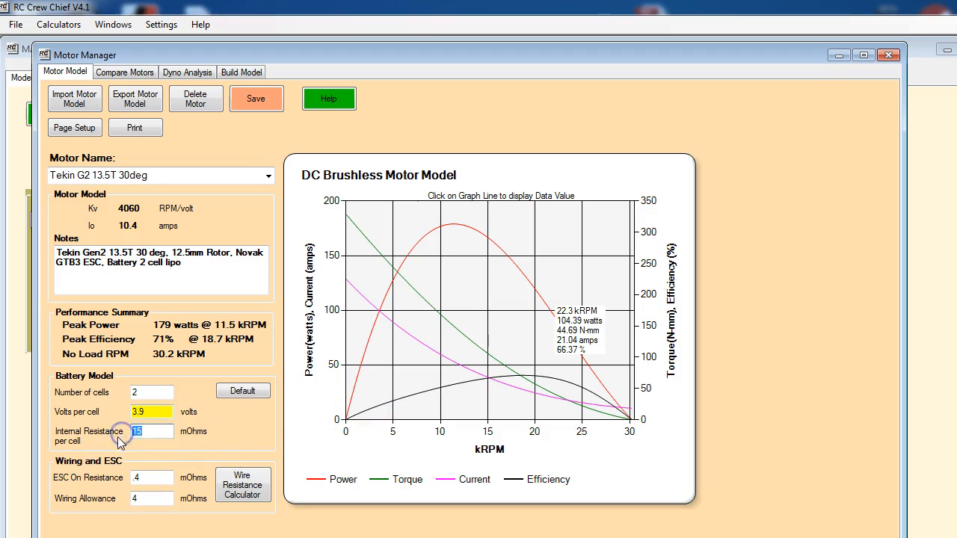
pyautogui.moveTo(120, 461)
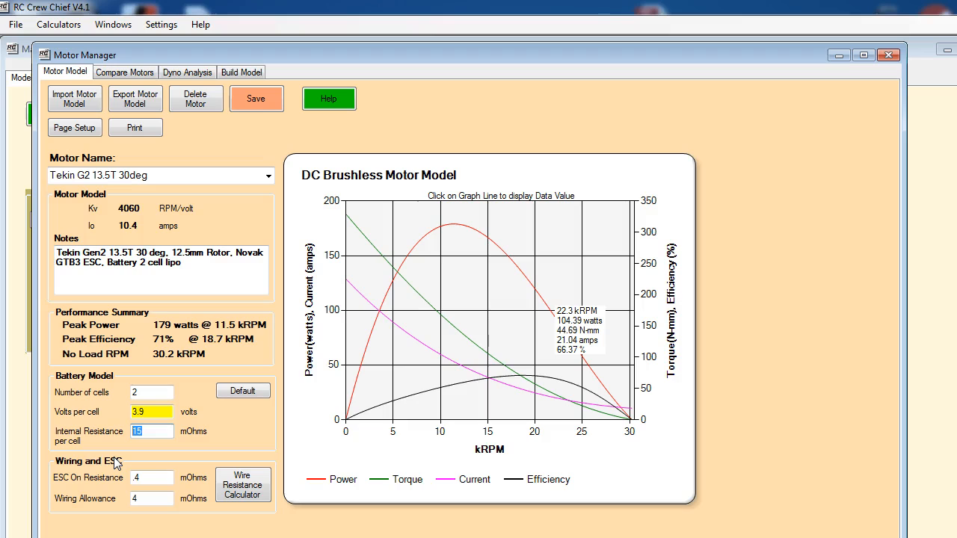
pyautogui.write('10')
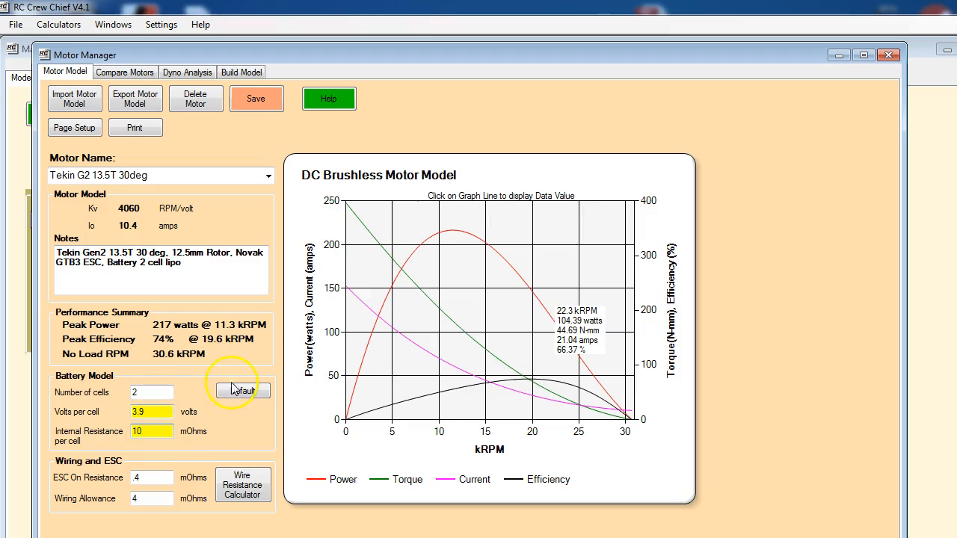
pyautogui.moveTo(455, 238)
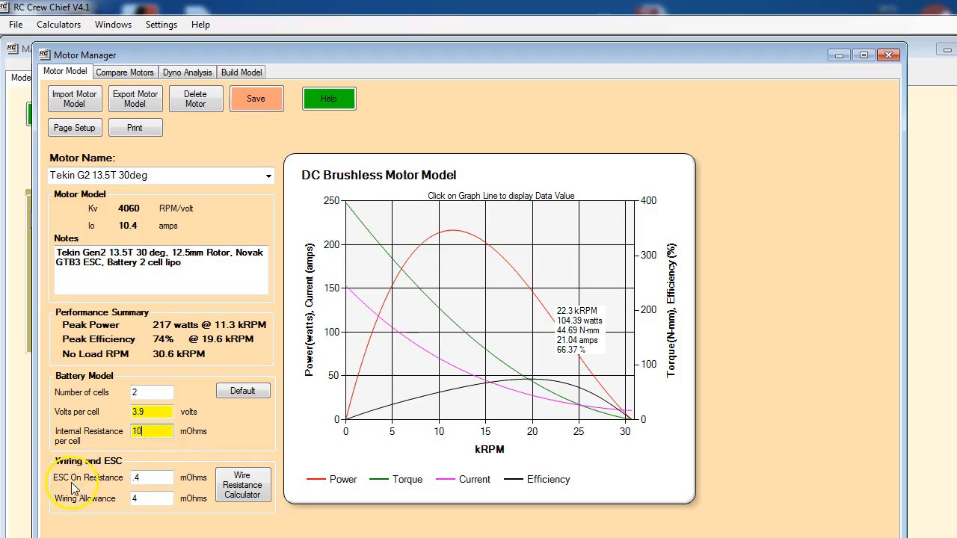
pyautogui.moveTo(108, 505)
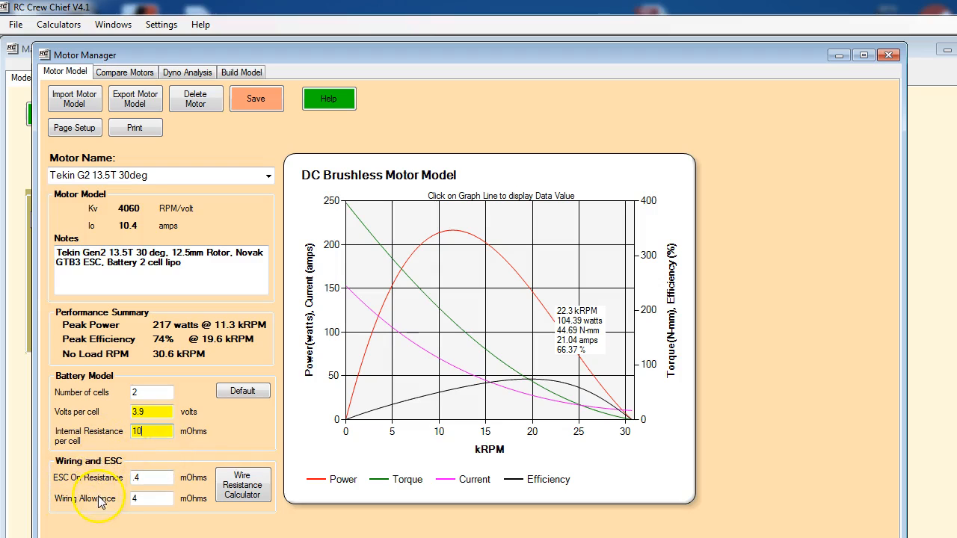
pyautogui.click(146, 478)
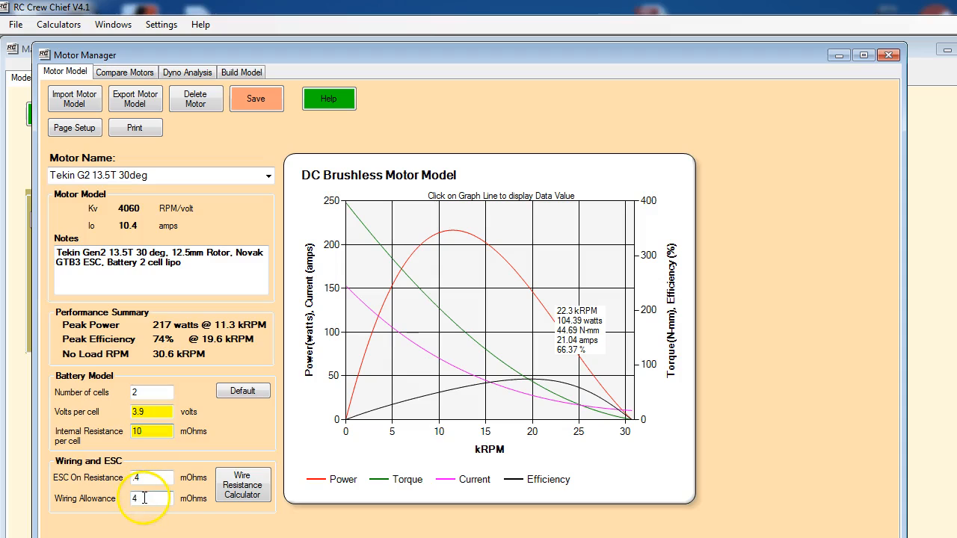
pyautogui.moveTo(174, 494)
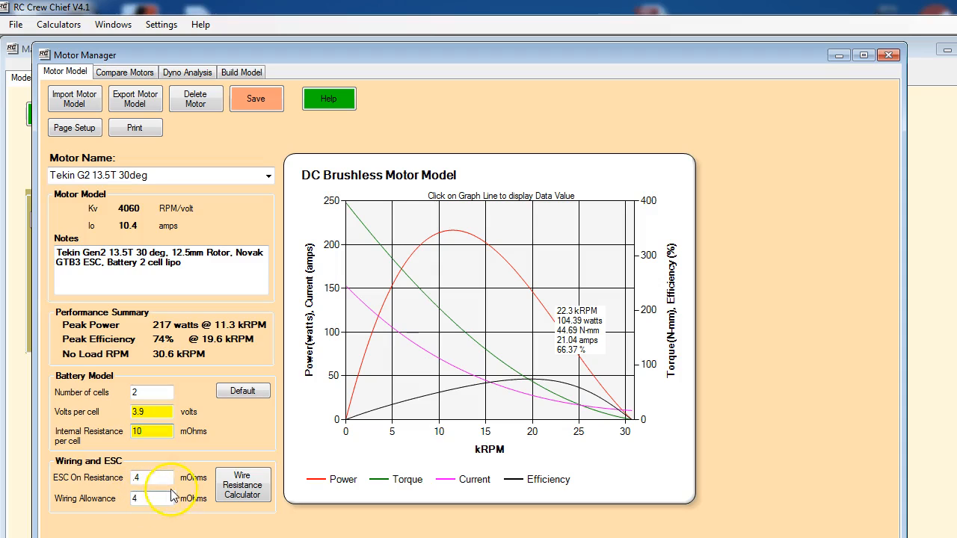
pyautogui.moveTo(233, 487)
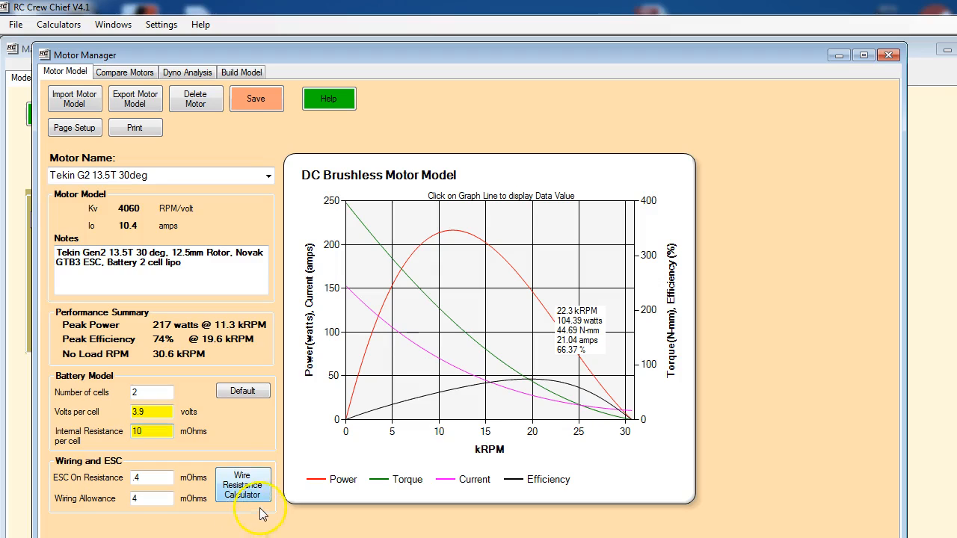
pyautogui.moveTo(138, 72)
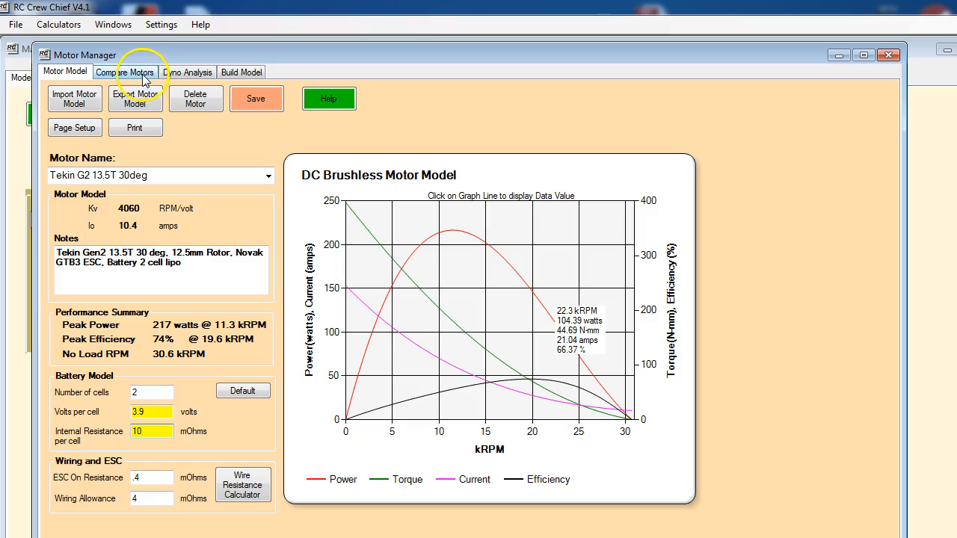
# Compare the Tekin G2 13.5T 0, 10, 30 and 40 degree motors and read their values at 15.7 kRPM.
pyautogui.click(126, 72)
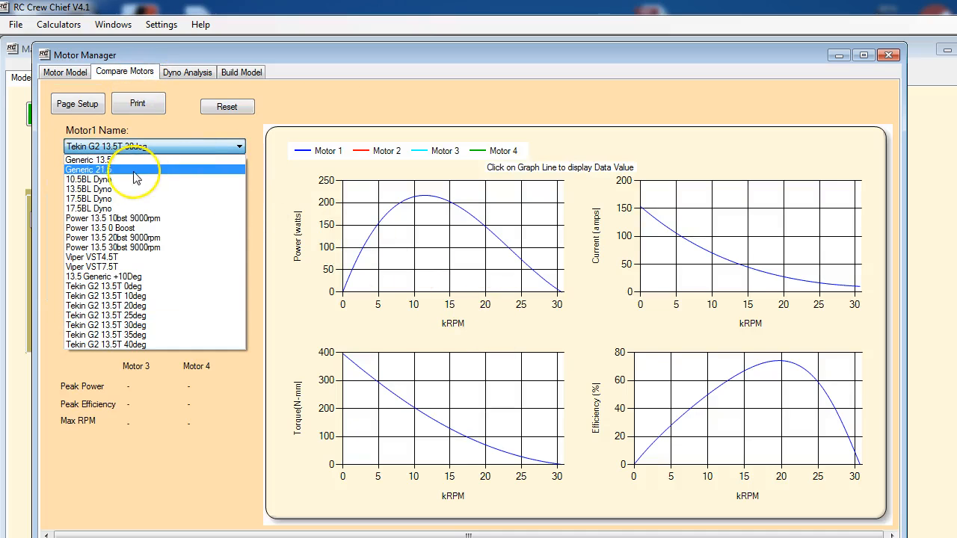
pyautogui.click(104, 299)
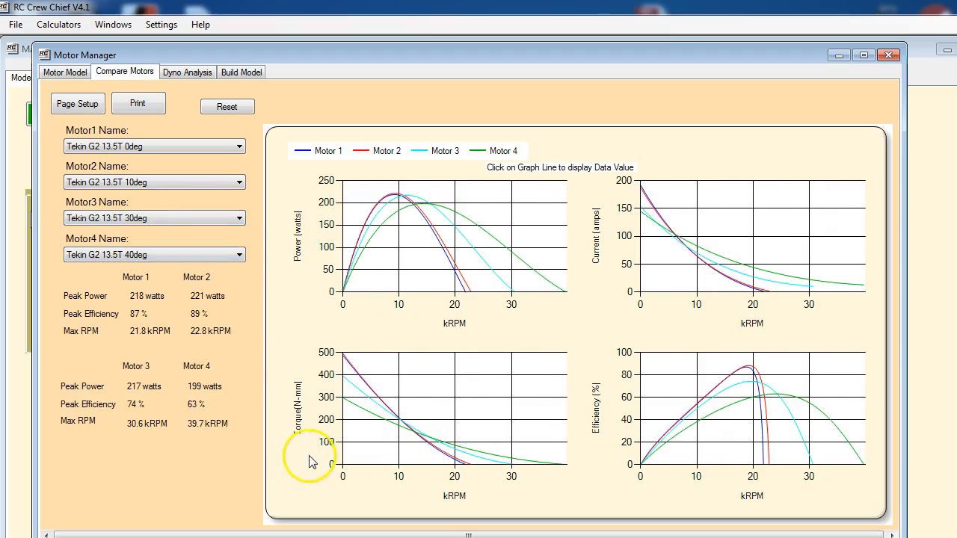
pyautogui.moveTo(460, 218)
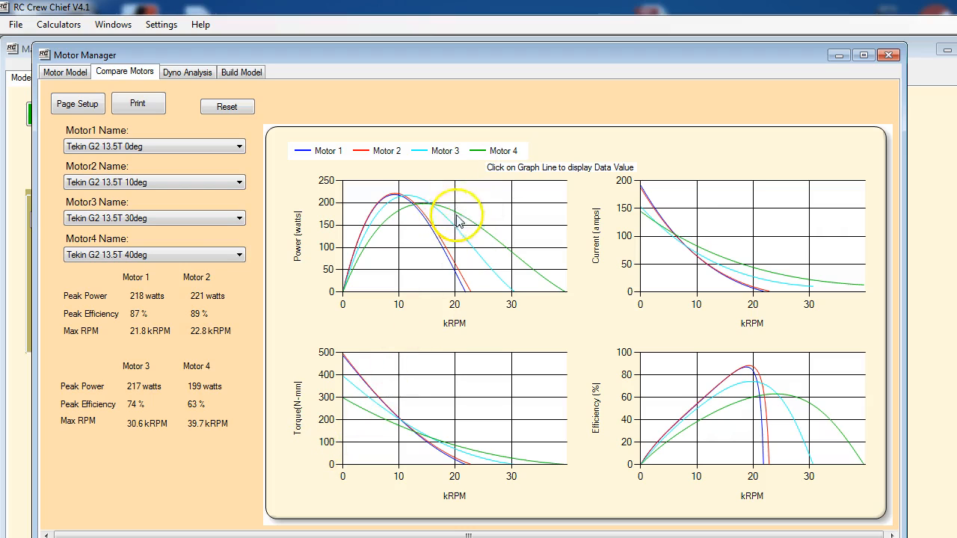
pyautogui.moveTo(419, 217)
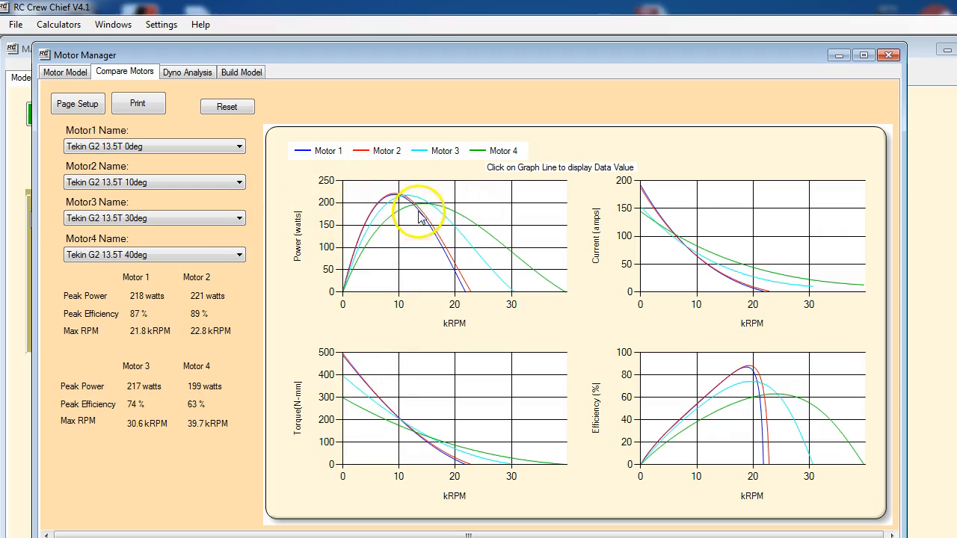
pyautogui.click(428, 227)
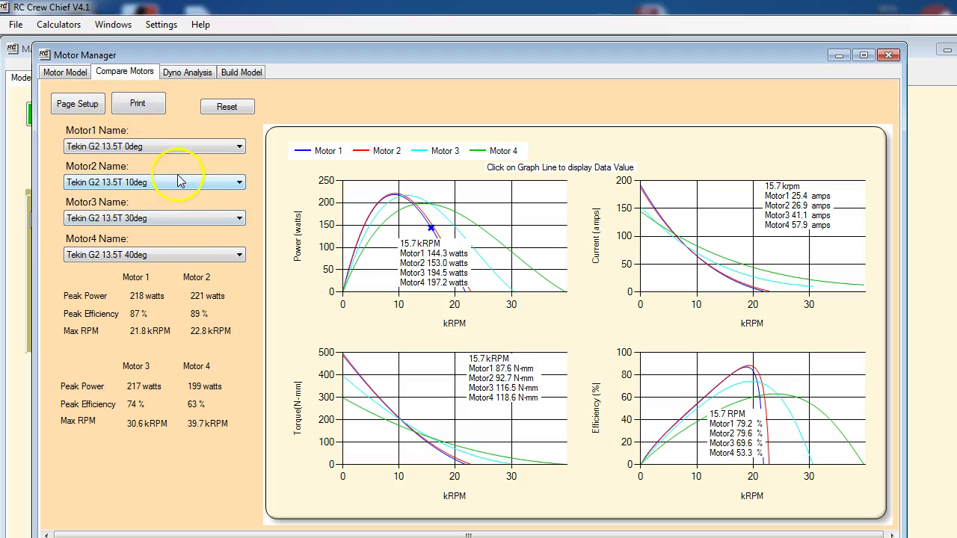
pyautogui.moveTo(322, 324)
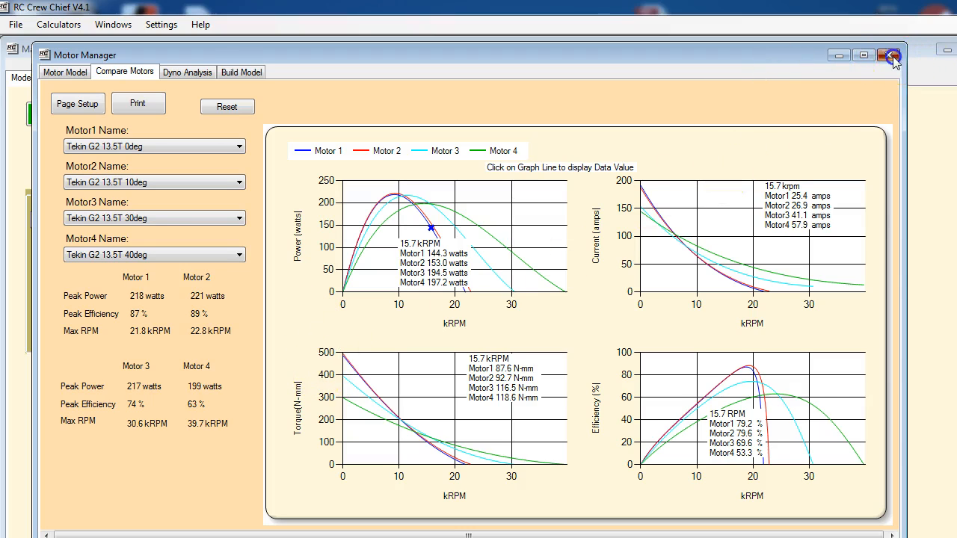
# Fit the Tekin G2 13.5T 30deg motor to the XRay T4 2014_A in the Car Manager and return to the main page.
pyautogui.click(889, 54)
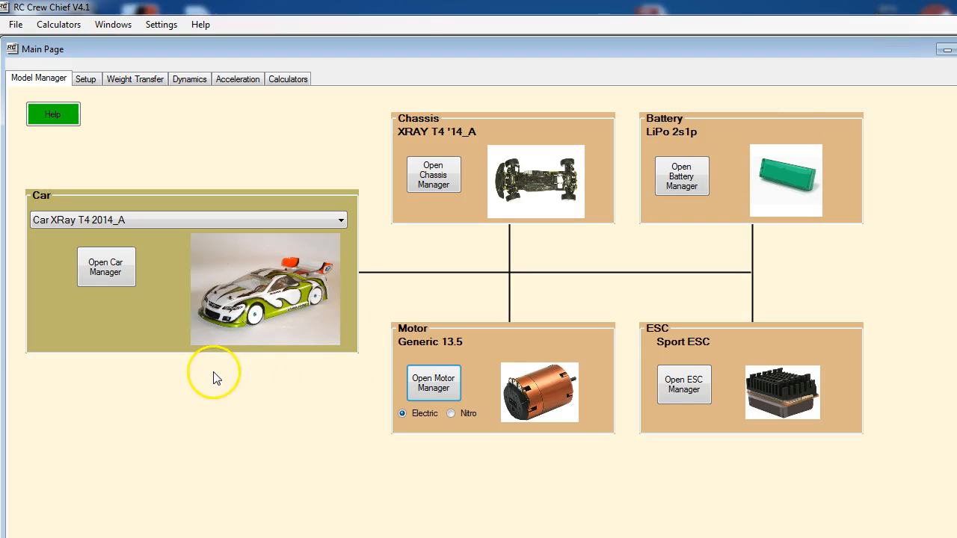
pyautogui.moveTo(207, 363)
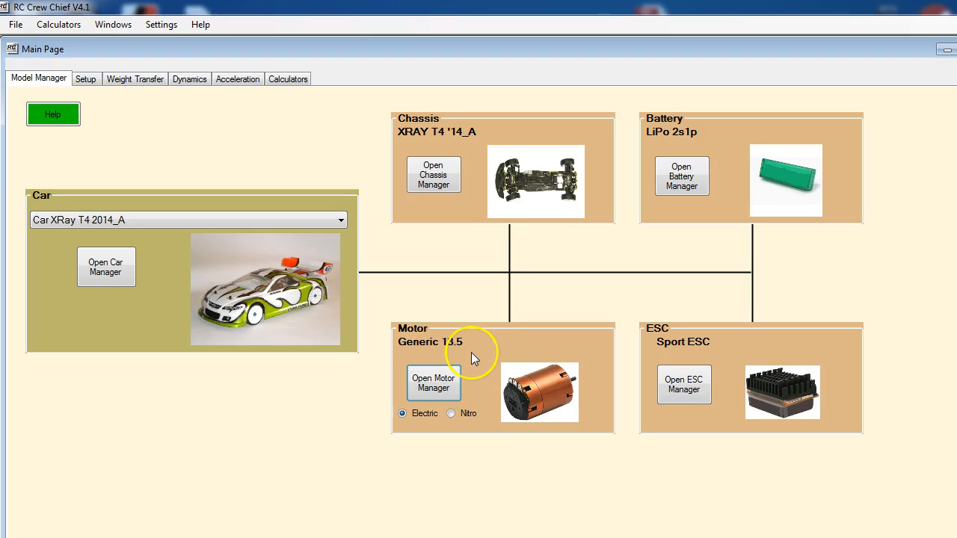
pyautogui.moveTo(71, 291)
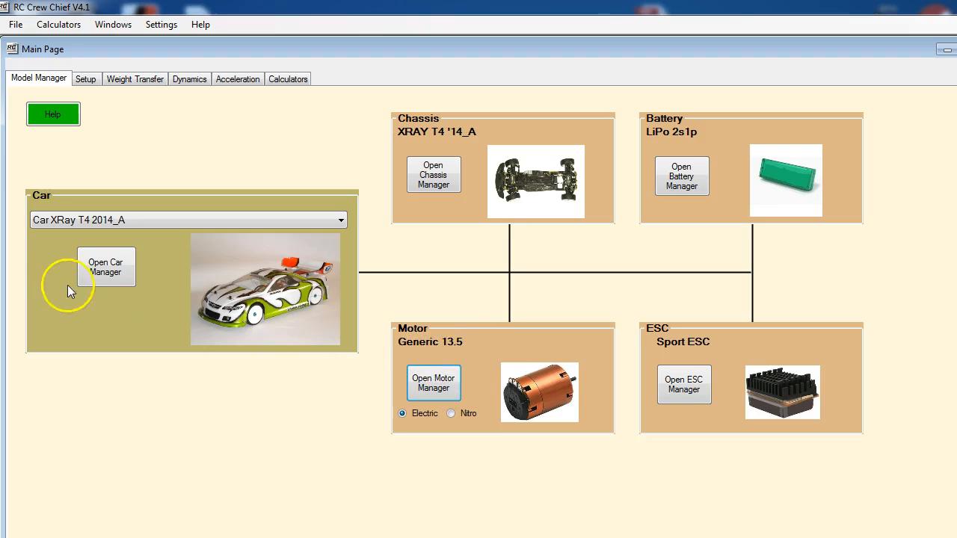
pyautogui.click(104, 266)
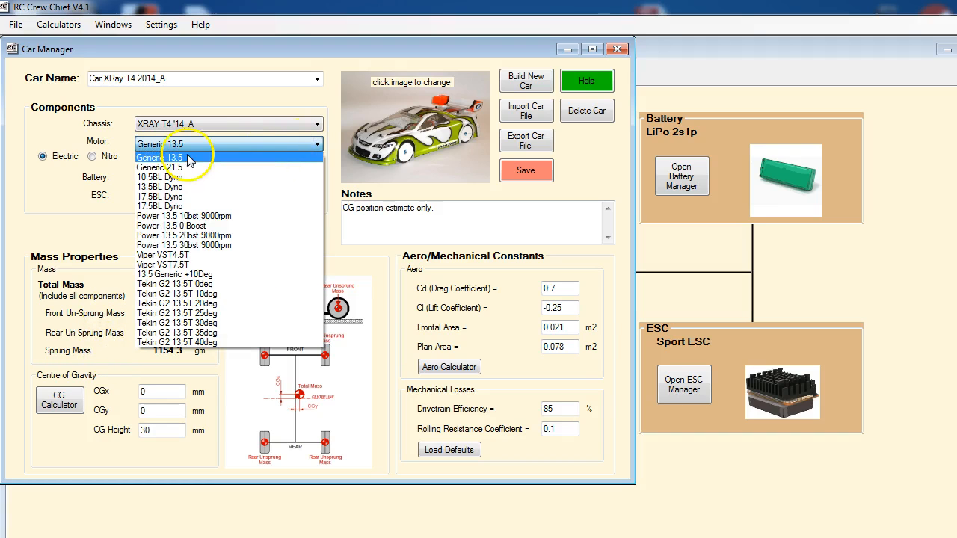
pyautogui.moveTo(202, 332)
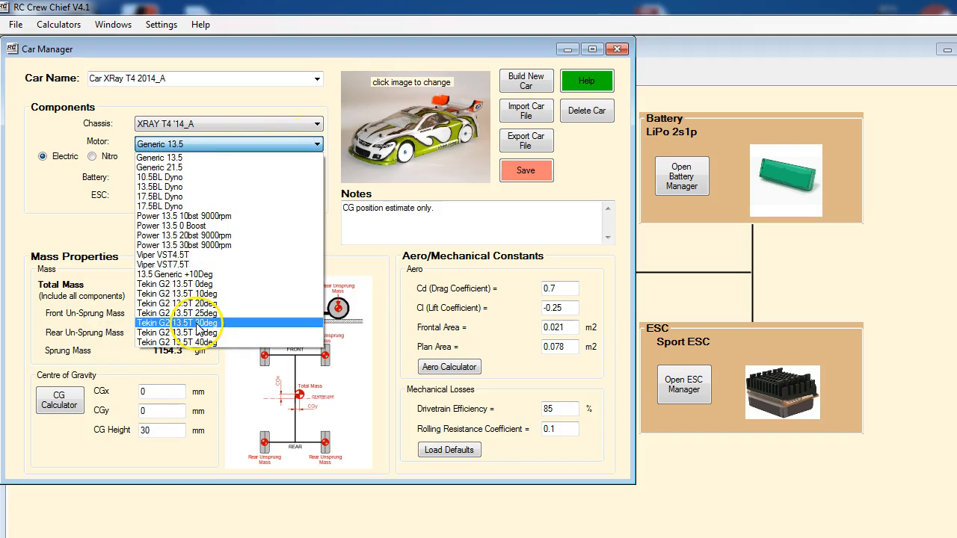
pyautogui.click(187, 321)
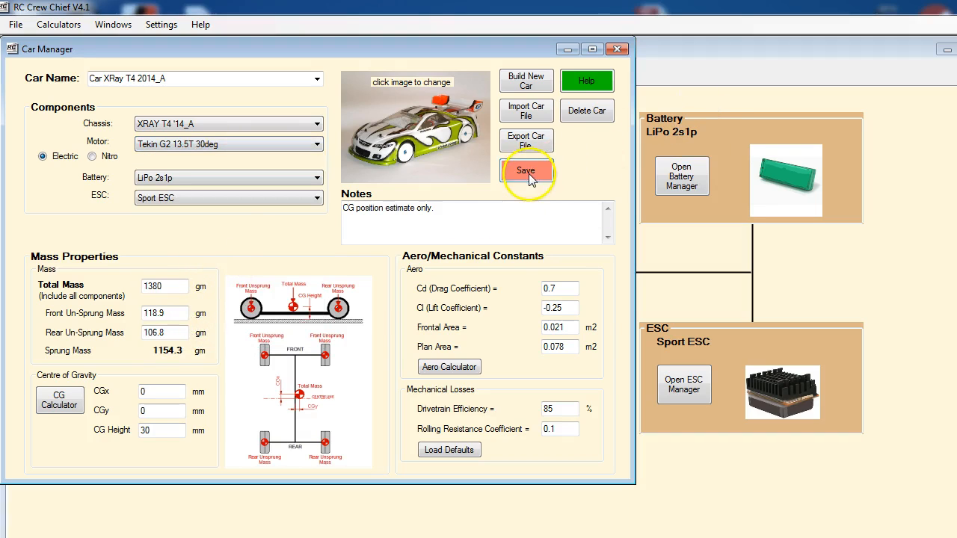
pyautogui.moveTo(621, 49)
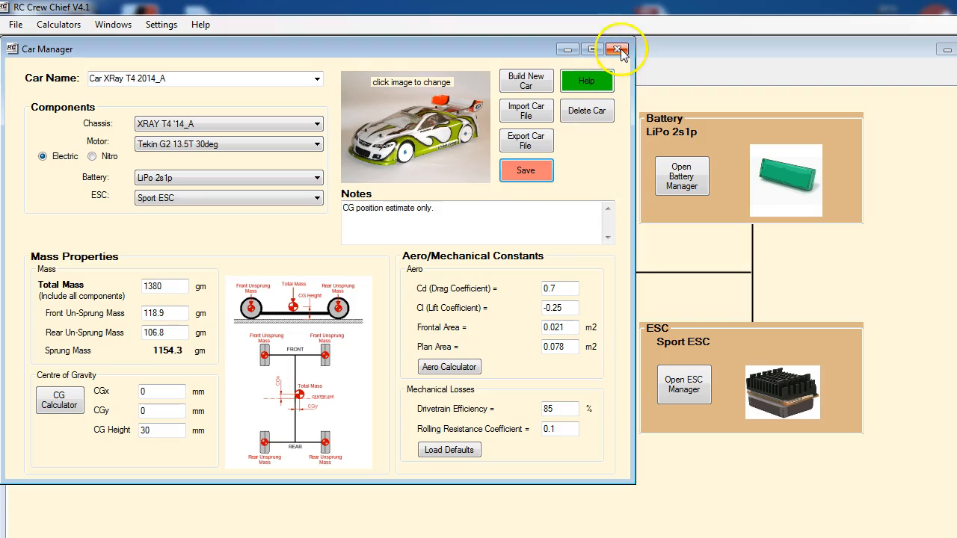
pyautogui.click(618, 48)
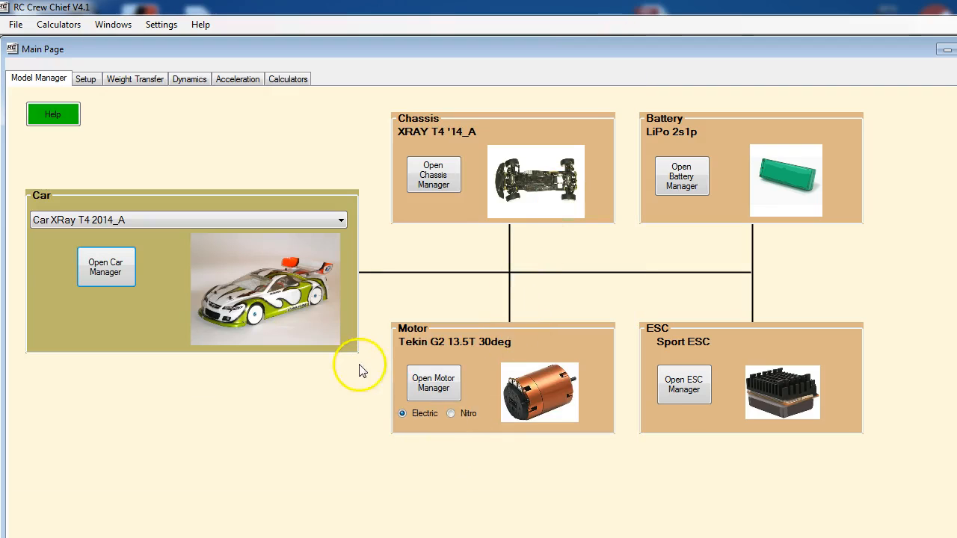
pyautogui.moveTo(469, 356)
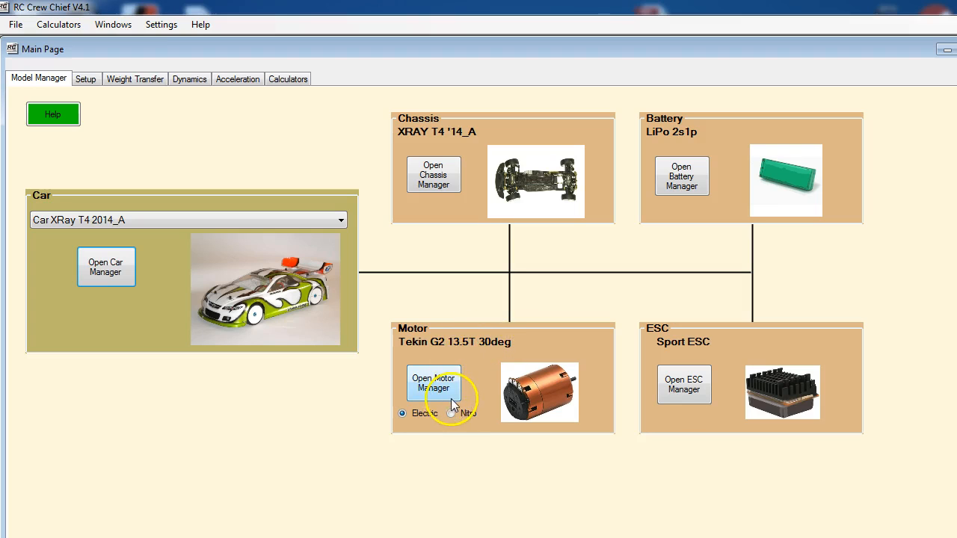
# In the acceleration simulation, raise Car 2's pinion to 42T for a 4.75 gear ratio.
pyautogui.click(236, 78)
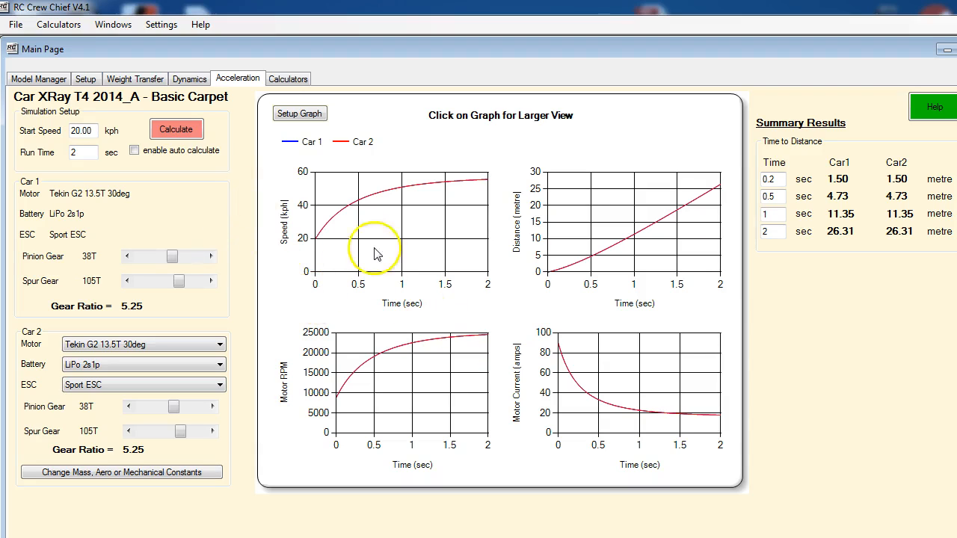
pyautogui.moveTo(58, 210)
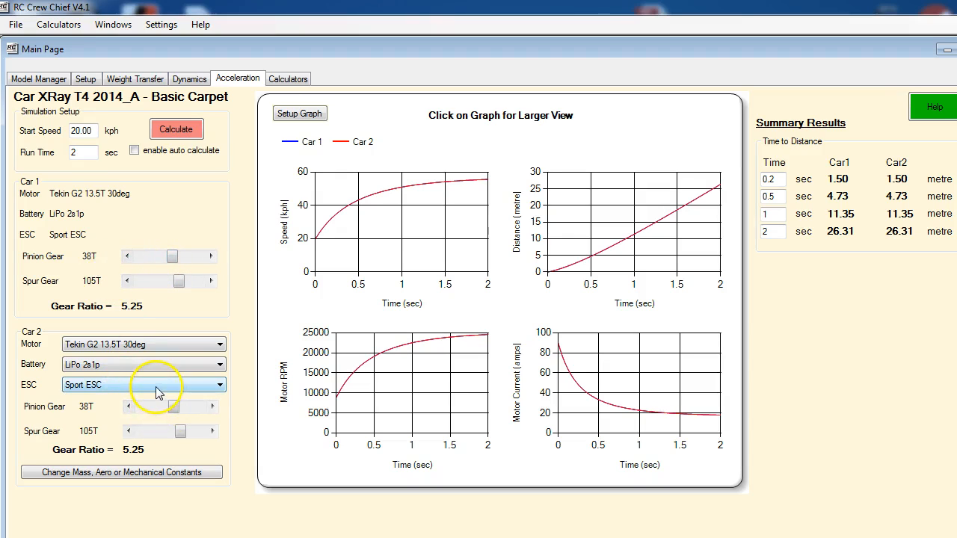
pyautogui.moveTo(208, 373)
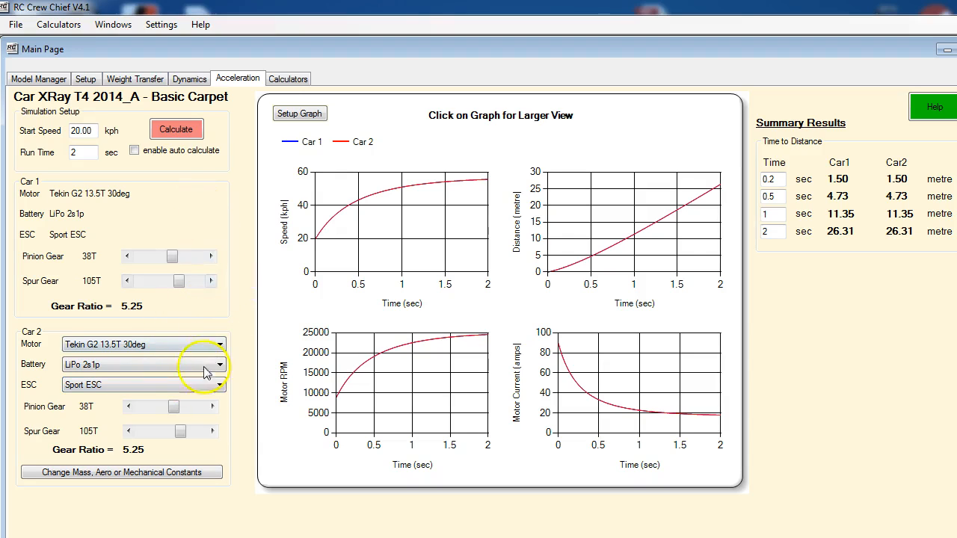
pyautogui.moveTo(212, 407)
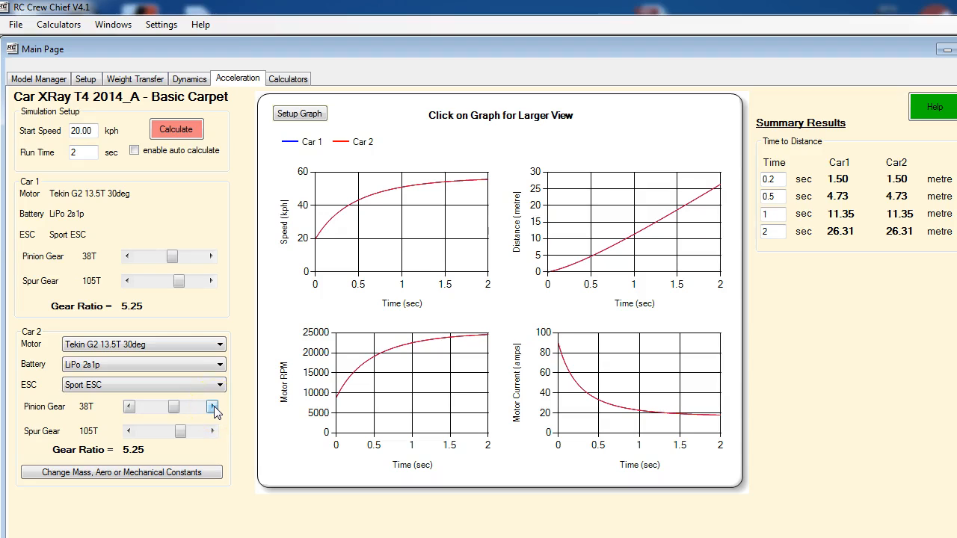
pyautogui.click(212, 406)
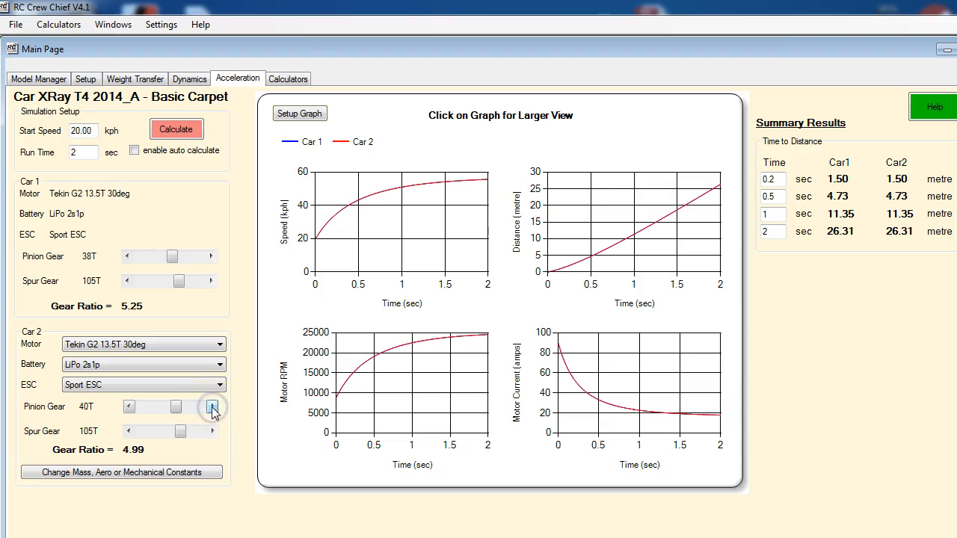
pyautogui.click(213, 407)
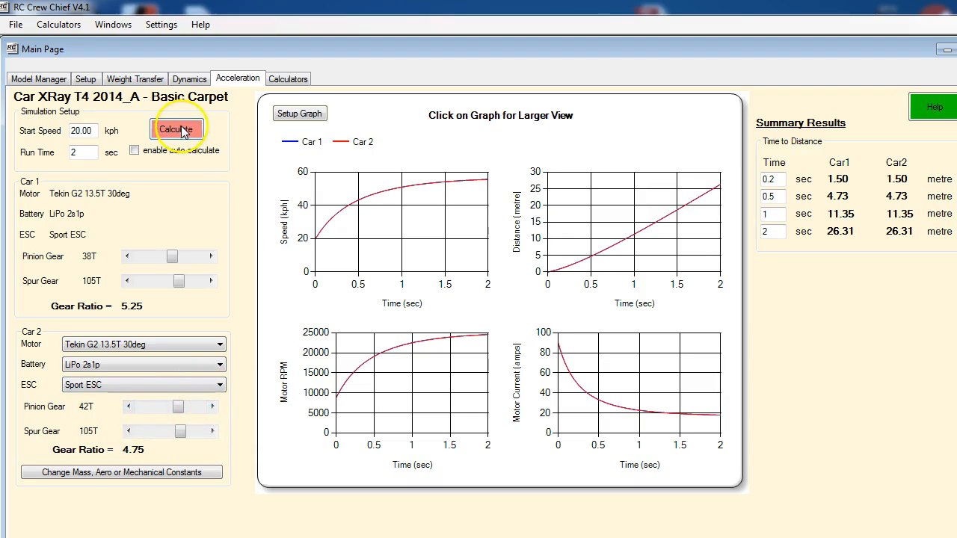
# Recalculate with auto calculate enabled and raise Car 2's pinion to 46T (ratio 4.34), reaching 28.24 m in 2 s.
pyautogui.click(176, 128)
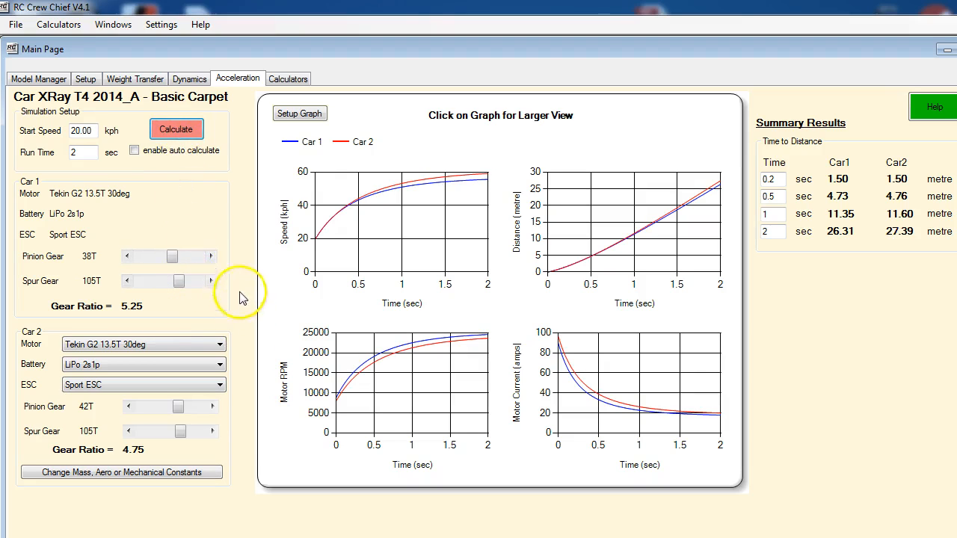
pyautogui.click(135, 151)
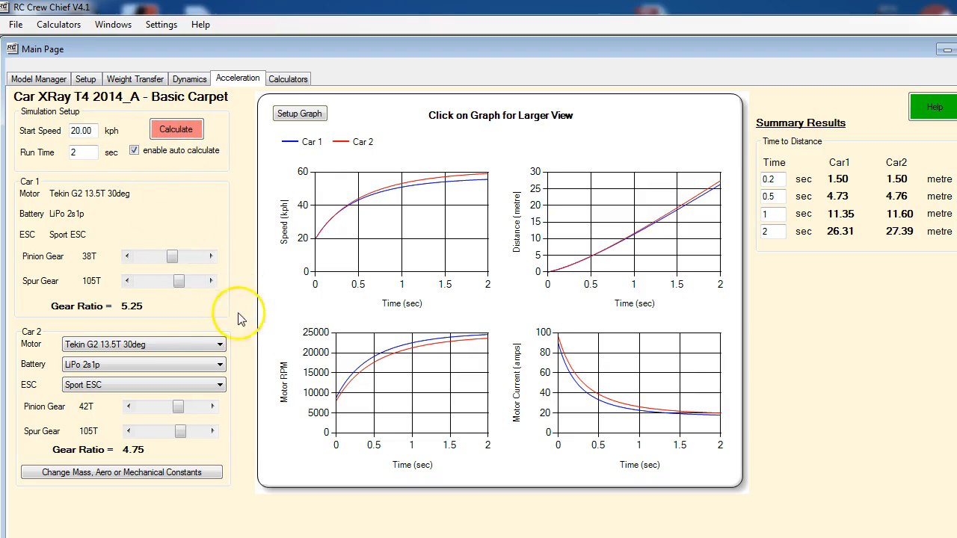
pyautogui.moveTo(195, 389)
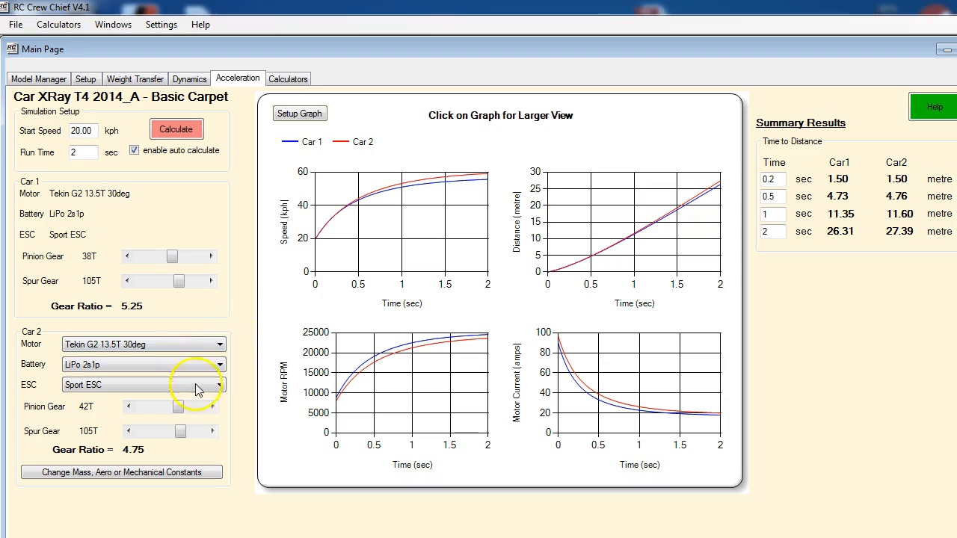
pyautogui.click(212, 407)
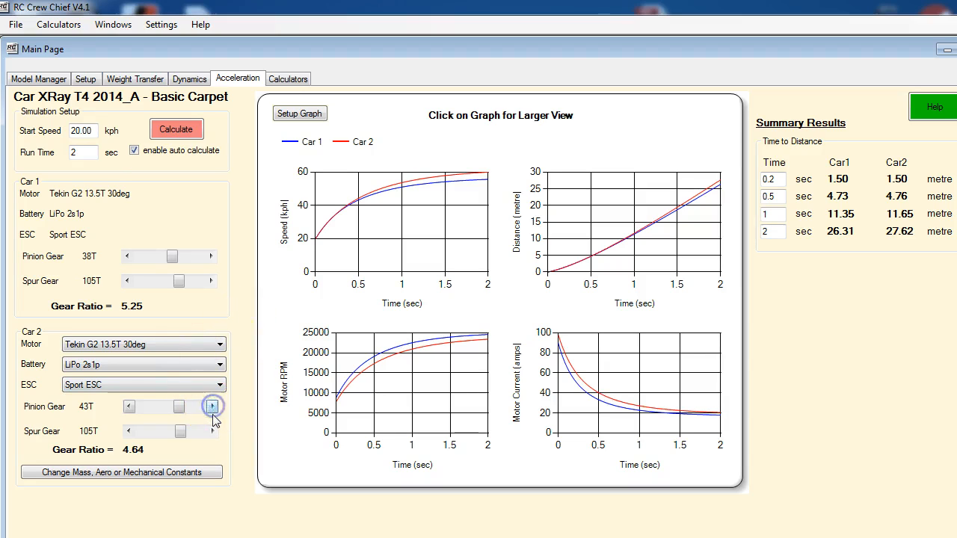
pyautogui.click(212, 407)
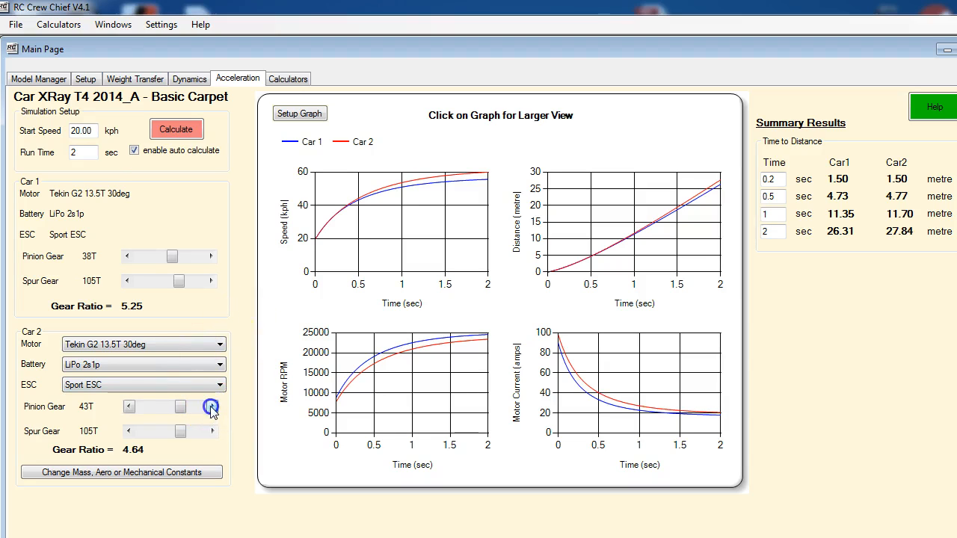
pyautogui.click(212, 406)
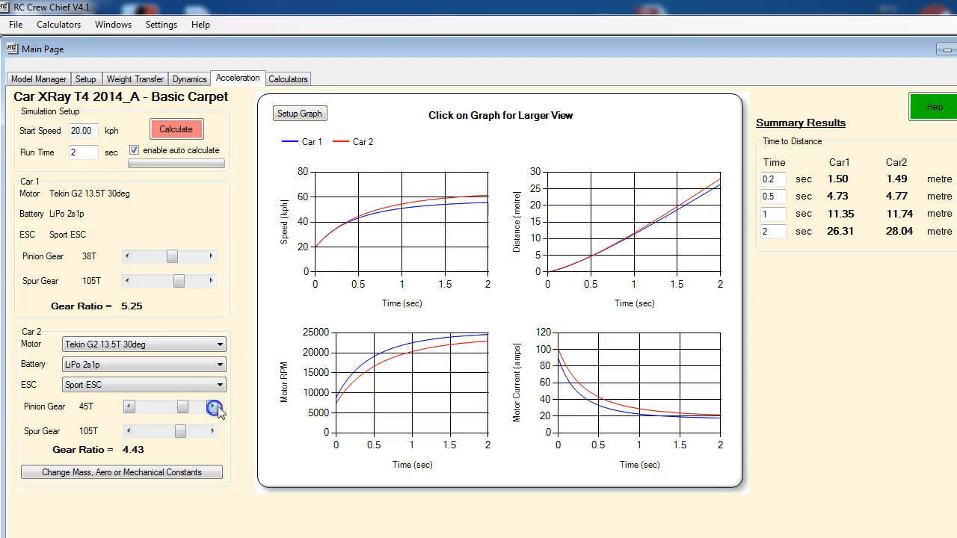
pyautogui.click(215, 406)
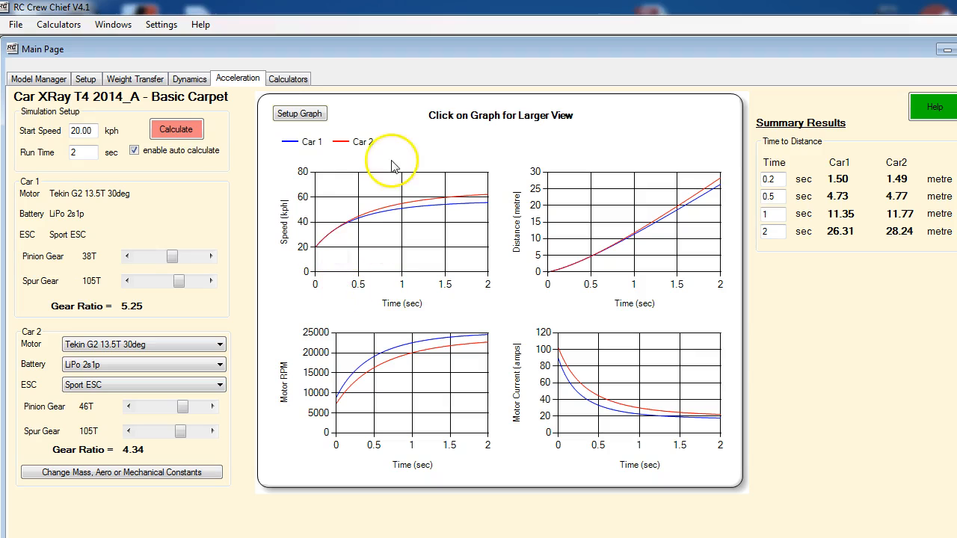
pyautogui.moveTo(173, 403)
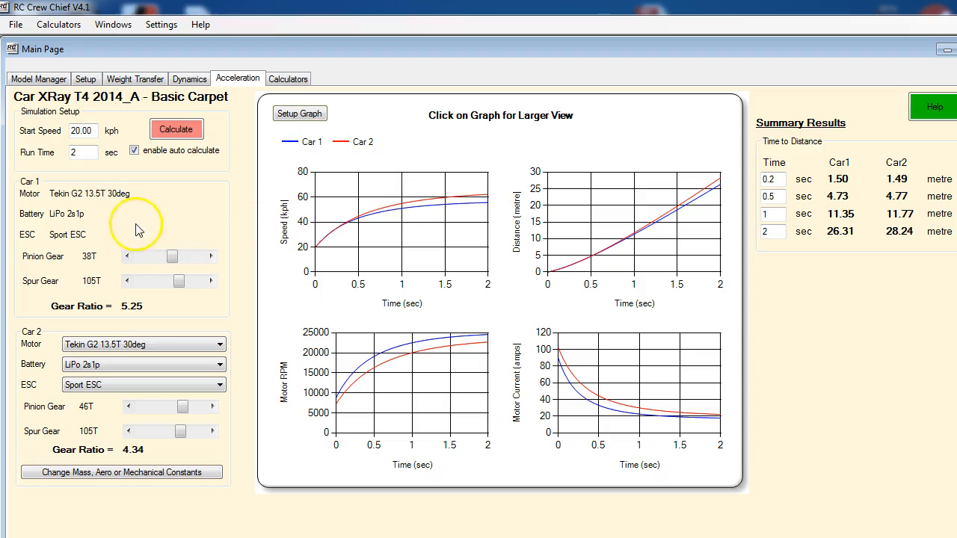
pyautogui.moveTo(332, 230)
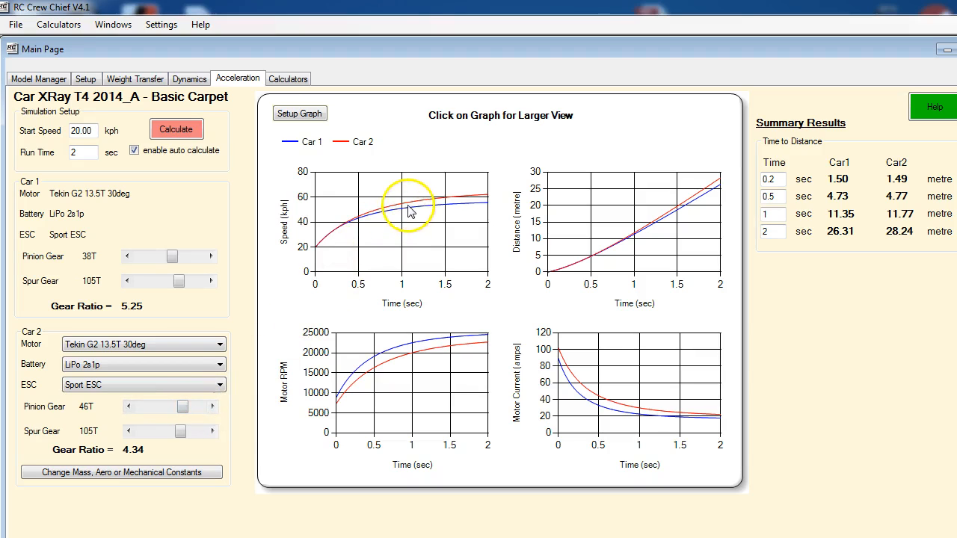
pyautogui.moveTo(475, 200)
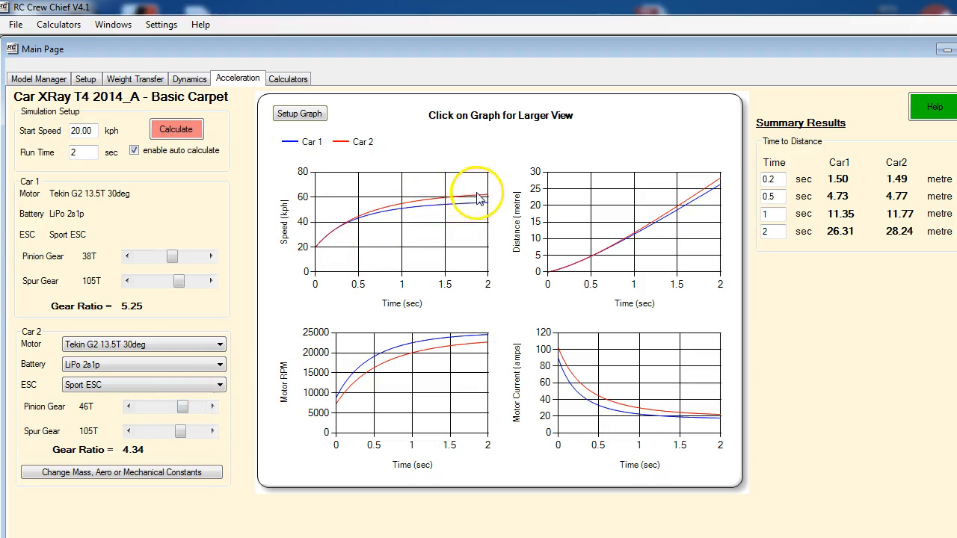
pyautogui.moveTo(138, 454)
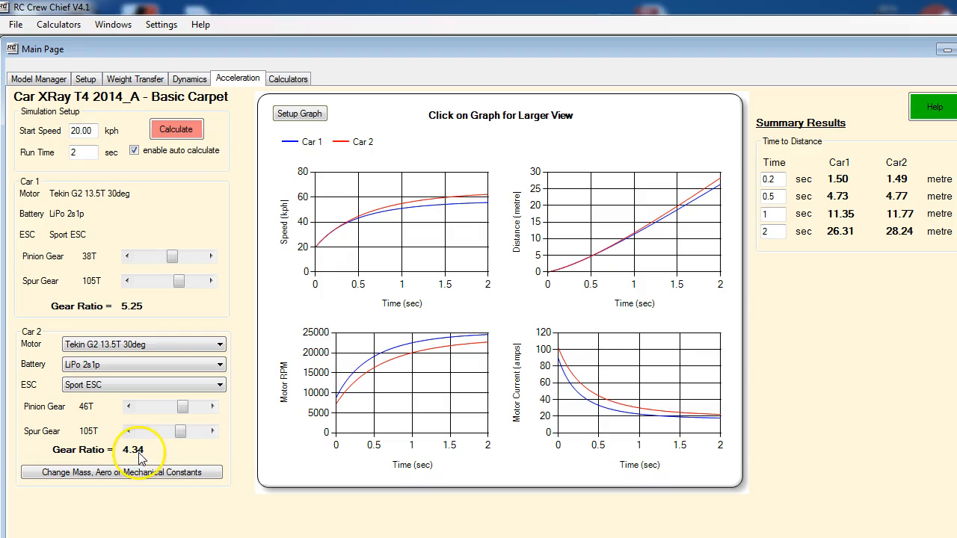
pyautogui.moveTo(228, 320)
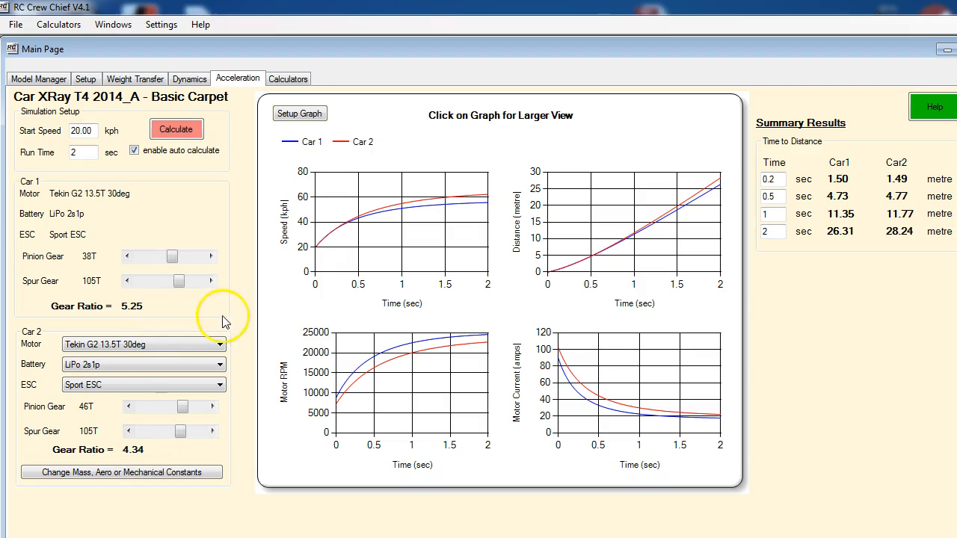
pyautogui.moveTo(431, 225)
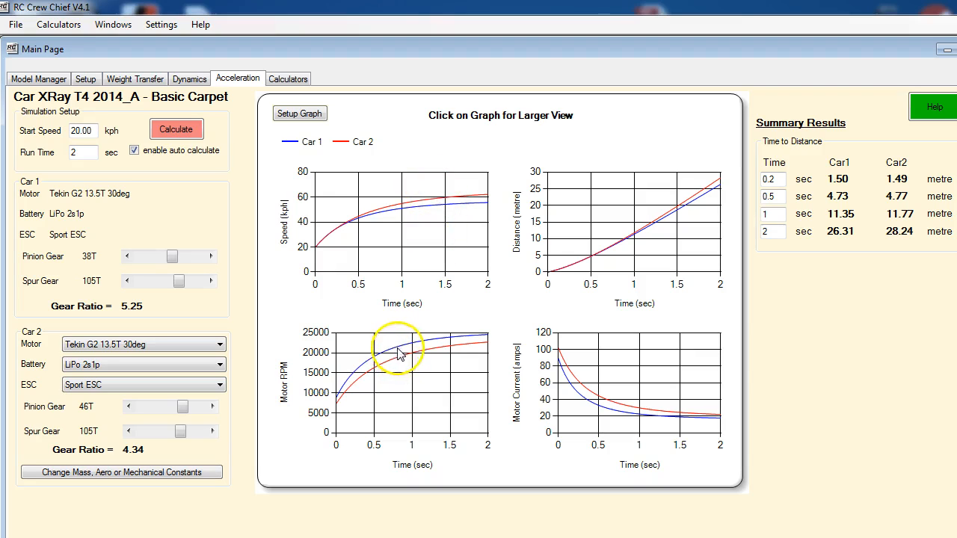
pyautogui.moveTo(599, 319)
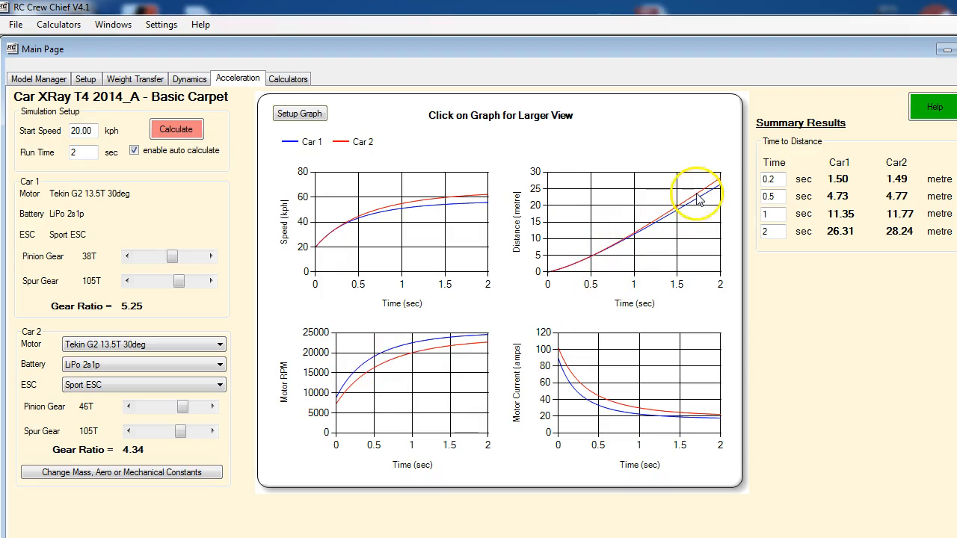
pyautogui.moveTo(665, 325)
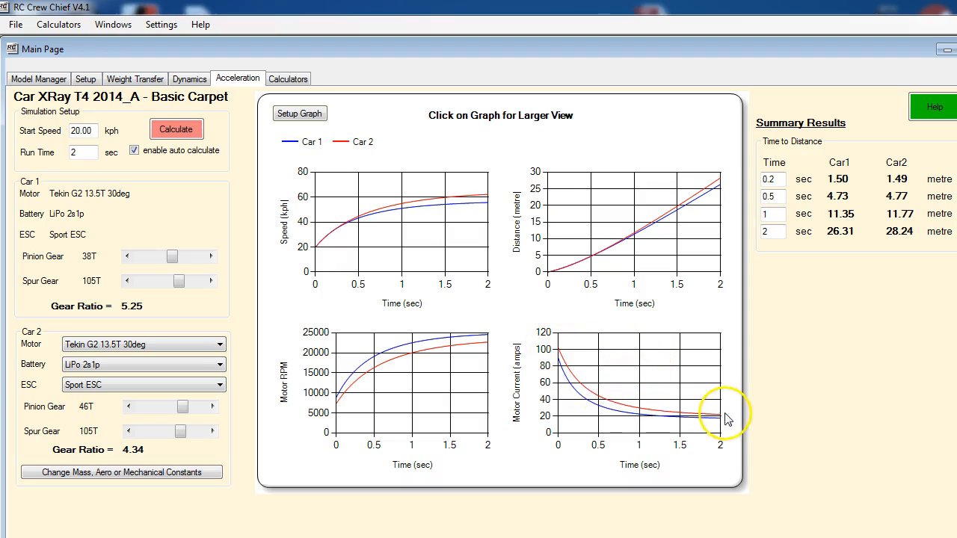
pyautogui.moveTo(683, 419)
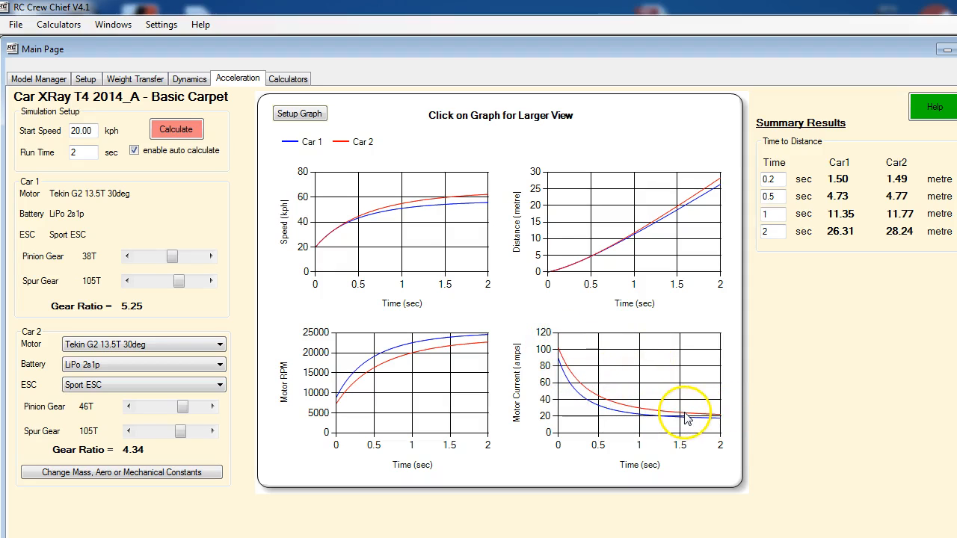
pyautogui.moveTo(644, 417)
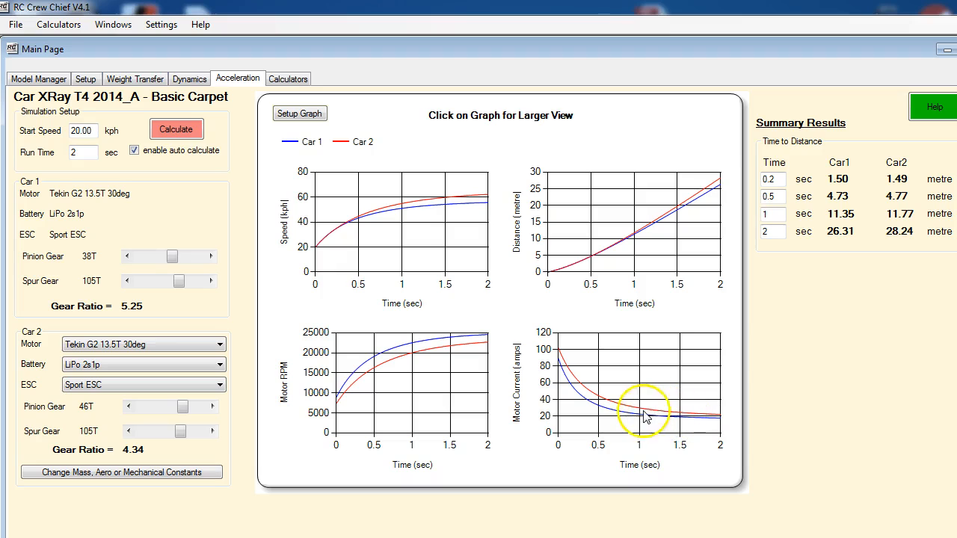
pyautogui.moveTo(649, 422)
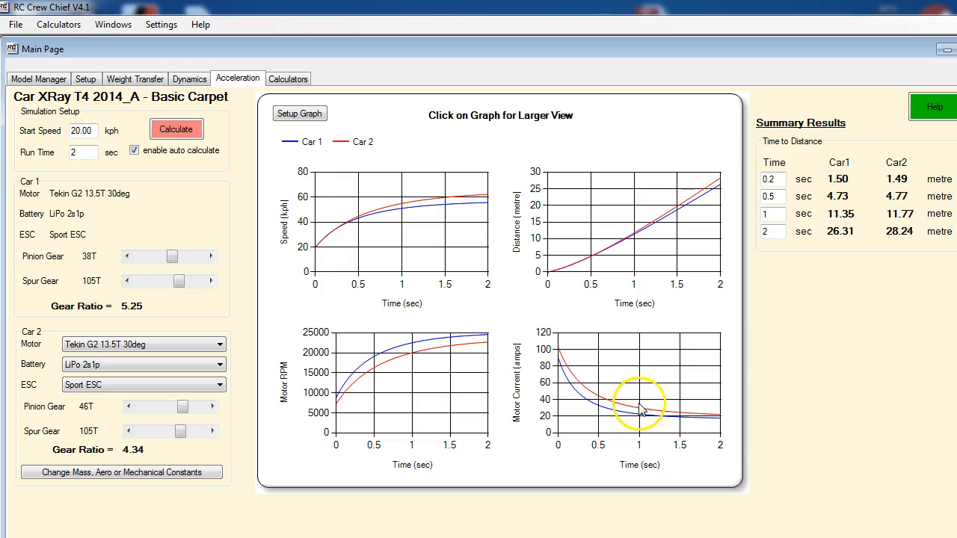
pyautogui.moveTo(817, 186)
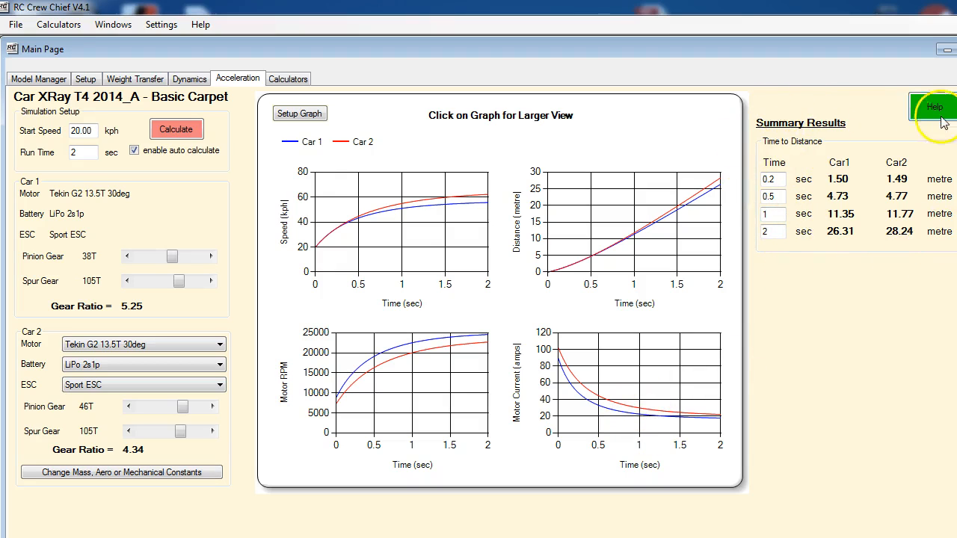
pyautogui.moveTo(783, 146)
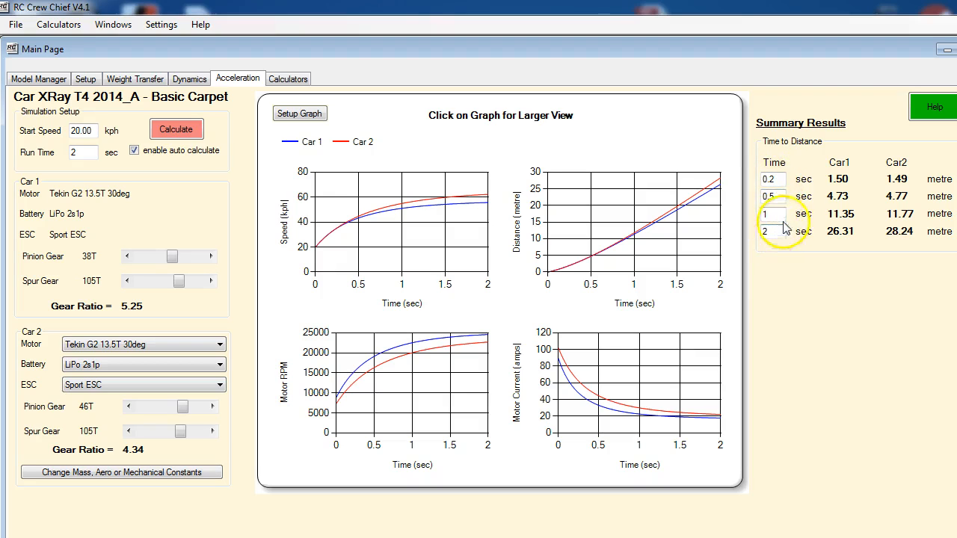
# Enlarge the speed-versus-time graph into the Car Sim Detail Chart comparing Model1 and Model2.
pyautogui.click(81, 153)
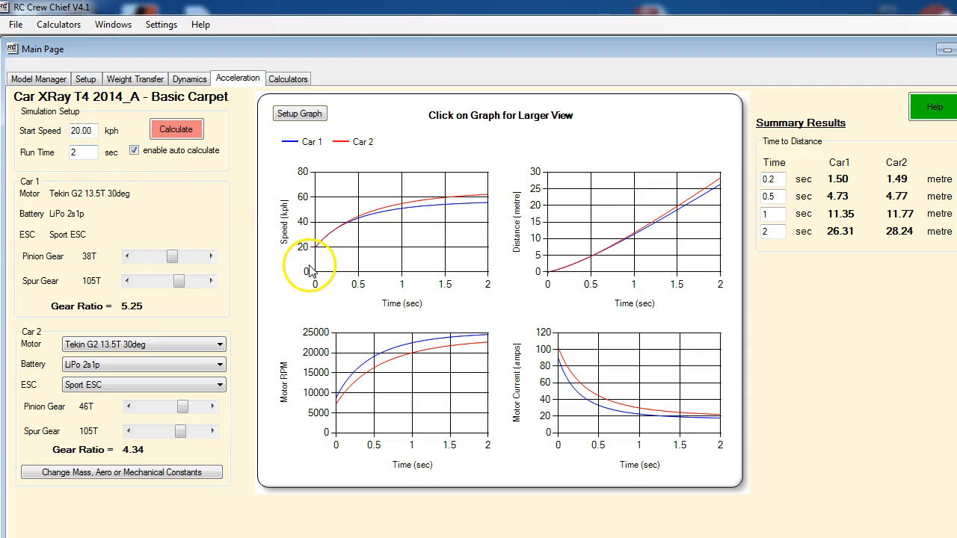
pyautogui.moveTo(318, 261)
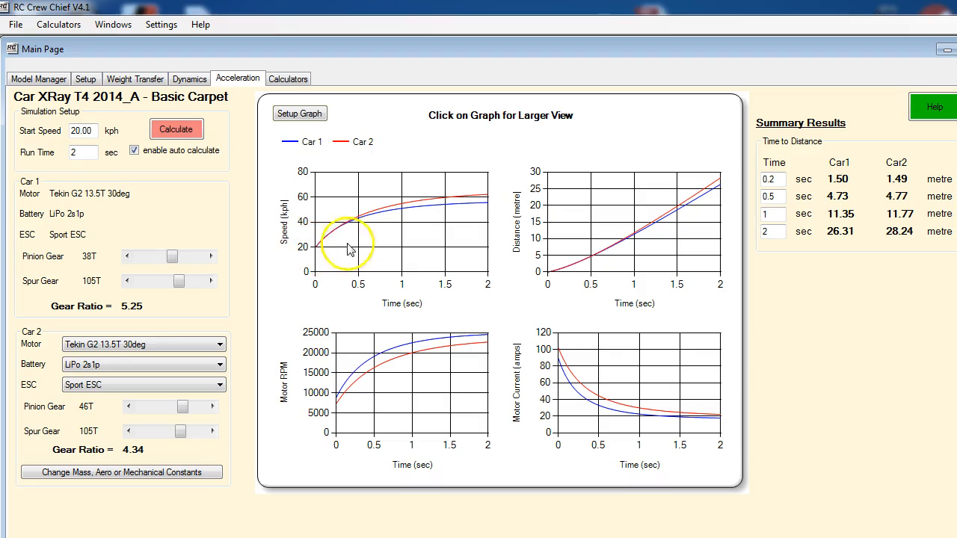
pyautogui.moveTo(486, 198)
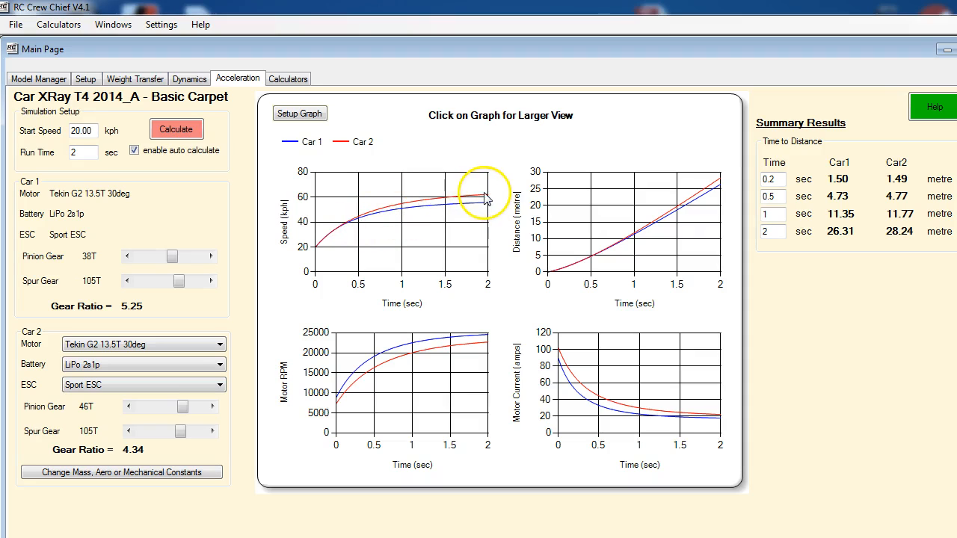
pyautogui.click(478, 195)
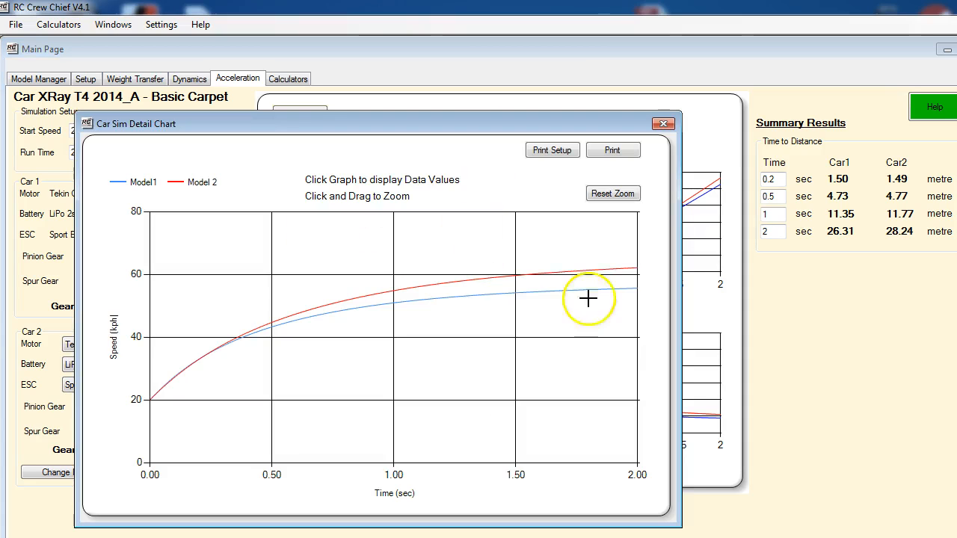
# Read the 2-second speeds (Model1 55.61, Model2 62.15 kph) and close the detail chart.
pyautogui.click(636, 269)
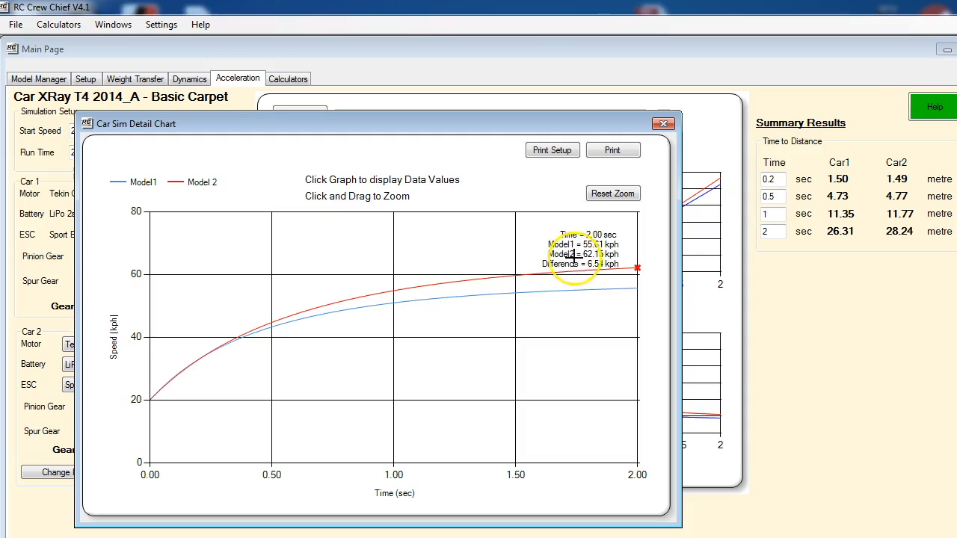
pyautogui.moveTo(494, 136)
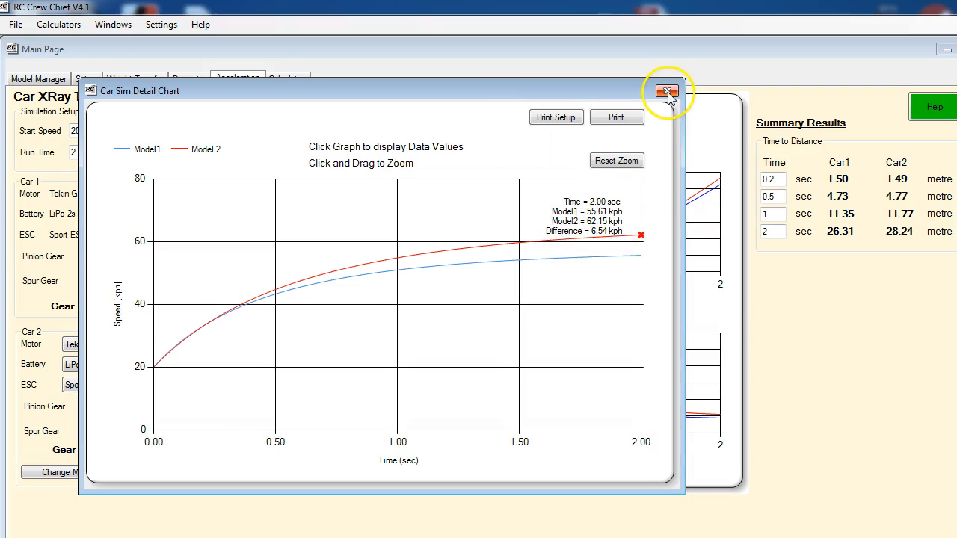
pyautogui.click(668, 92)
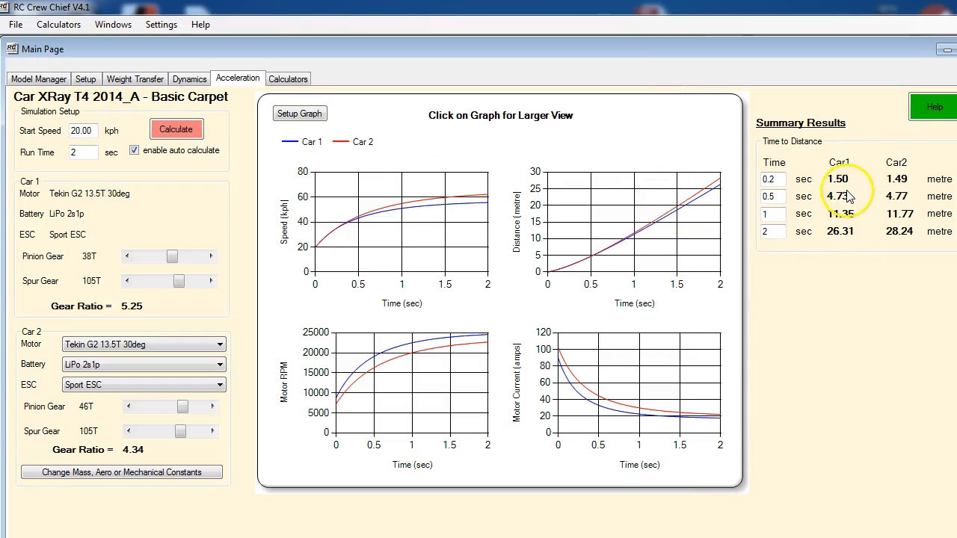
pyautogui.moveTo(842, 230)
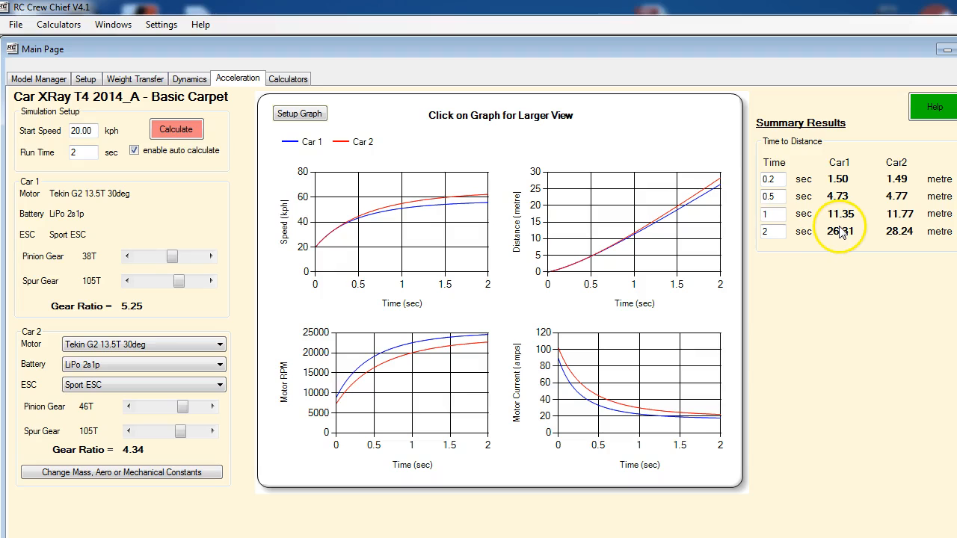
pyautogui.moveTo(875, 230)
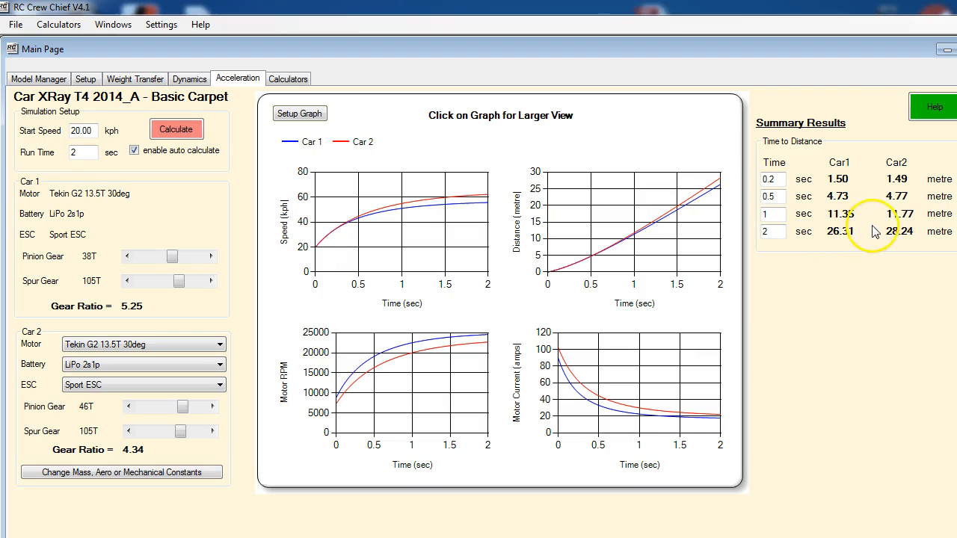
pyautogui.moveTo(900, 233)
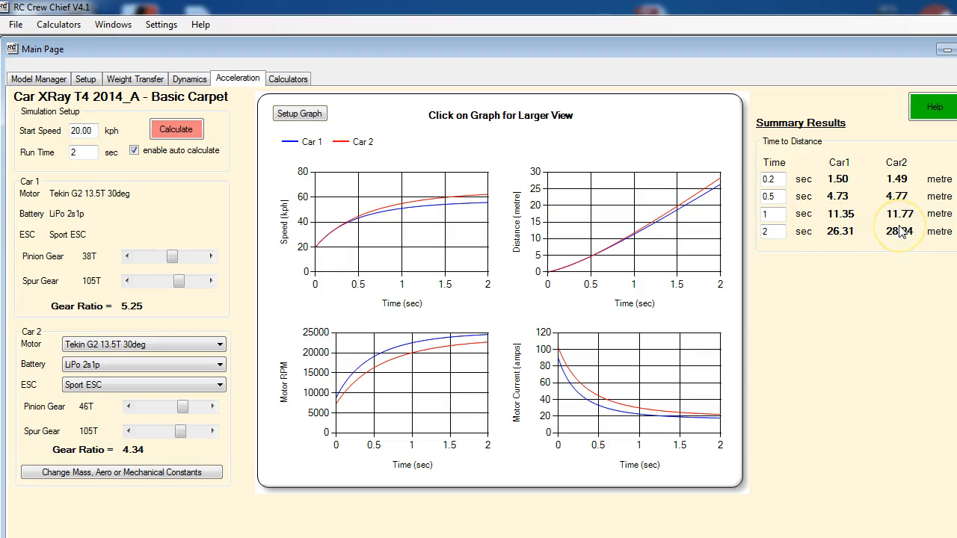
pyautogui.moveTo(846, 238)
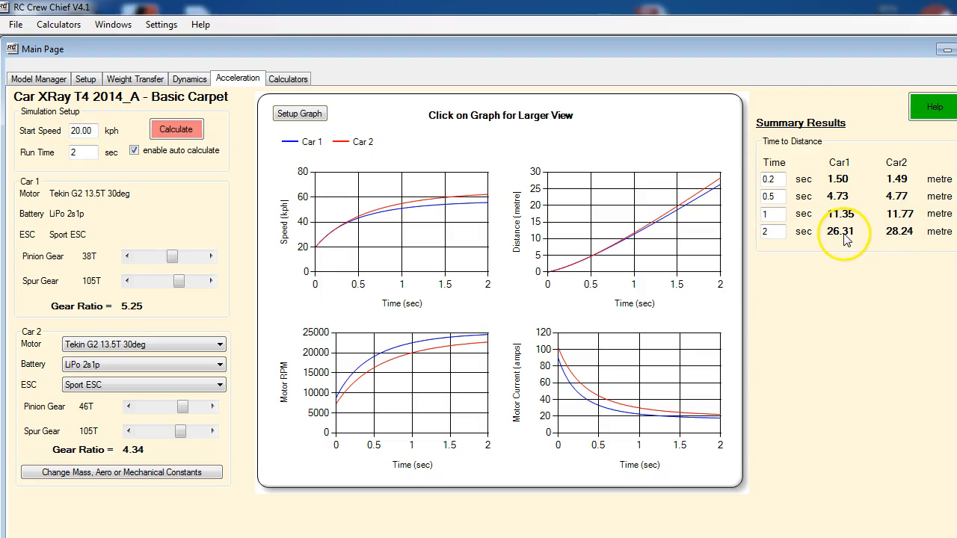
pyautogui.moveTo(897, 239)
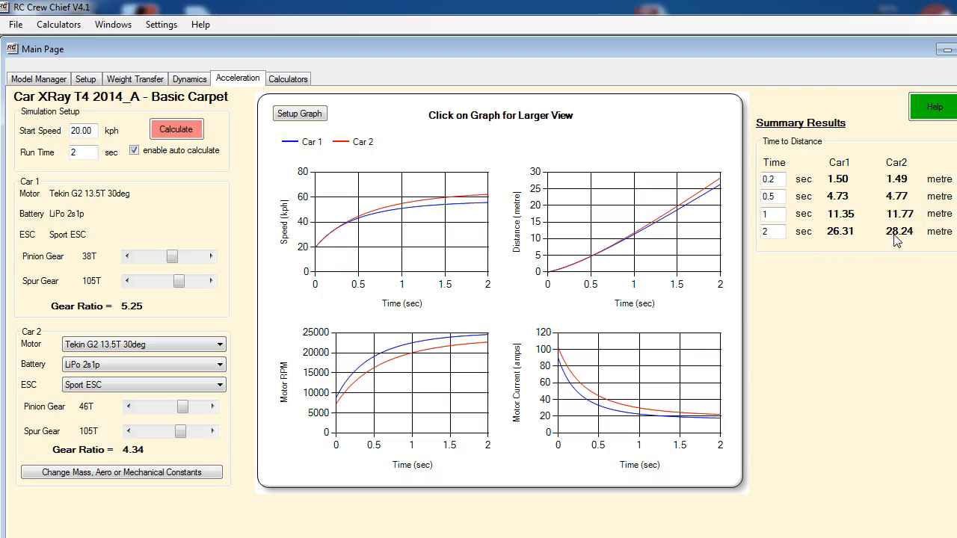
pyautogui.moveTo(844, 237)
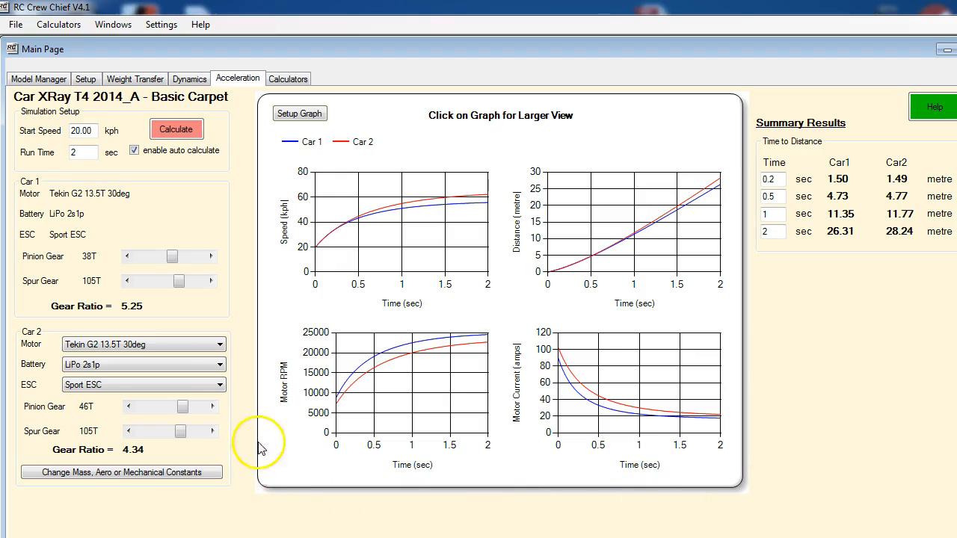
pyautogui.moveTo(173, 427)
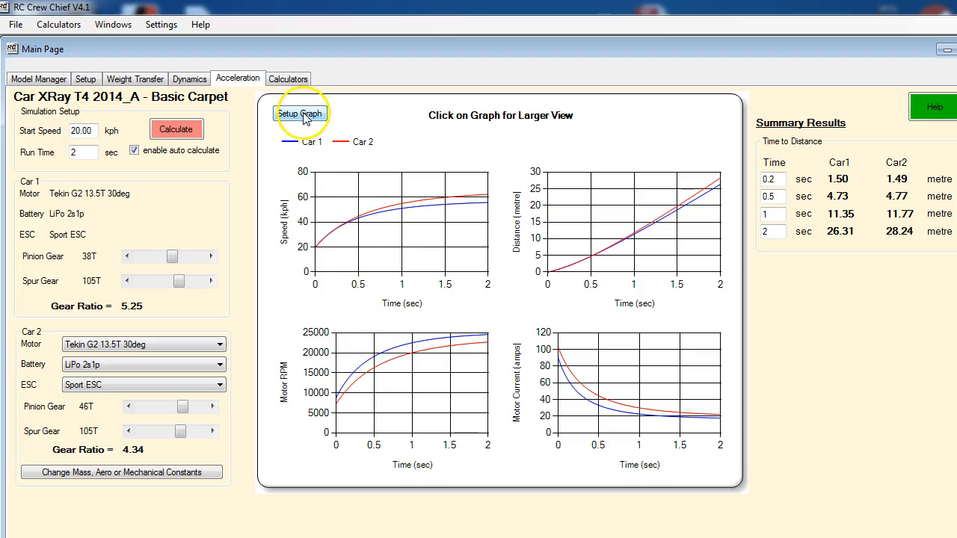
# In the graph setup dialog, plot acceleration in g's on the second graph instead of motor RPM.
pyautogui.click(299, 114)
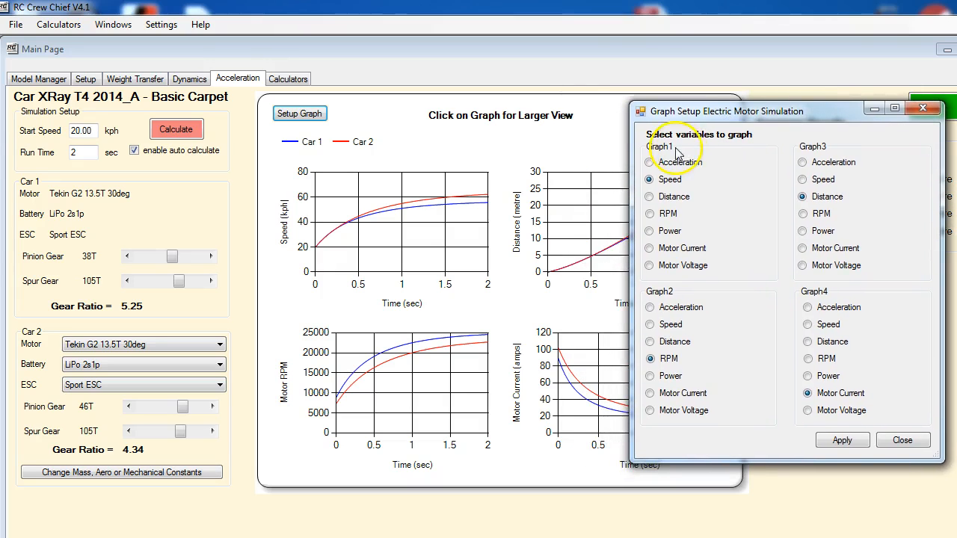
pyautogui.moveTo(627, 176)
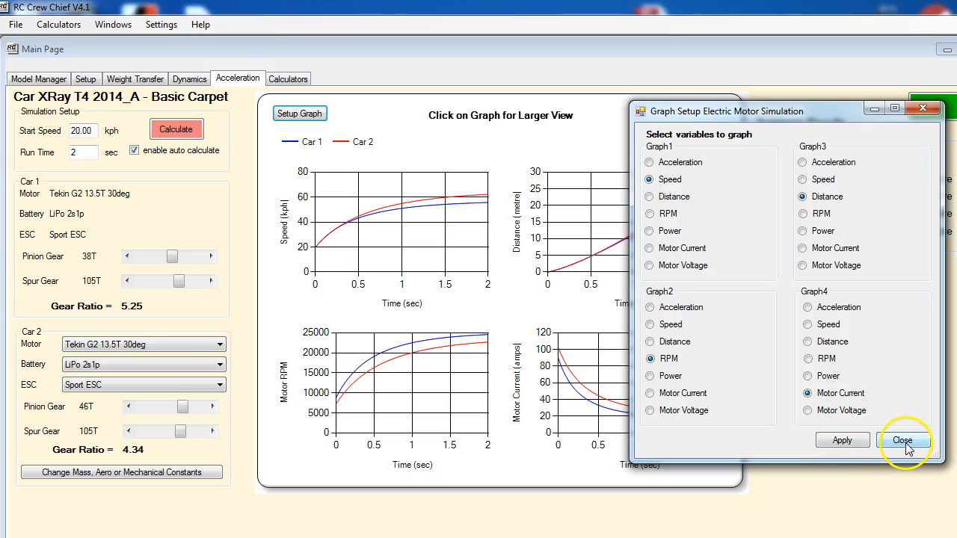
pyautogui.click(903, 439)
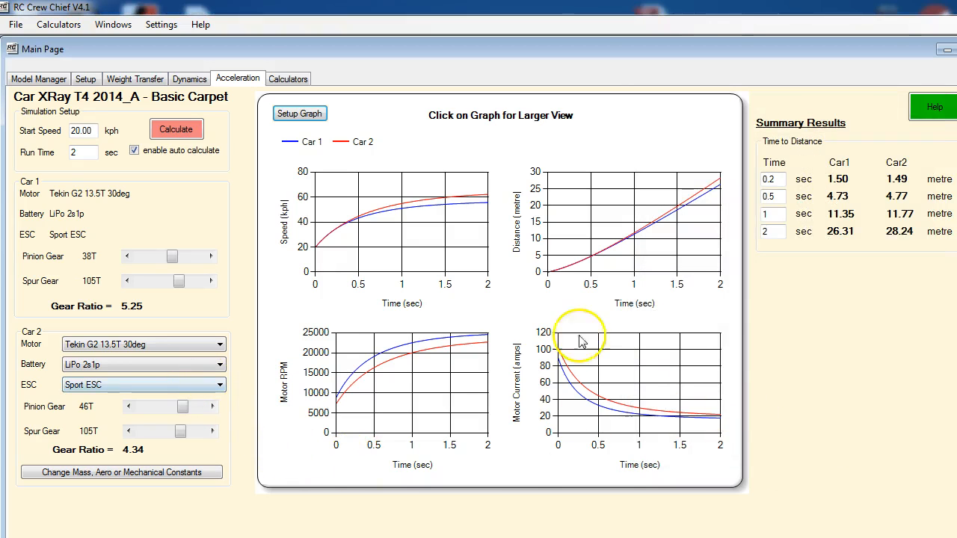
pyautogui.click(299, 113)
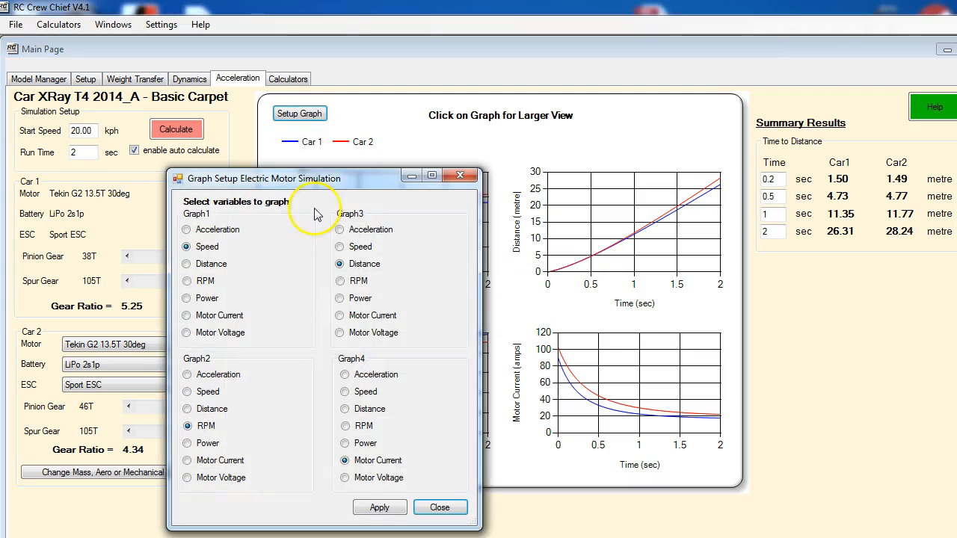
pyautogui.moveTo(314, 178); pyautogui.dragTo(774, 138)
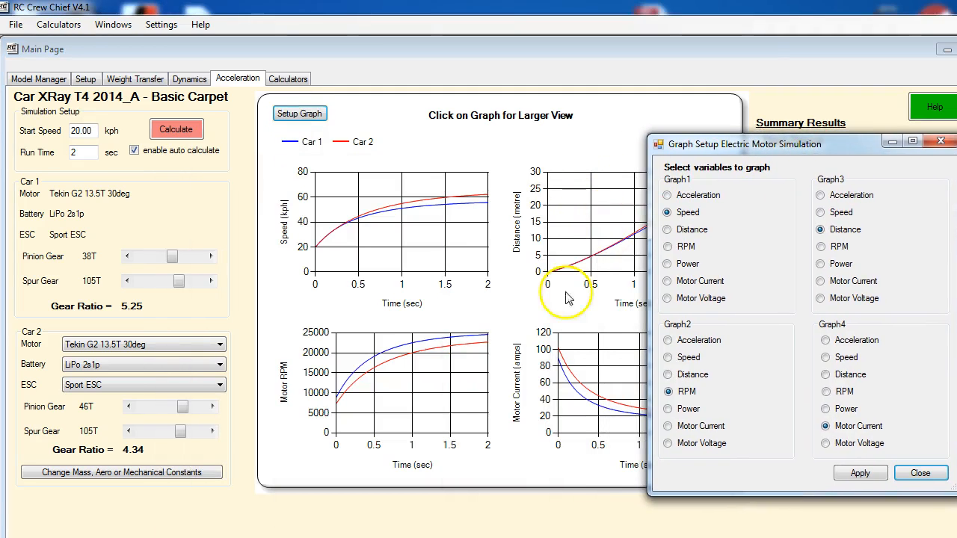
pyautogui.moveTo(389, 401)
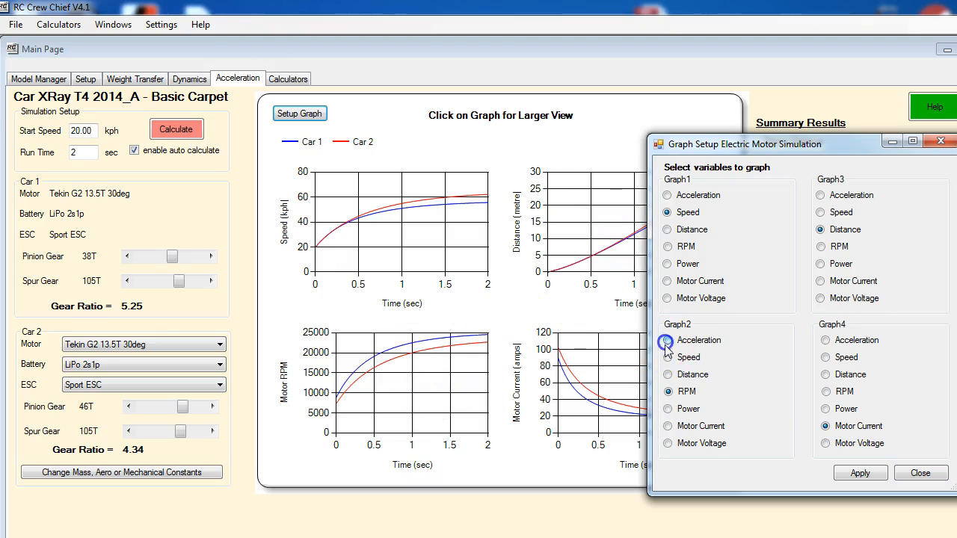
pyautogui.click(666, 340)
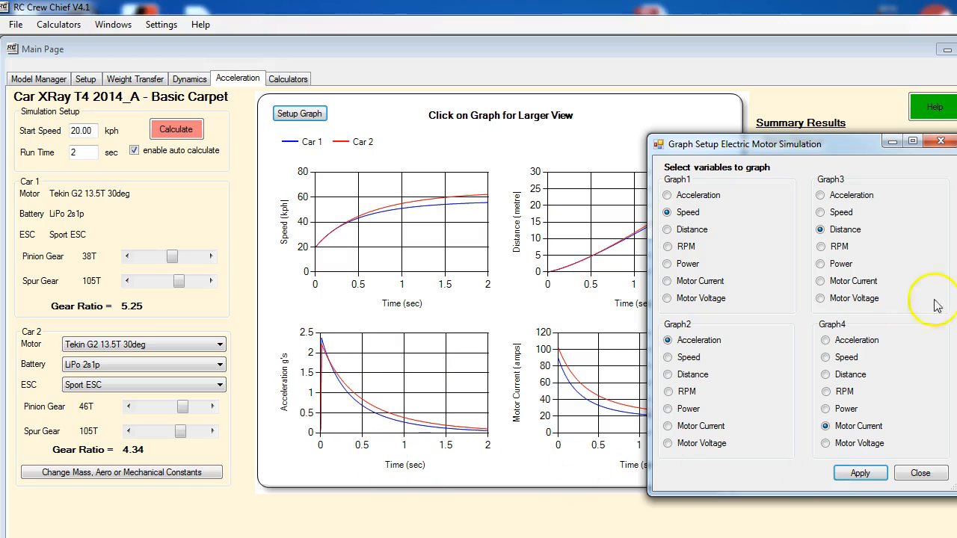
pyautogui.moveTo(744, 144); pyautogui.dragTo(710, 119)
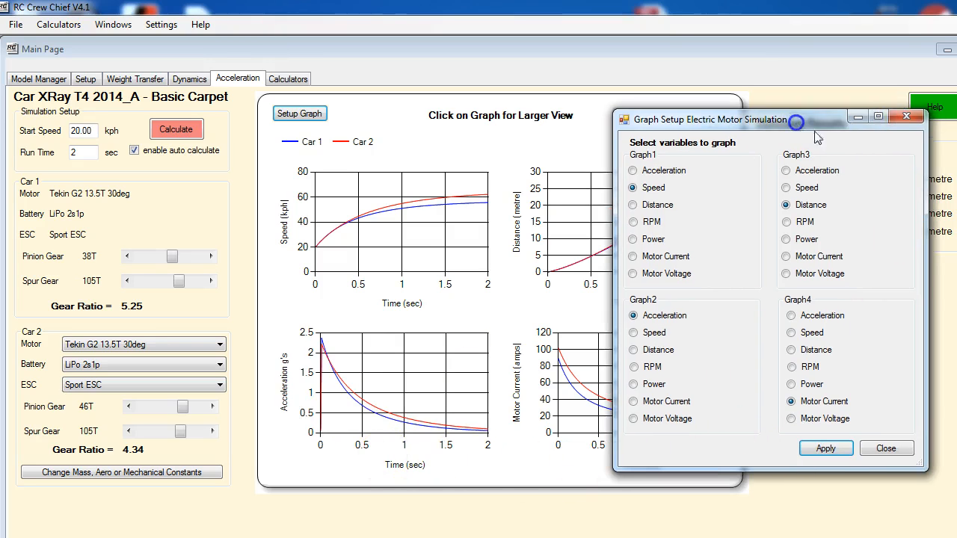
pyautogui.click(885, 449)
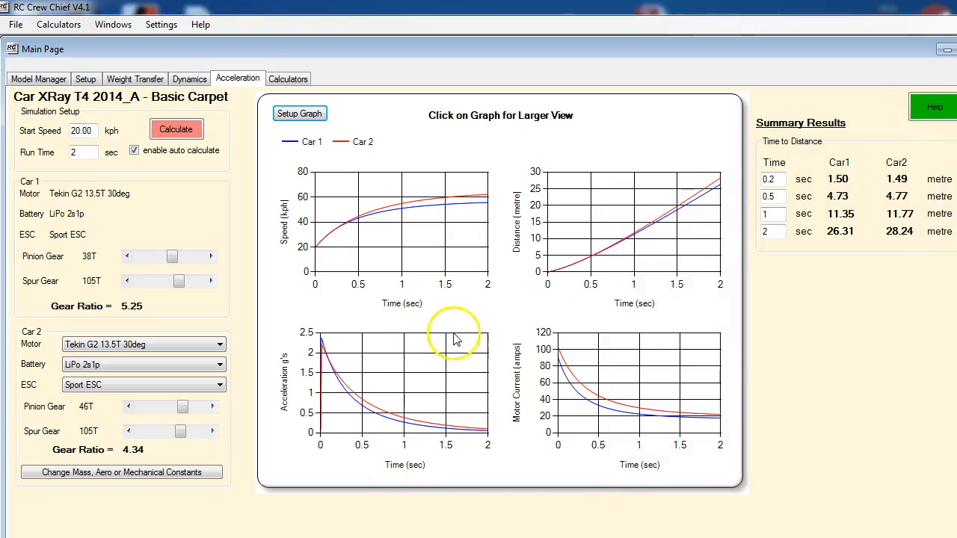
pyautogui.moveTo(387, 417)
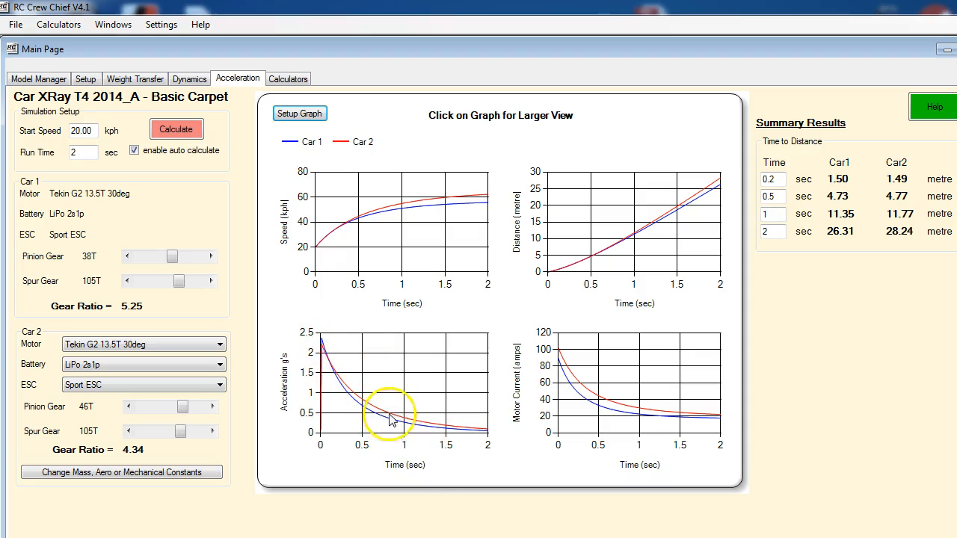
# List Car 2's motor choices, with the Tekin G2 13.5T 30deg still current.
pyautogui.click(388, 416)
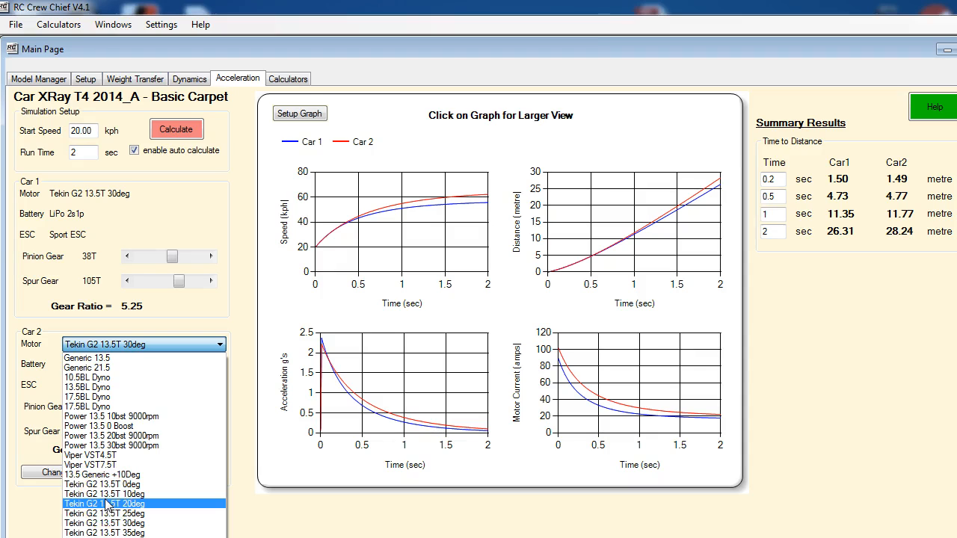
pyautogui.moveTo(108, 511)
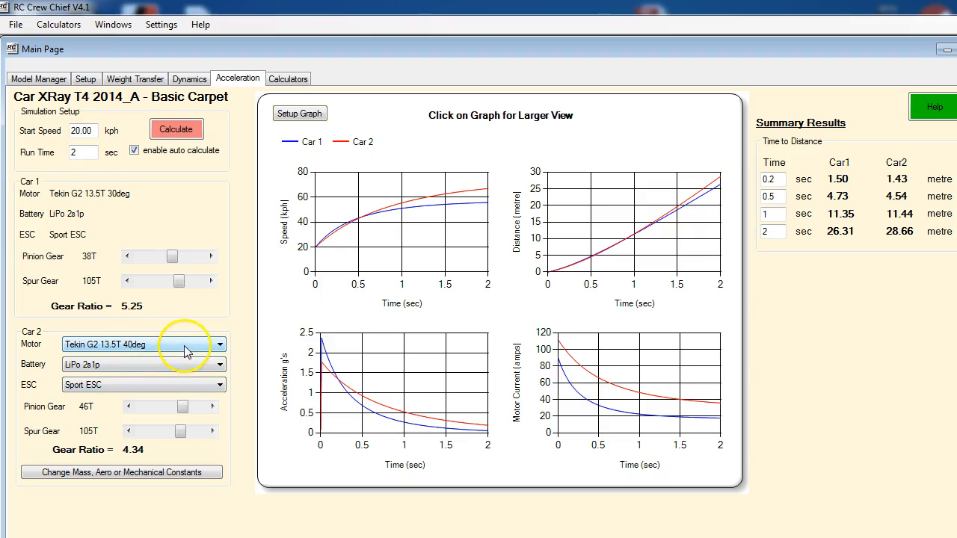
pyautogui.moveTo(561, 360)
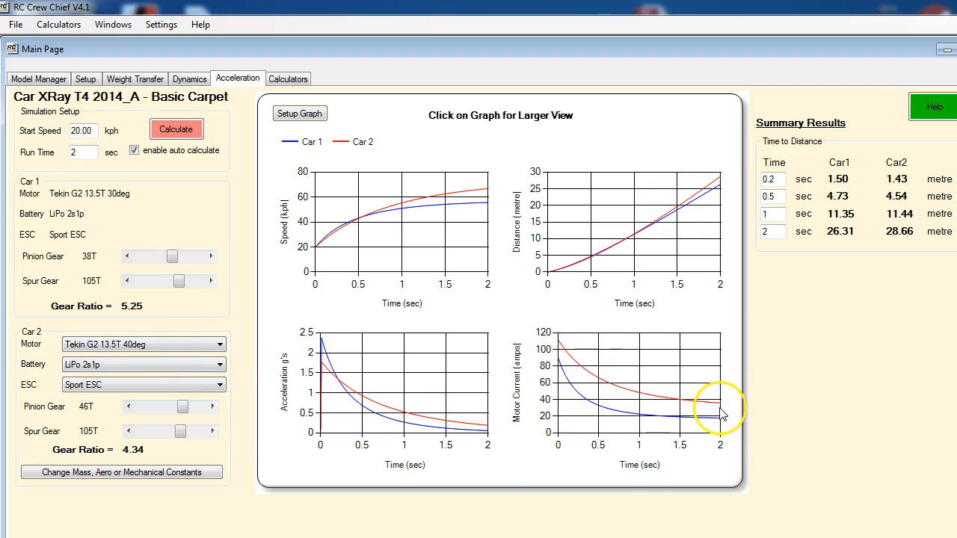
pyautogui.moveTo(585, 383)
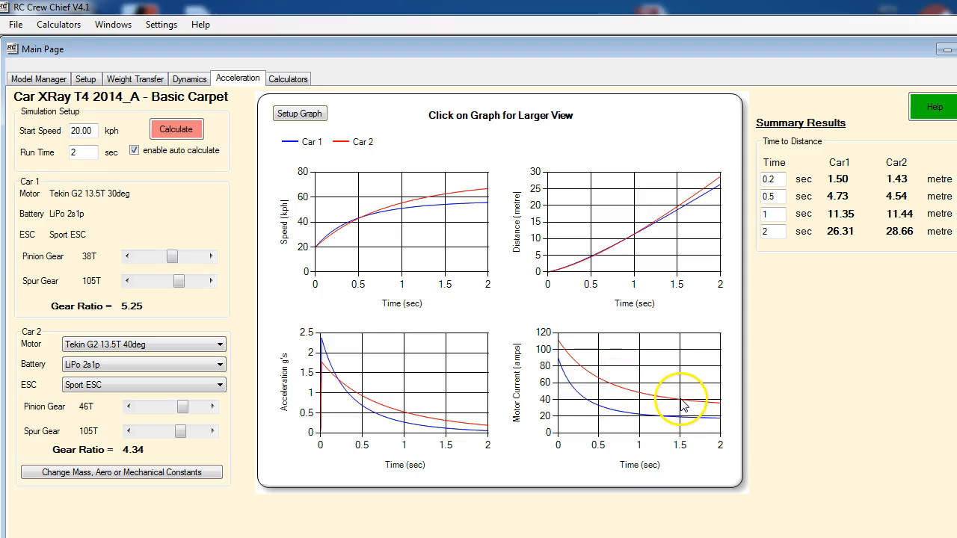
pyautogui.click(681, 403)
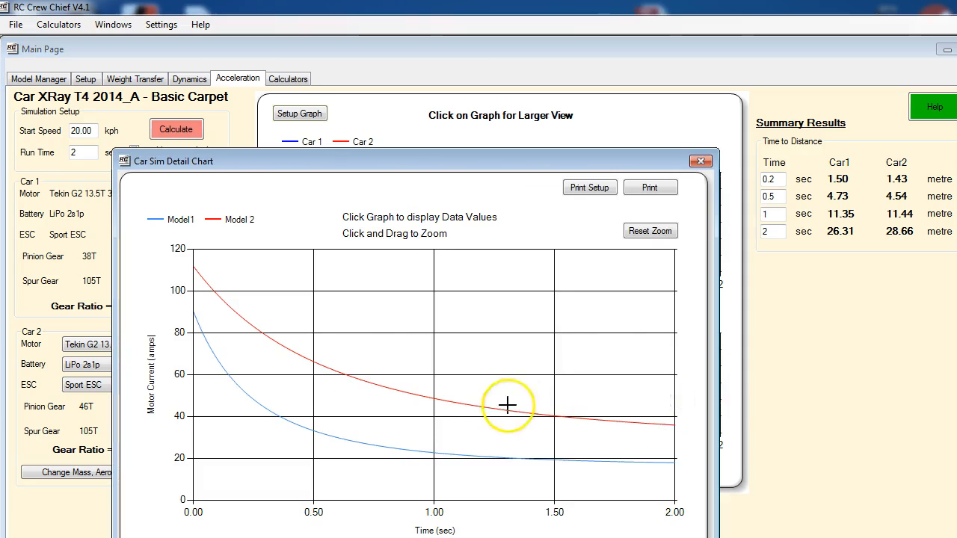
pyautogui.click(508, 405)
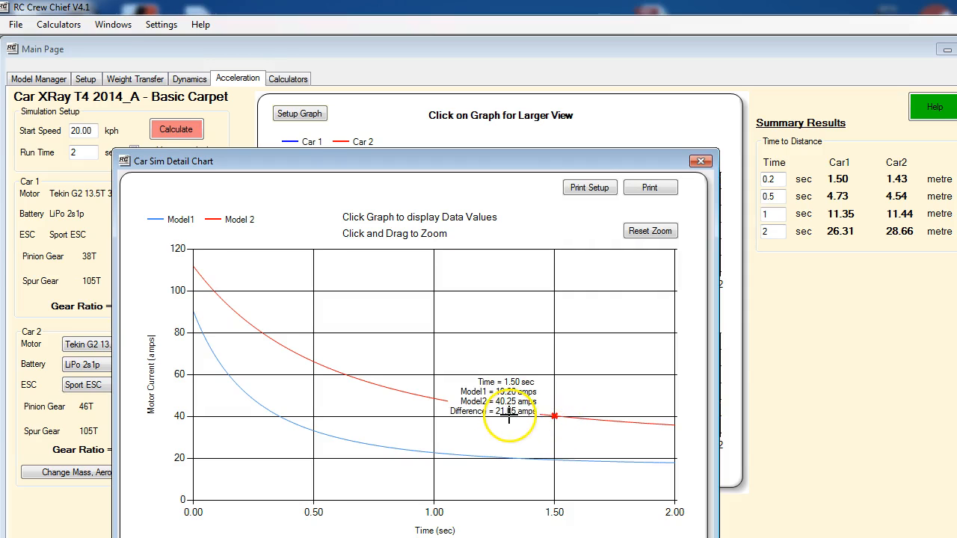
pyautogui.moveTo(555, 478)
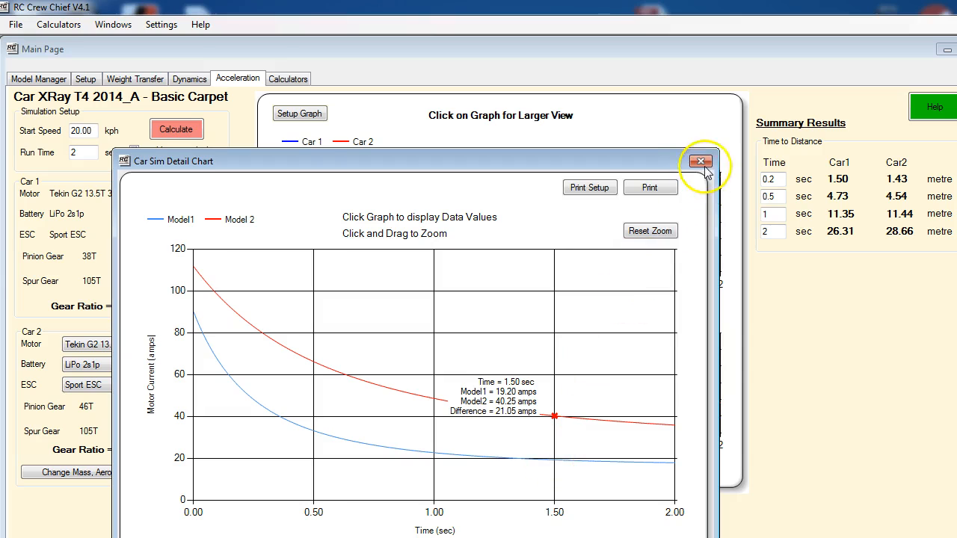
pyautogui.click(699, 161)
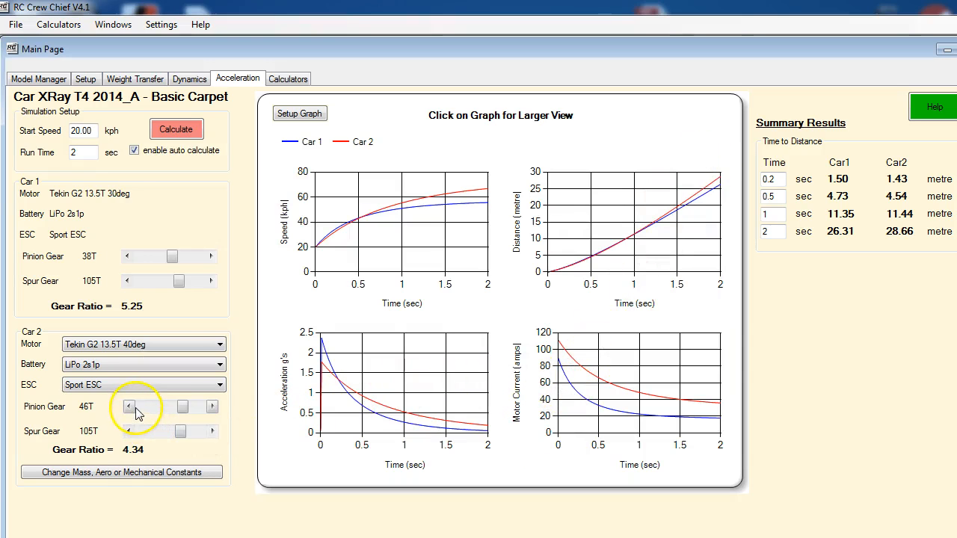
# Lower Car 2's pinion from 46T down to 30T, giving a 6.65 gear ratio.
pyautogui.click(127, 406)
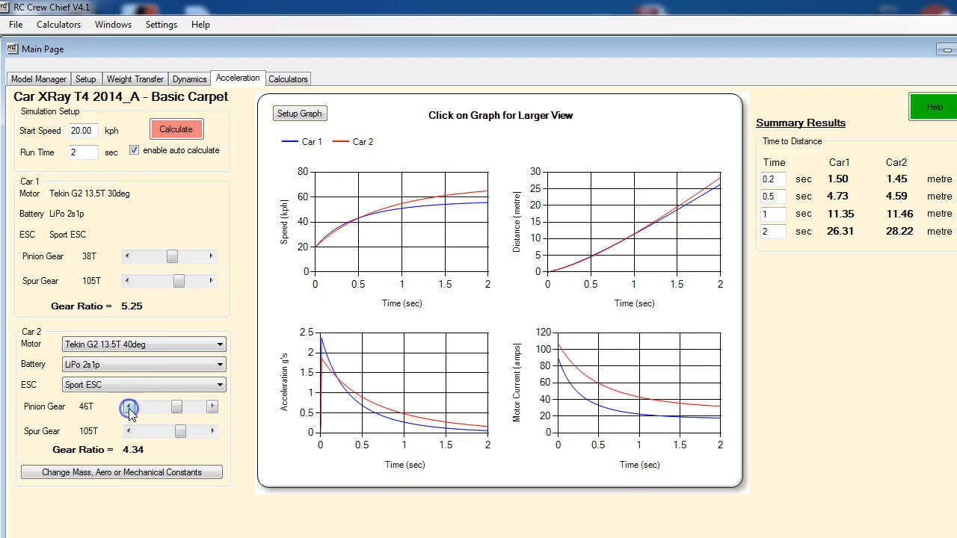
pyautogui.click(128, 407)
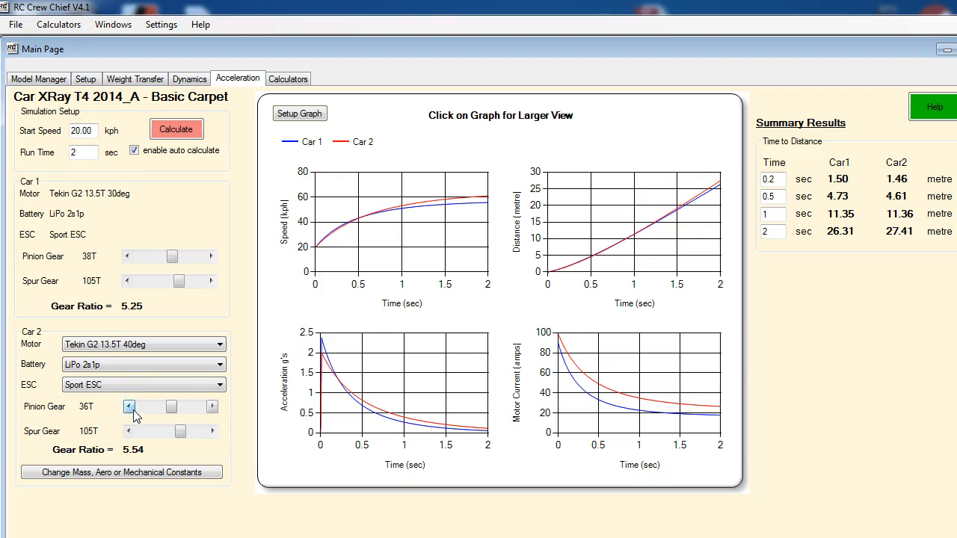
pyautogui.click(128, 406)
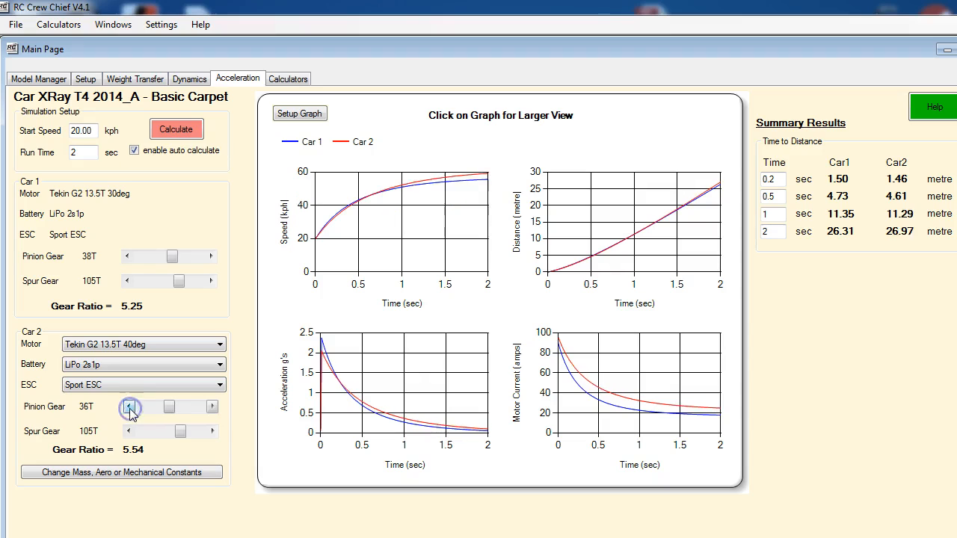
pyautogui.click(128, 406)
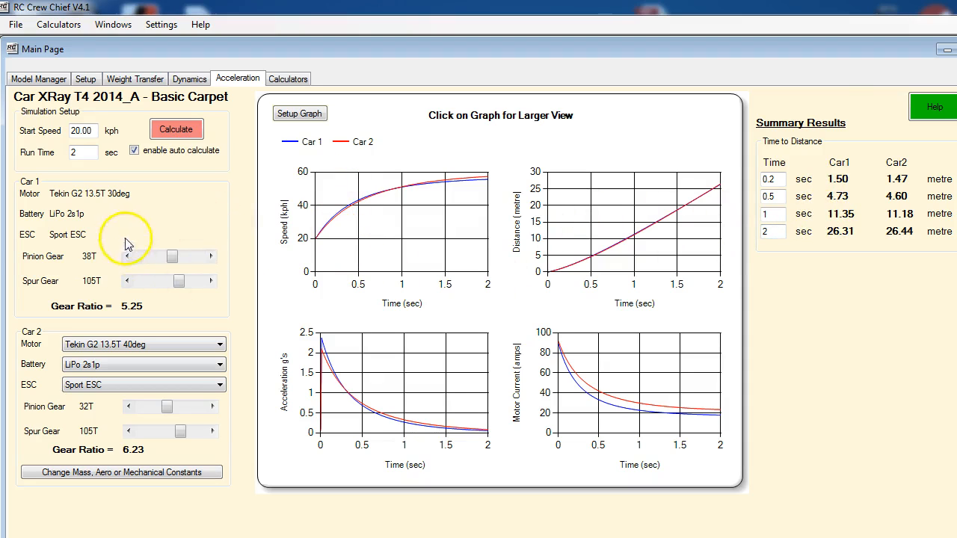
pyautogui.moveTo(612, 412)
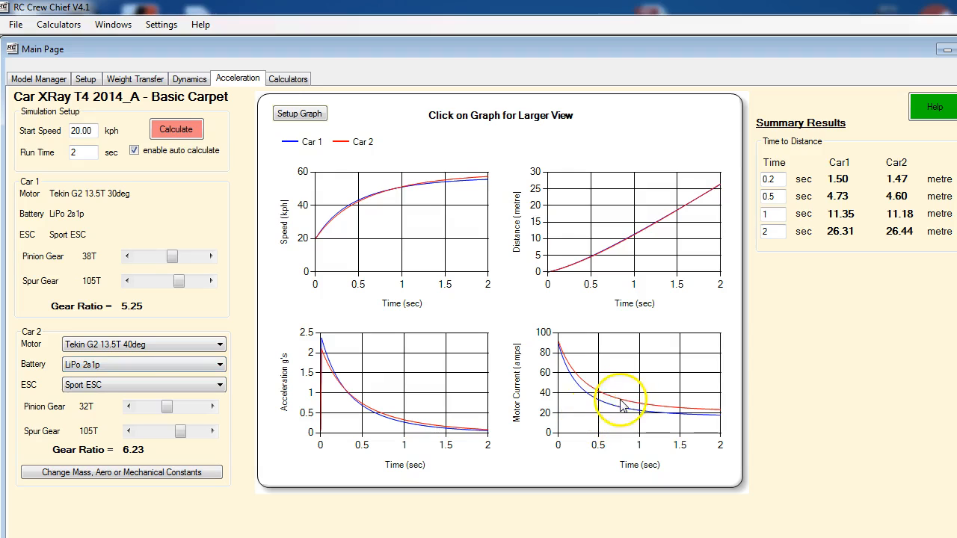
pyautogui.moveTo(677, 419)
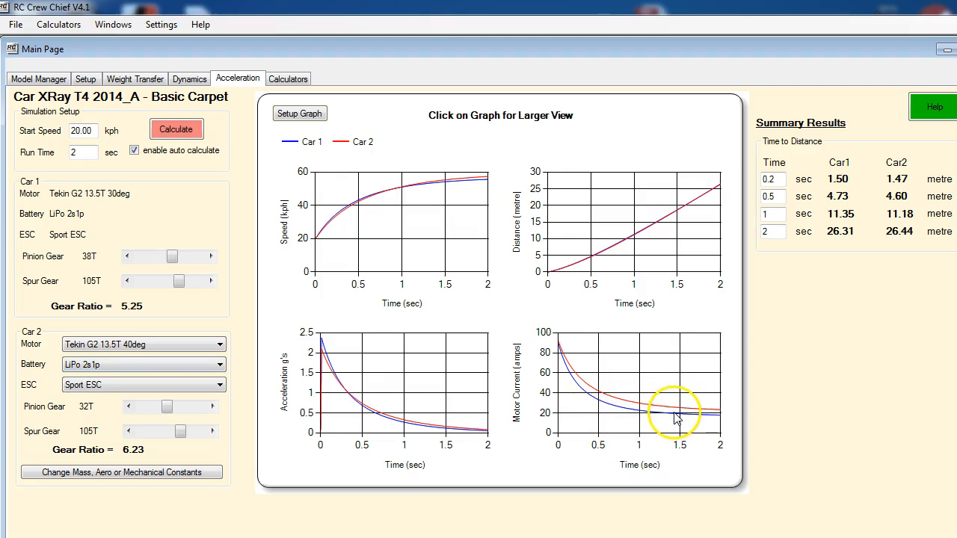
pyautogui.moveTo(556, 445)
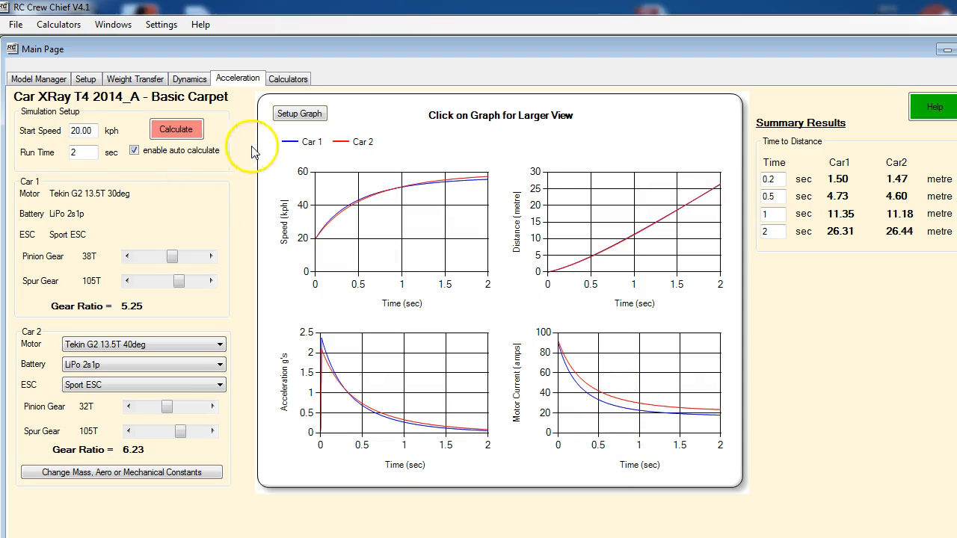
pyautogui.moveTo(460, 442)
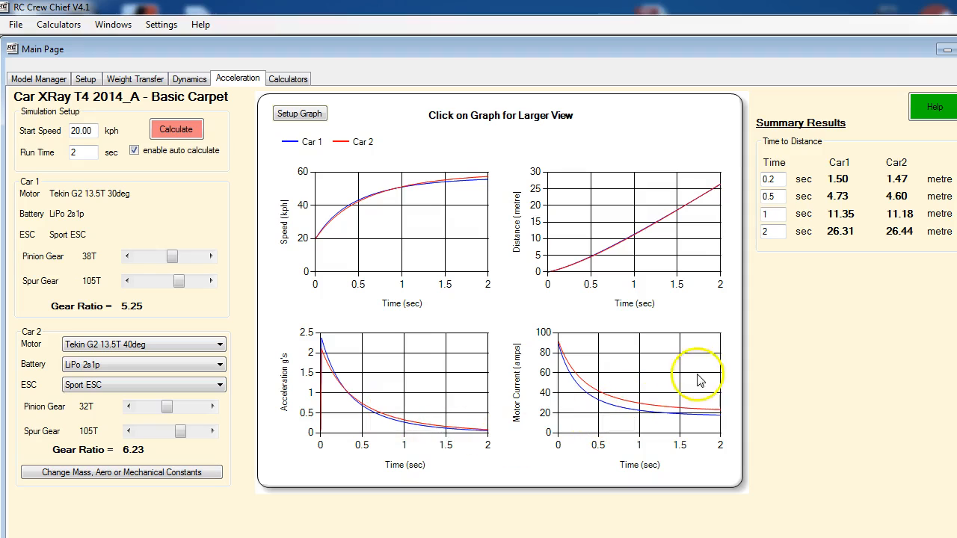
pyautogui.moveTo(644, 413)
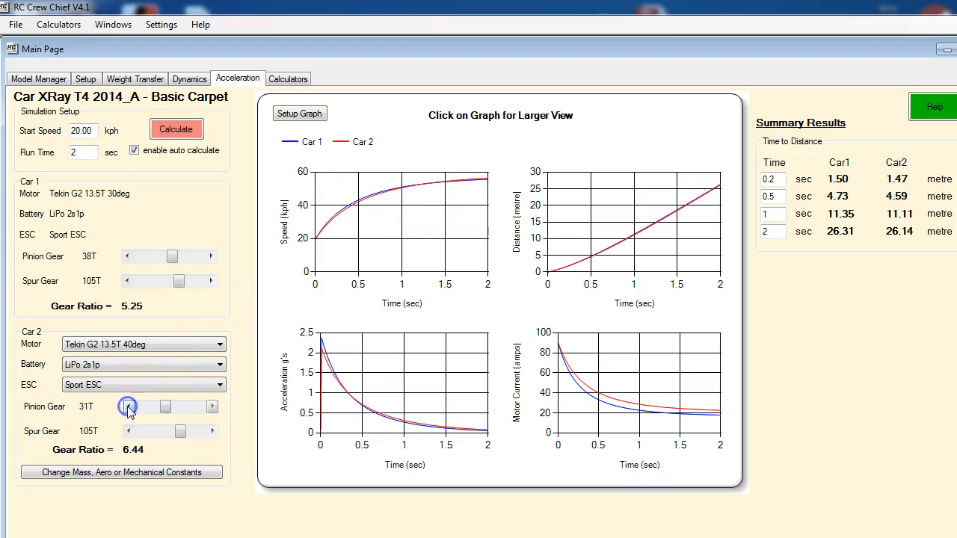
pyautogui.click(128, 406)
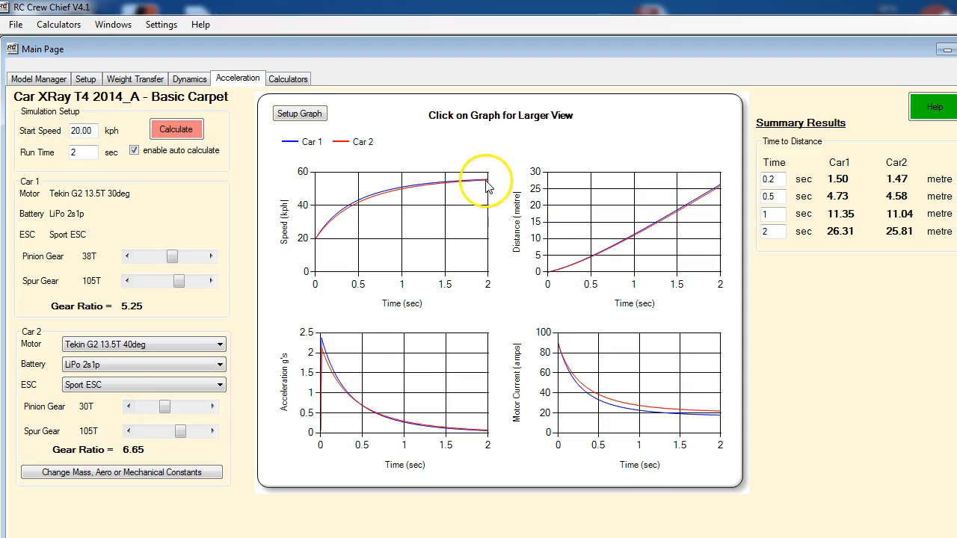
# Enlarge the speed chart to compare both cars, then close it.
pyautogui.click(478, 187)
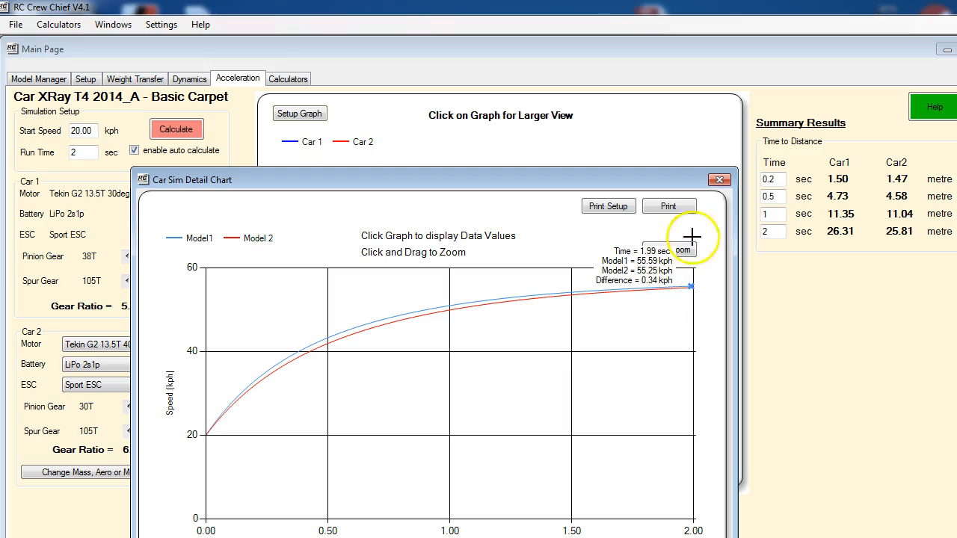
pyautogui.click(718, 179)
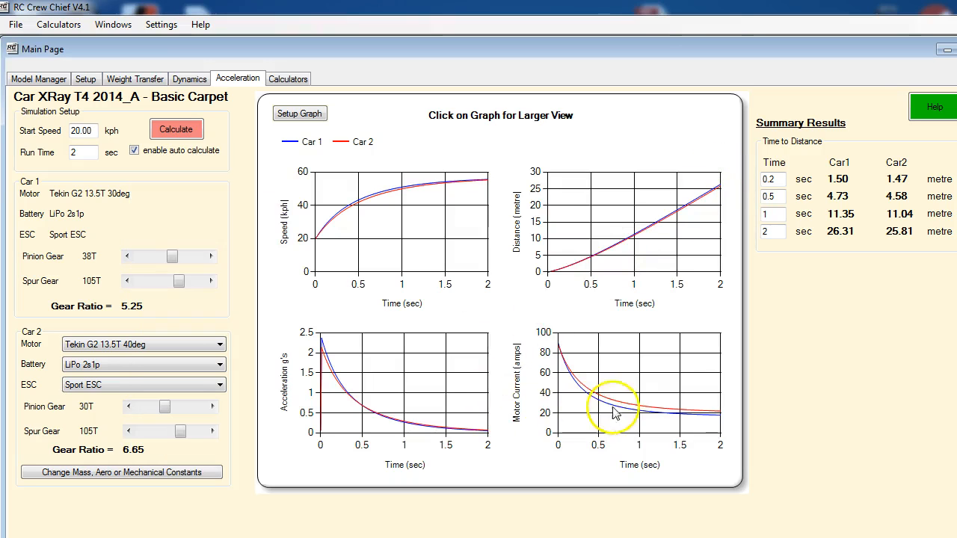
pyautogui.moveTo(680, 417)
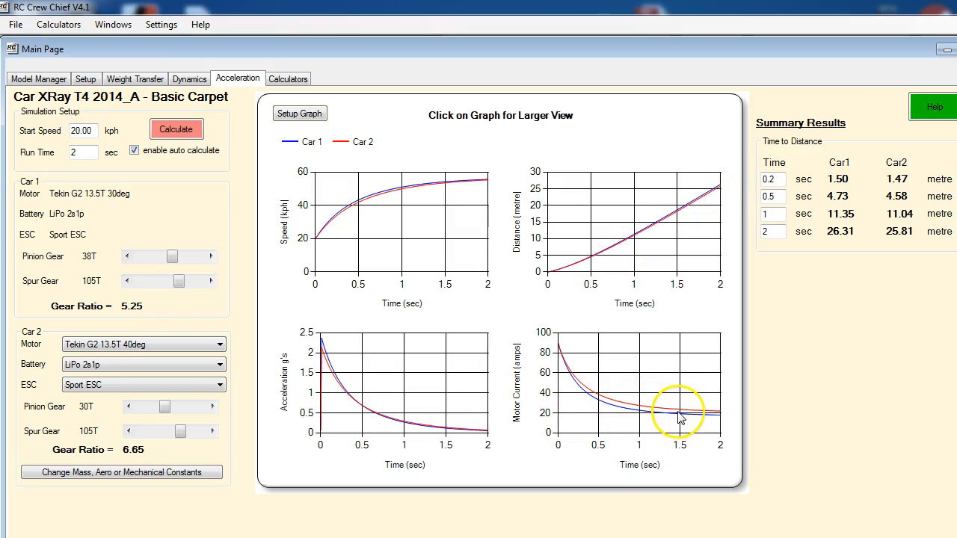
pyautogui.moveTo(386, 200)
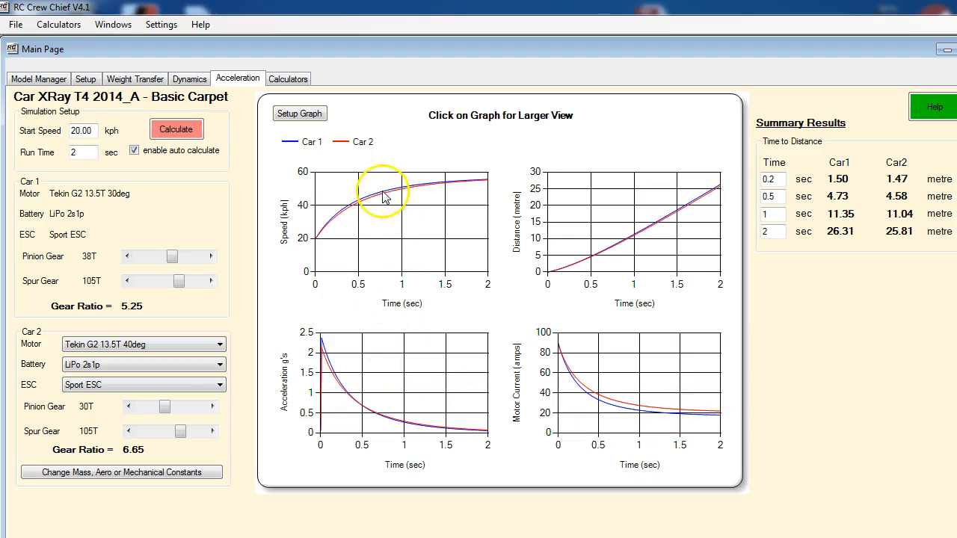
pyautogui.moveTo(371, 223)
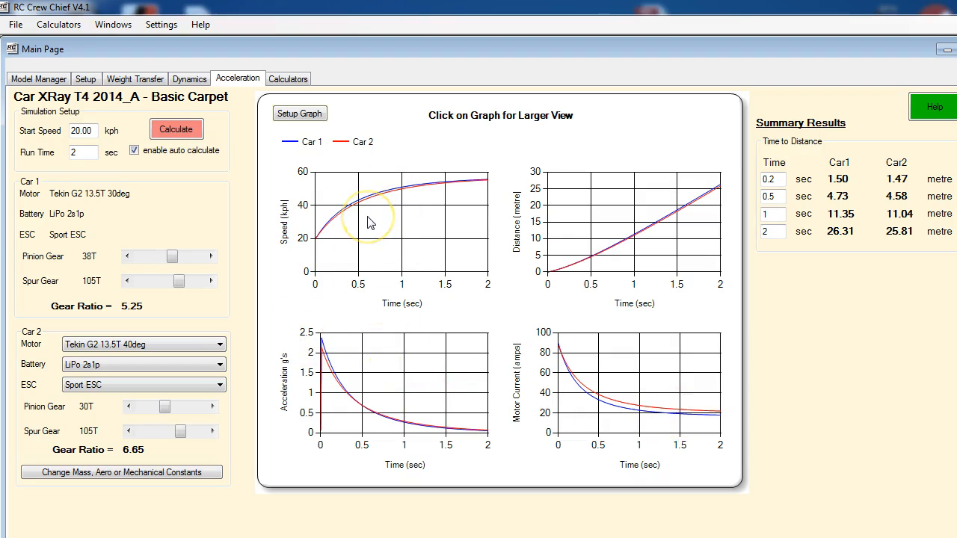
pyautogui.moveTo(840, 241)
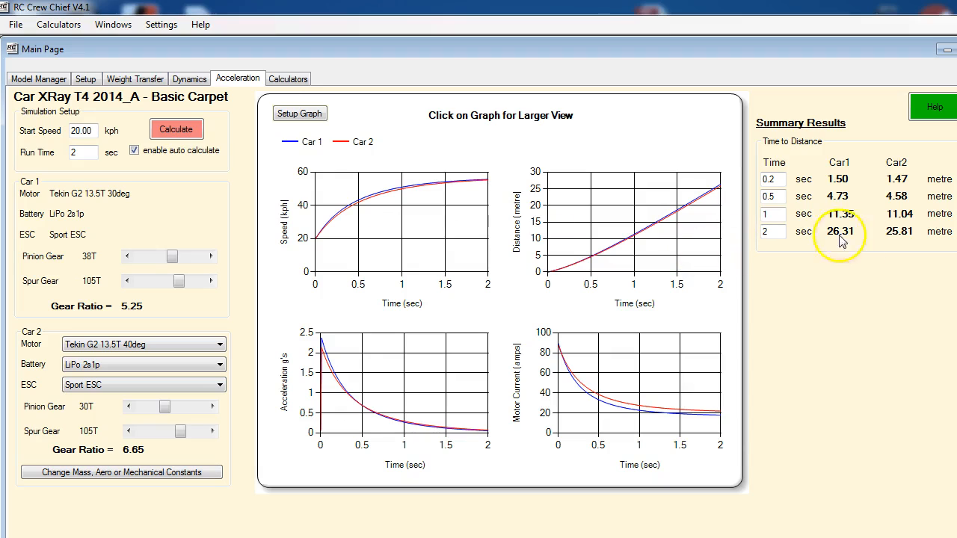
pyautogui.moveTo(852, 191)
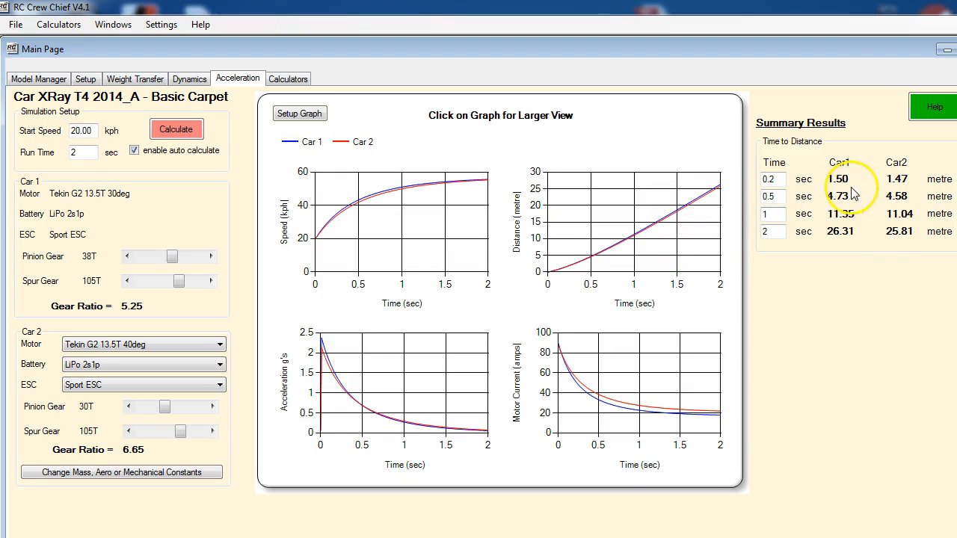
pyautogui.moveTo(852, 230)
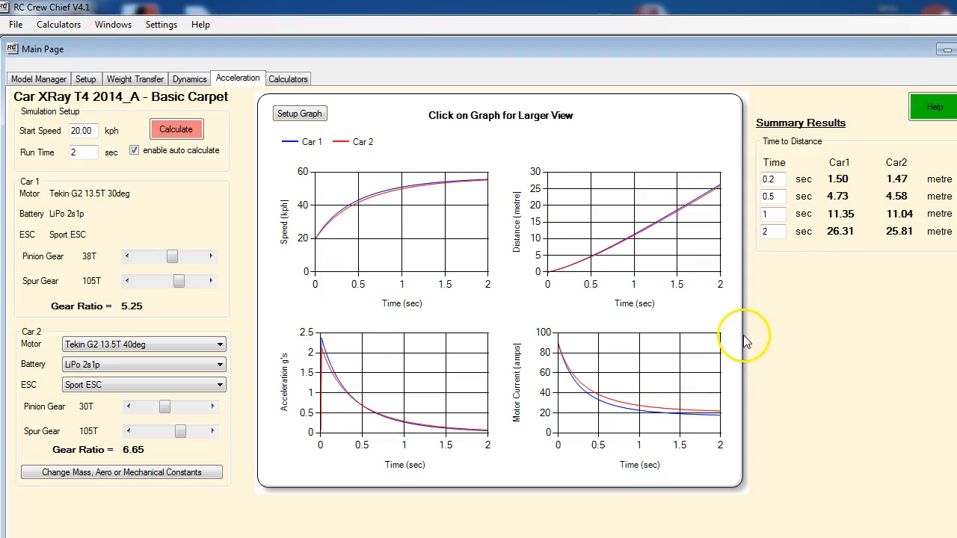
pyautogui.moveTo(545, 380)
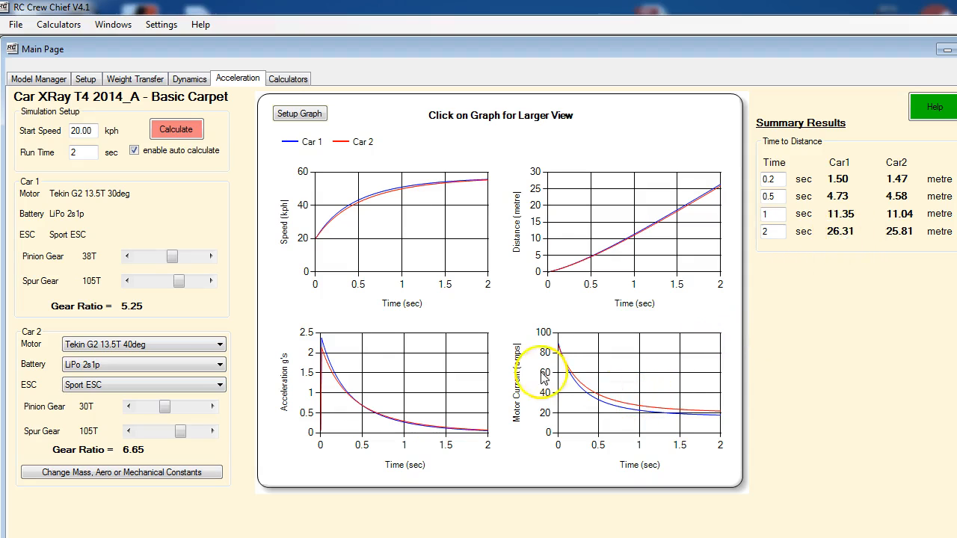
pyautogui.moveTo(157, 426)
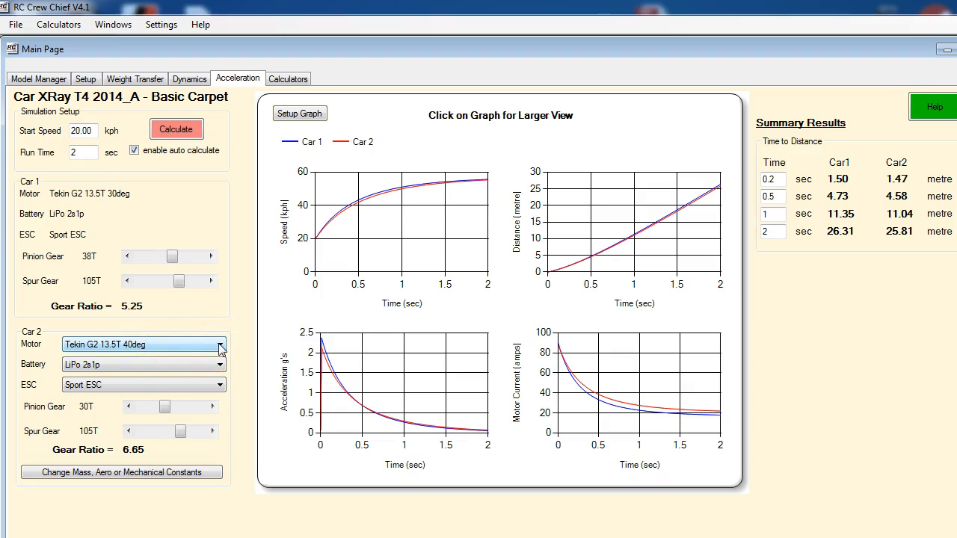
# Give Car 2 the Tekin G2 13.5T 20deg motor, dropping it to 20.44 m in 2 s.
pyautogui.click(219, 344)
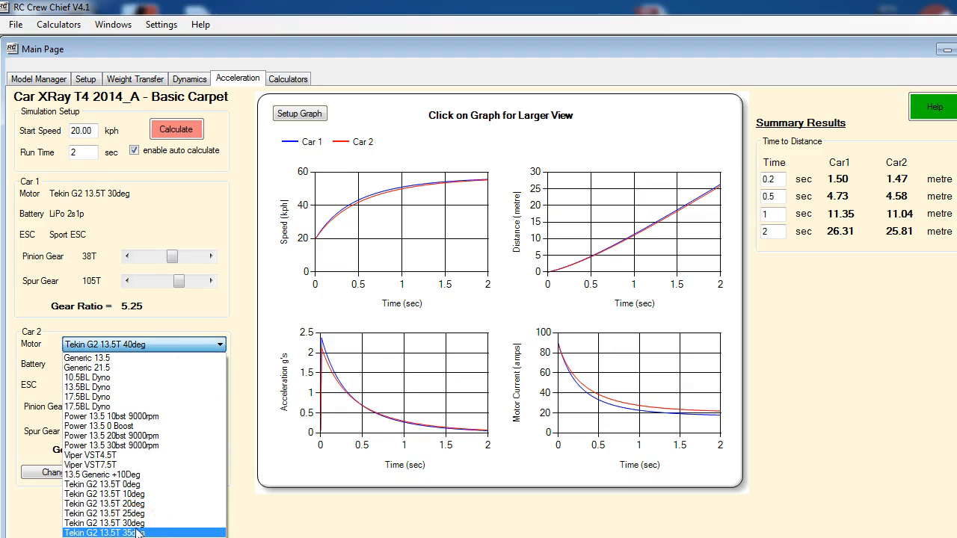
pyautogui.click(111, 499)
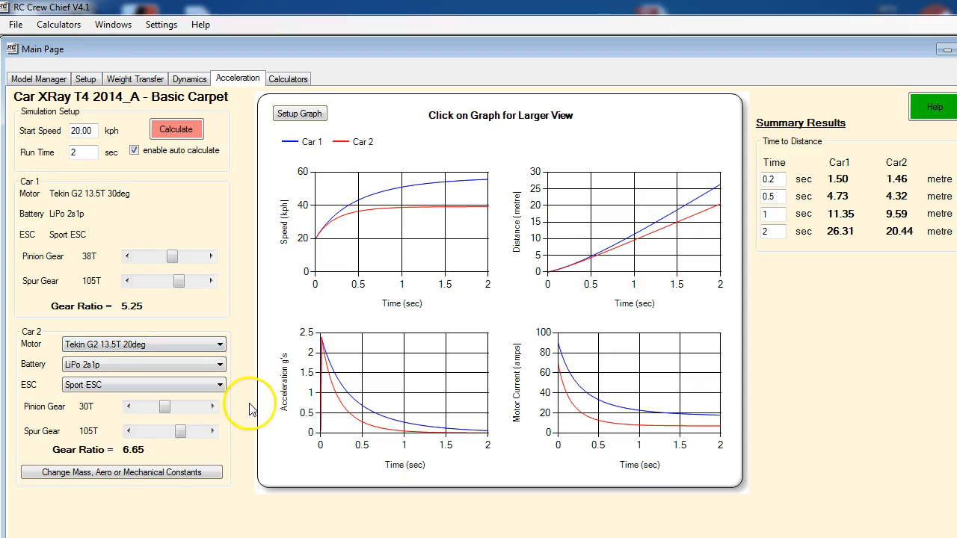
pyautogui.moveTo(332, 412)
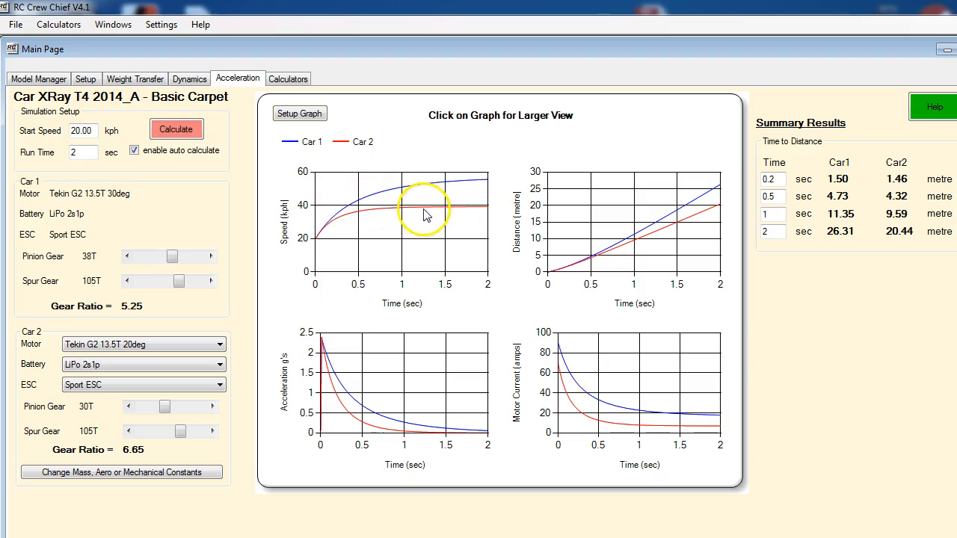
pyautogui.moveTo(471, 212)
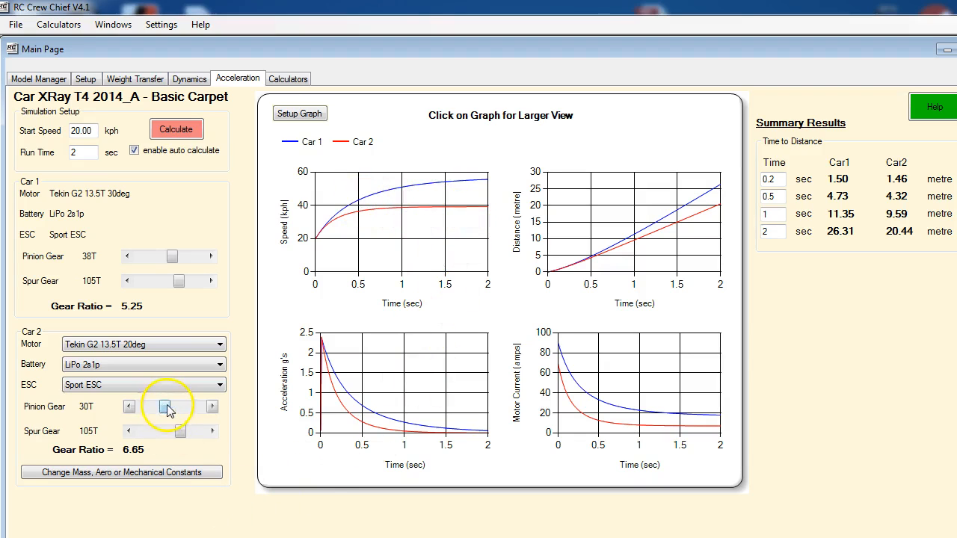
# Raise Car 2's pinion to 50T for a 3.99 gear ratio and 27.47 m in 2 s.
pyautogui.click(212, 406)
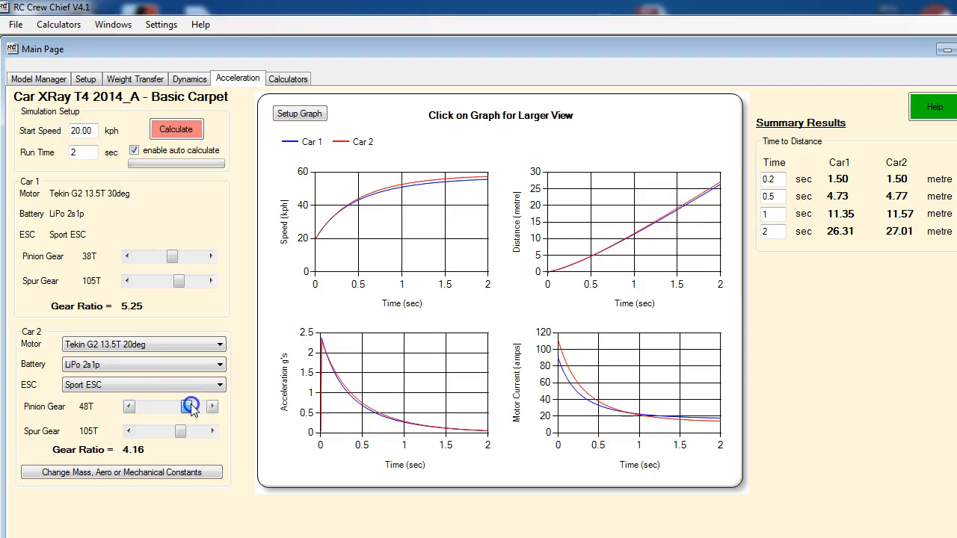
pyautogui.click(189, 406)
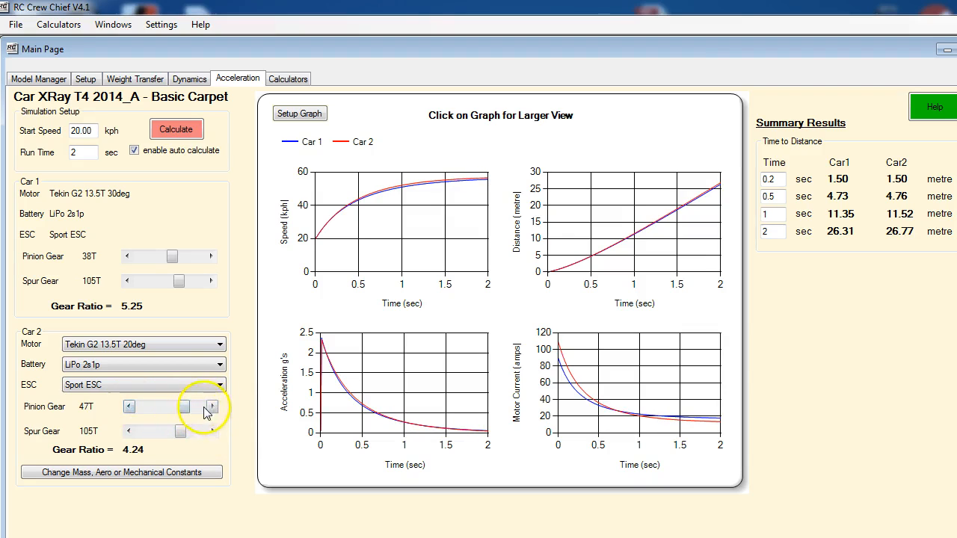
pyautogui.click(212, 407)
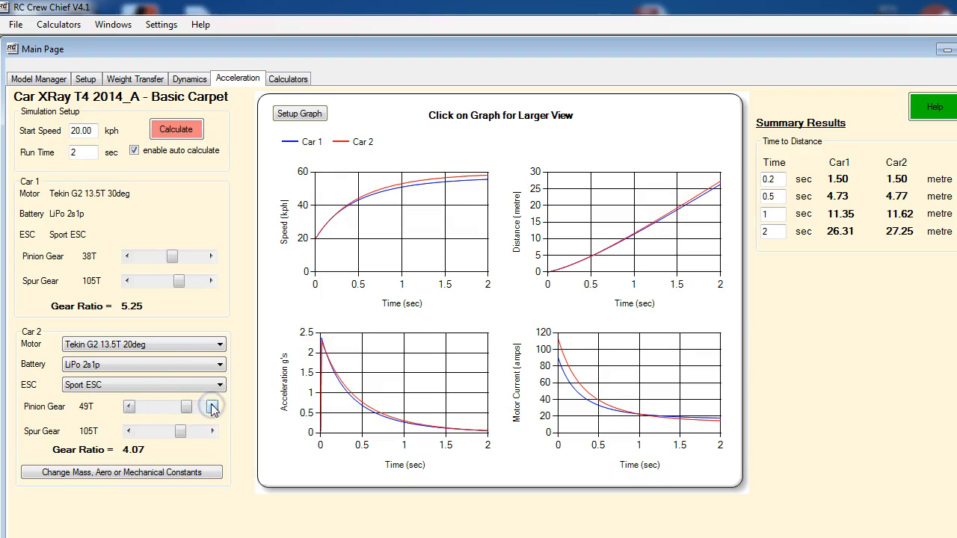
pyautogui.click(213, 407)
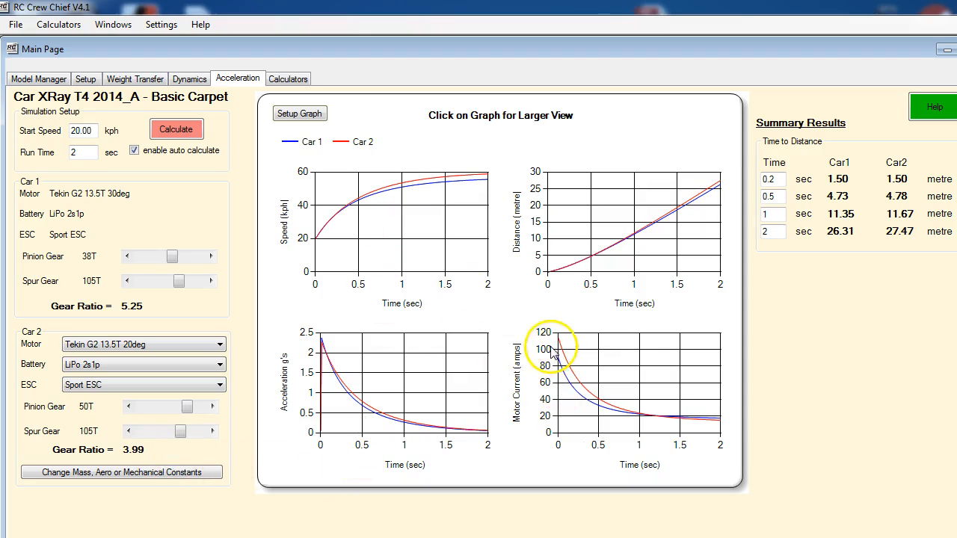
# Enlarge the motor current graph for both cars.
pyautogui.click(559, 364)
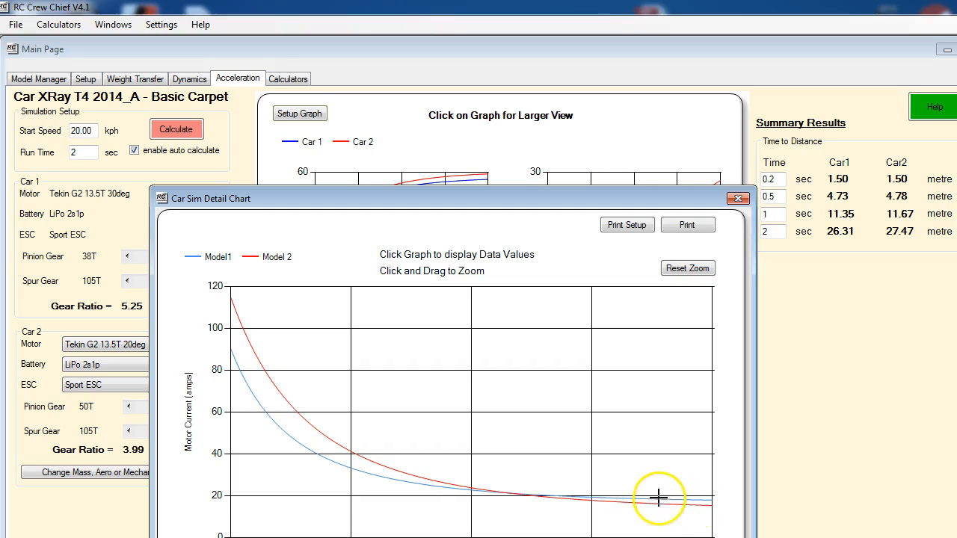
# Read both cars' current at 1.79 s (18.25 vs 16.03 amps), then close the chart.
pyautogui.click(659, 505)
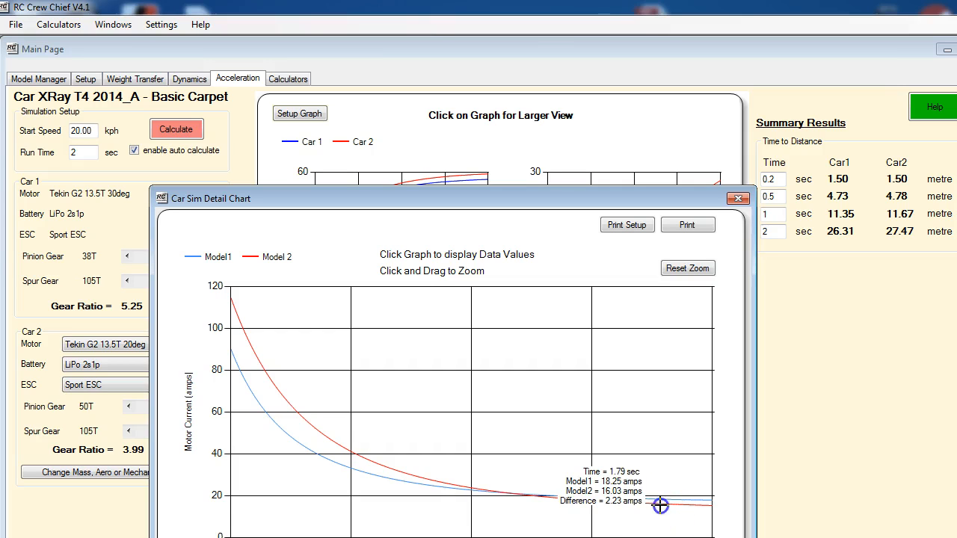
pyautogui.click(734, 197)
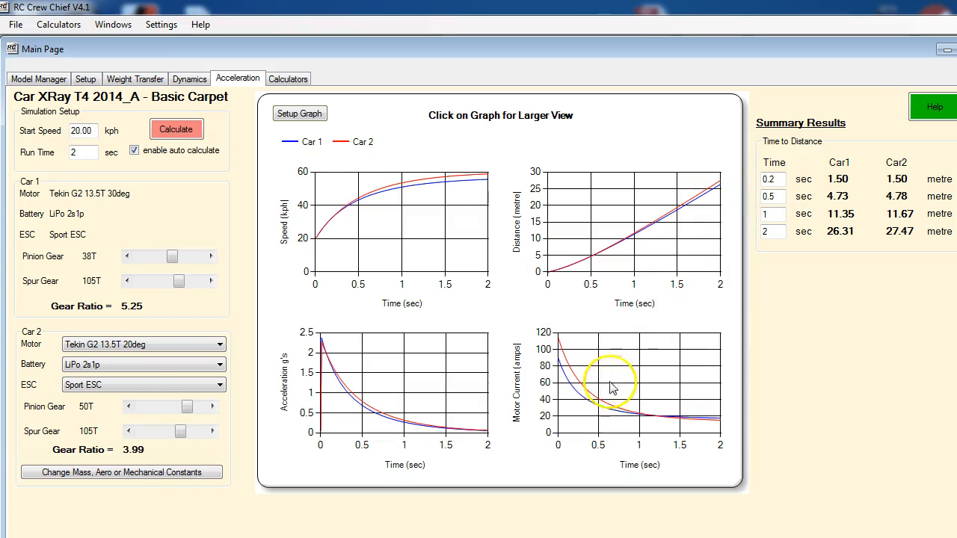
pyautogui.moveTo(351, 417)
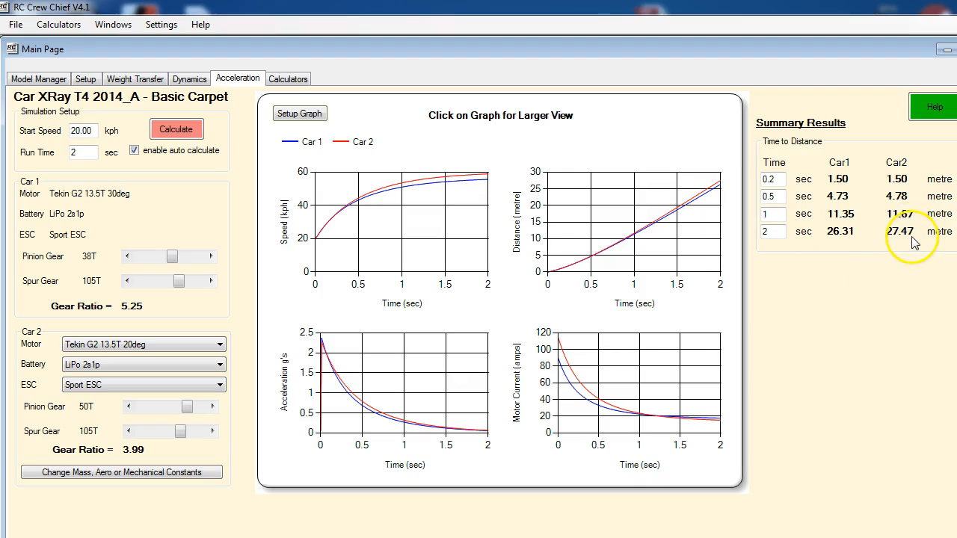
pyautogui.moveTo(904, 183)
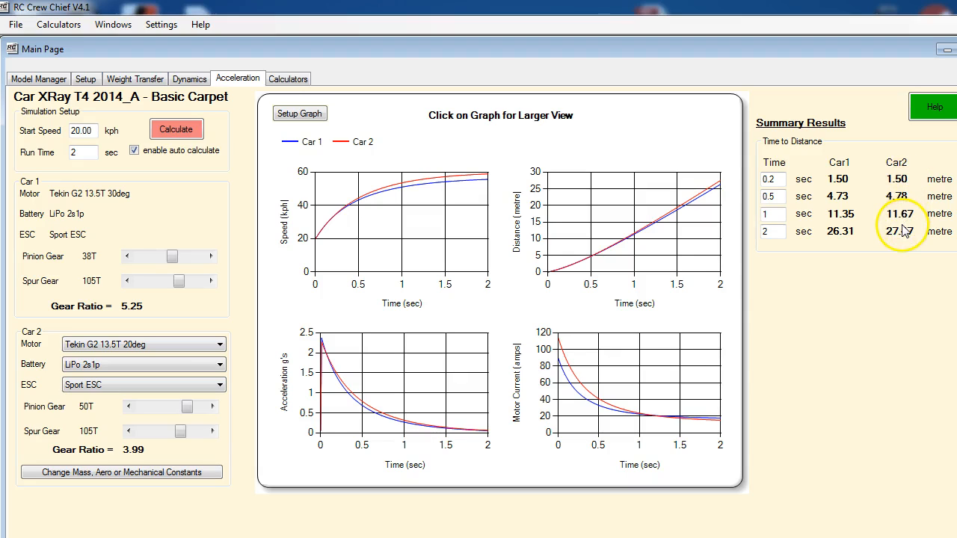
pyautogui.moveTo(854, 237)
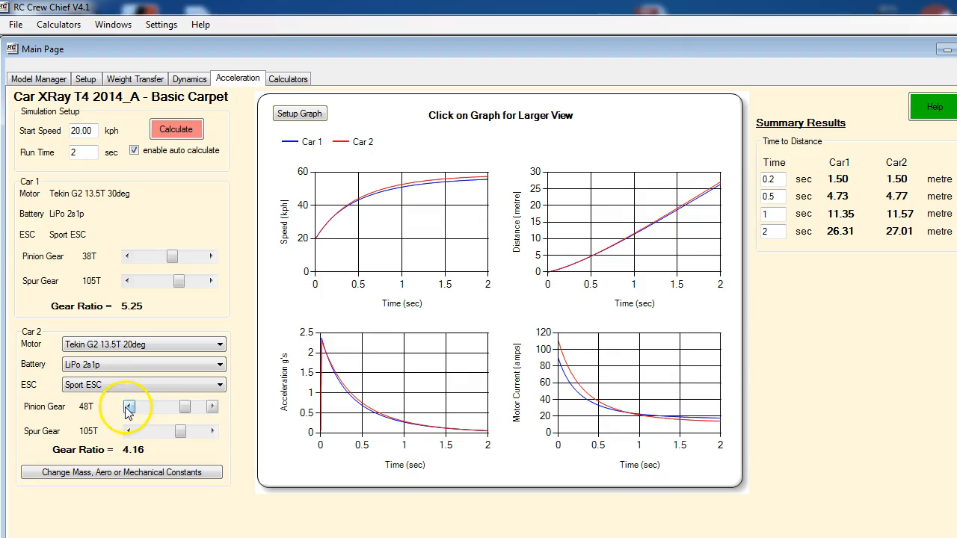
# Reduce Car 2's pinion toward 46T and close the enlarged speed chart.
pyautogui.click(129, 406)
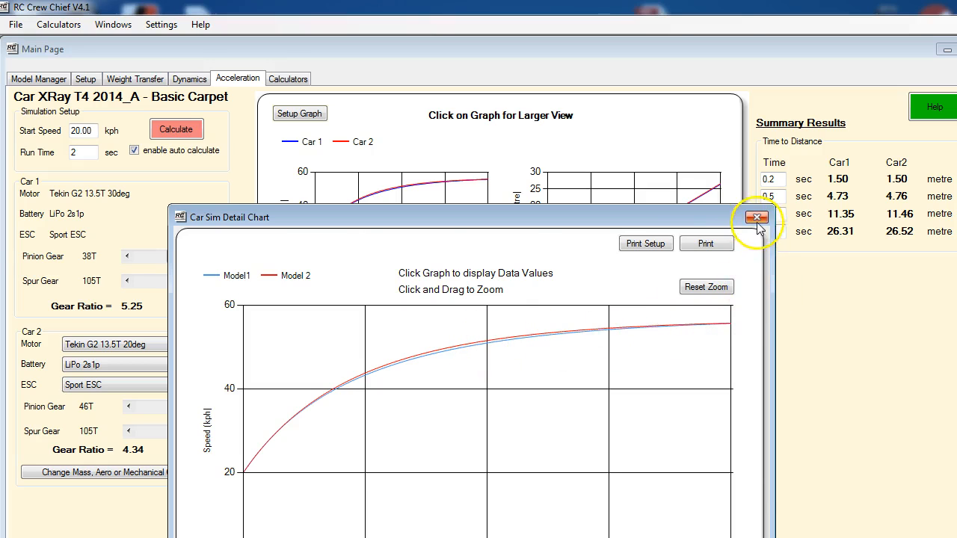
pyautogui.click(757, 218)
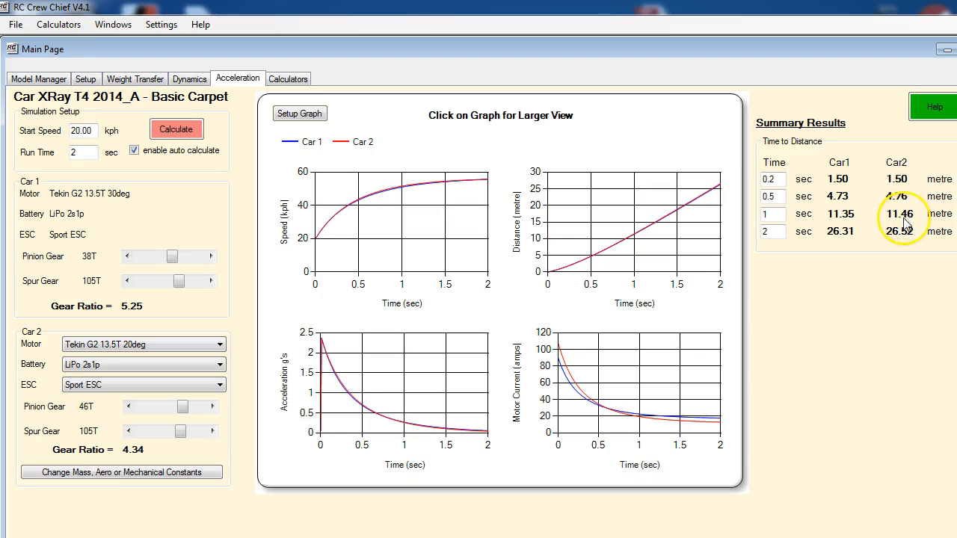
pyautogui.moveTo(913, 236)
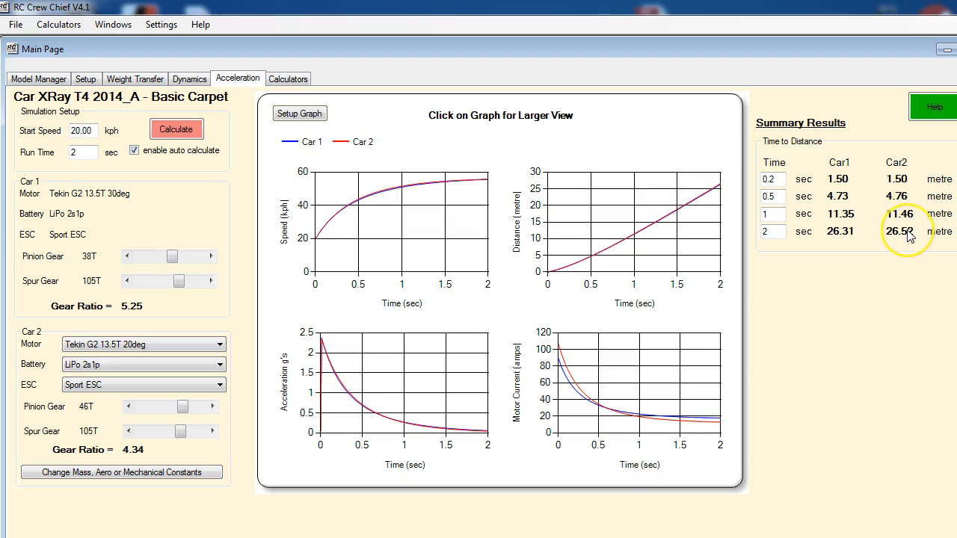
pyautogui.moveTo(911, 236)
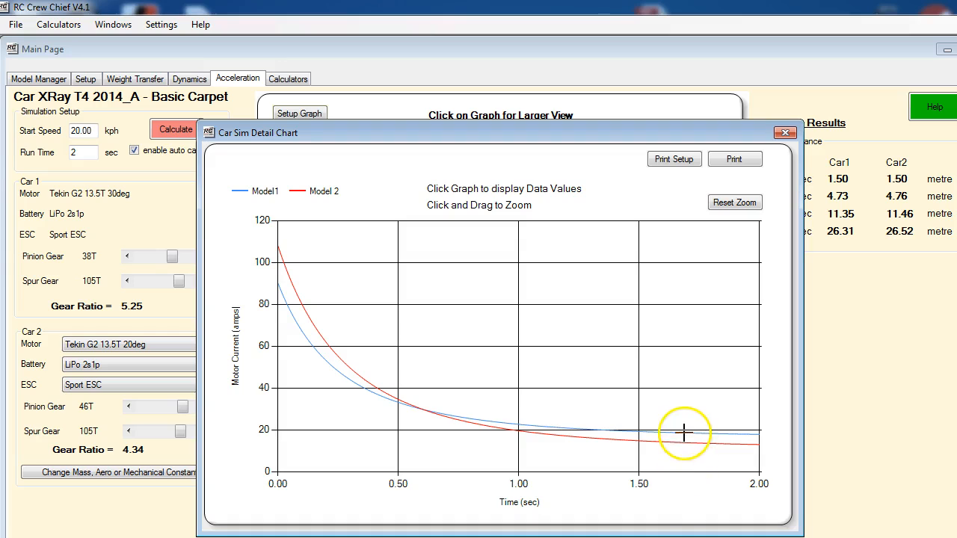
# Read both cars' current at 1.69 s (18.53 vs 13.87 amps), then close the chart.
pyautogui.click(681, 434)
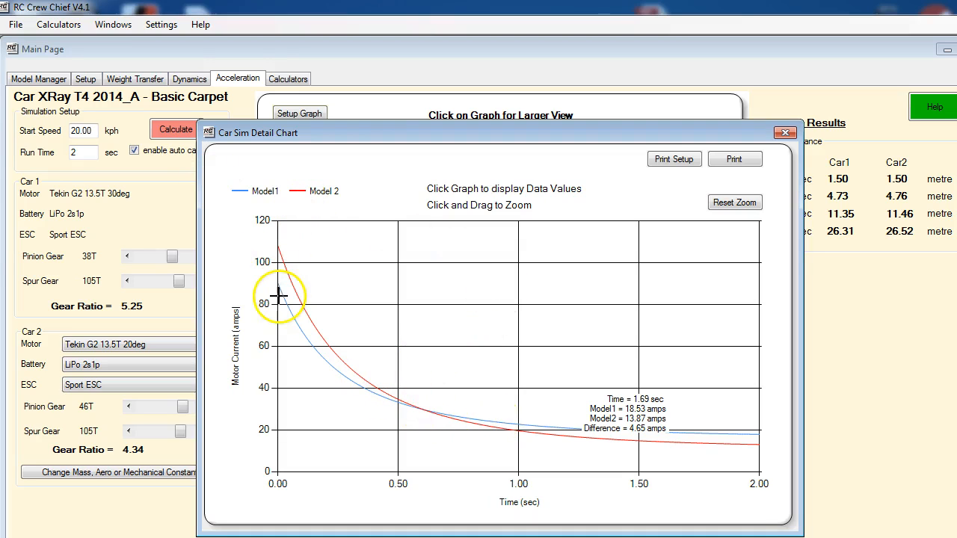
pyautogui.moveTo(771, 266)
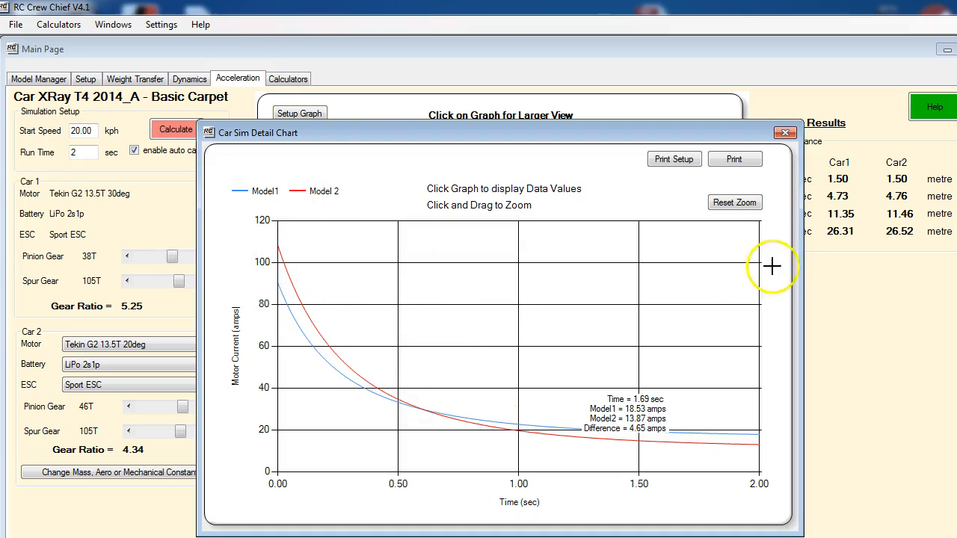
pyautogui.click(783, 132)
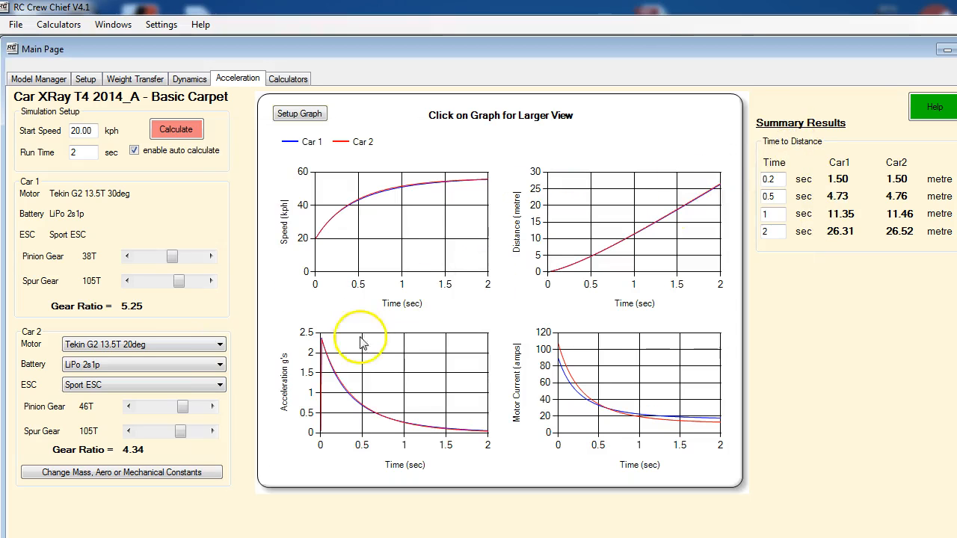
pyautogui.moveTo(469, 417)
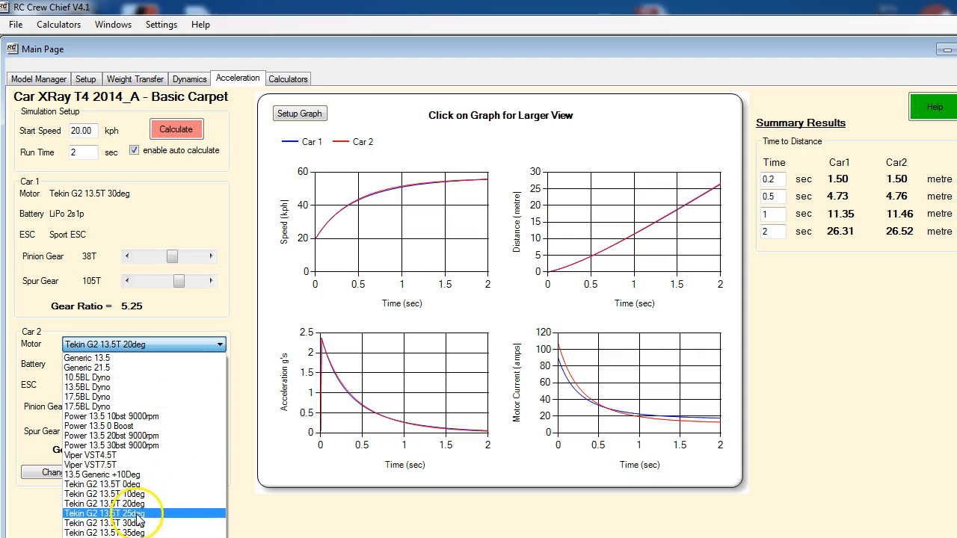
# Try the Tekin G2 13.5T 25deg motor on Car 2, then settle on the 35deg for 28.27 m.
pyautogui.click(117, 511)
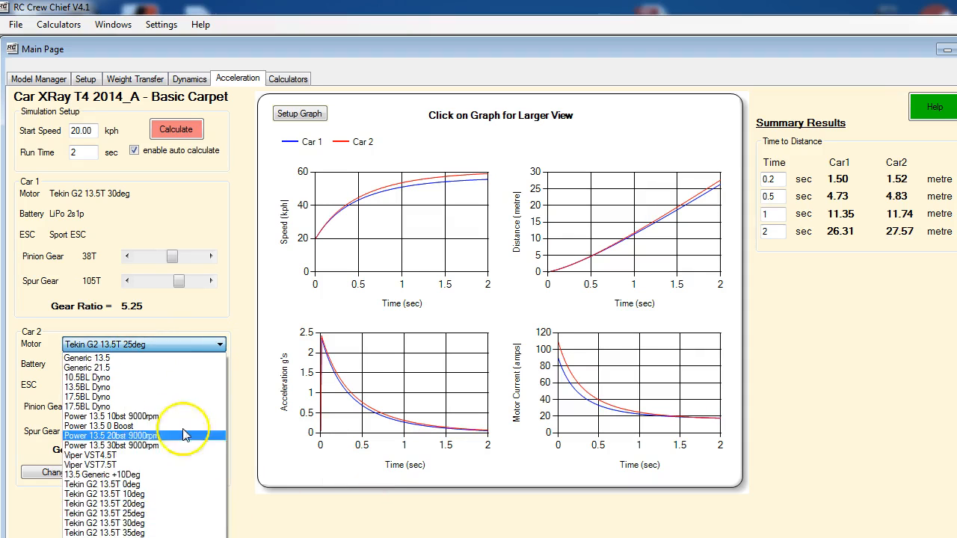
pyautogui.click(112, 532)
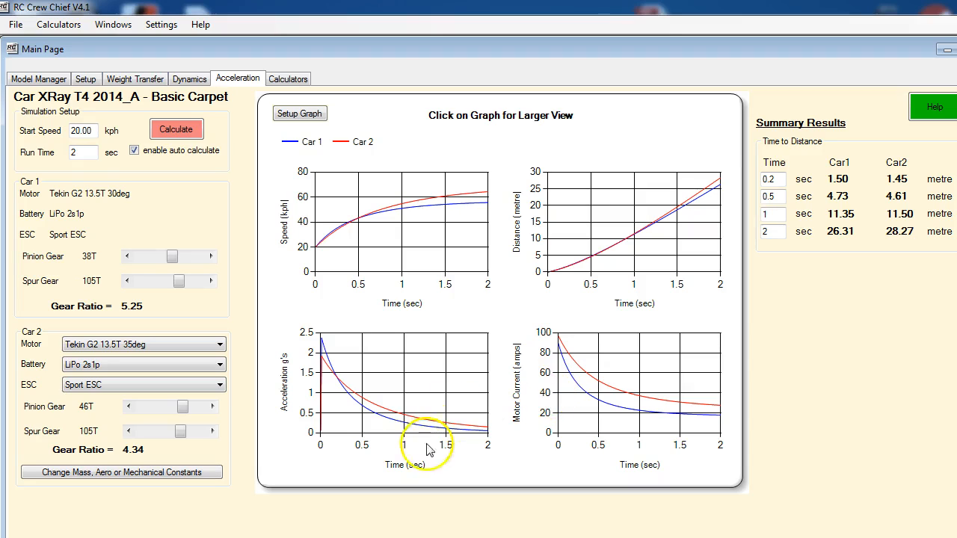
pyautogui.moveTo(180, 433)
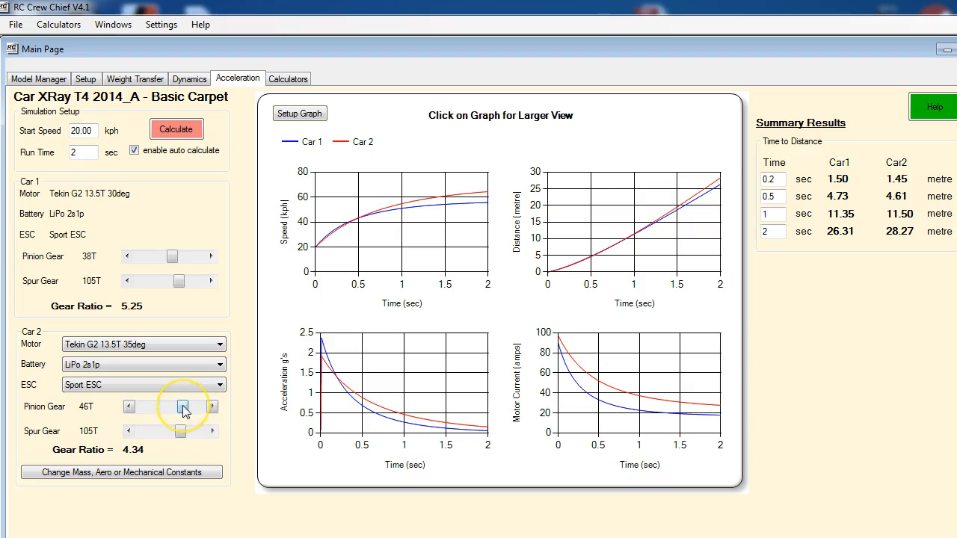
pyautogui.moveTo(631, 536)
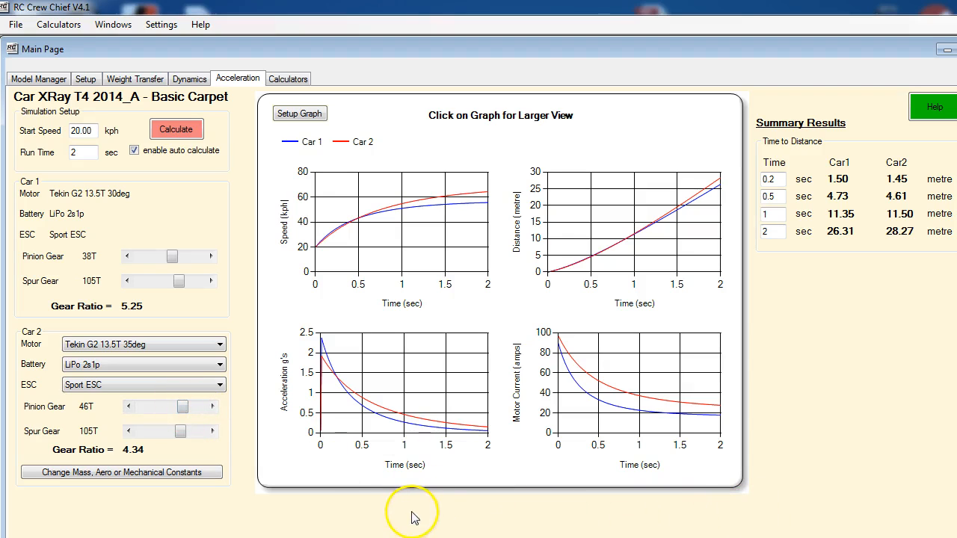
pyautogui.moveTo(246, 123)
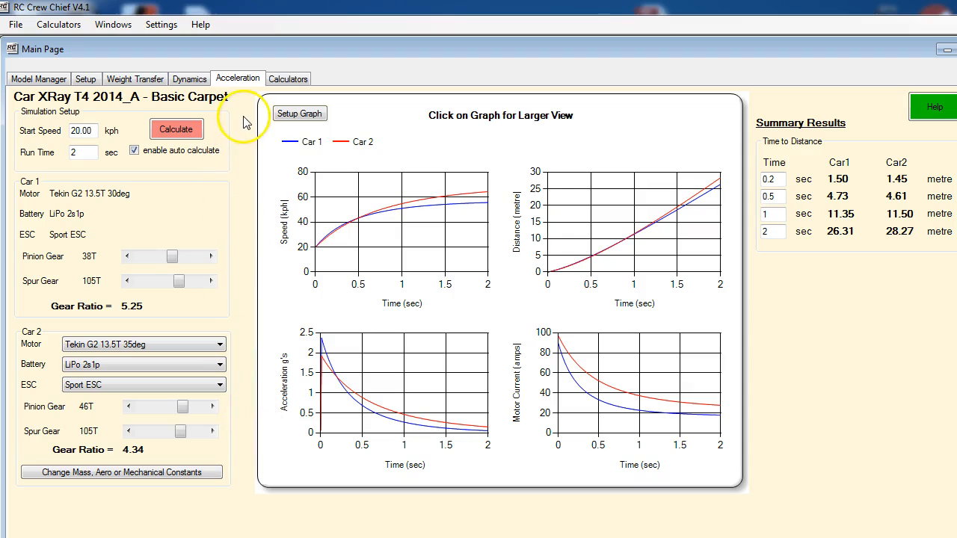
pyautogui.moveTo(248, 141)
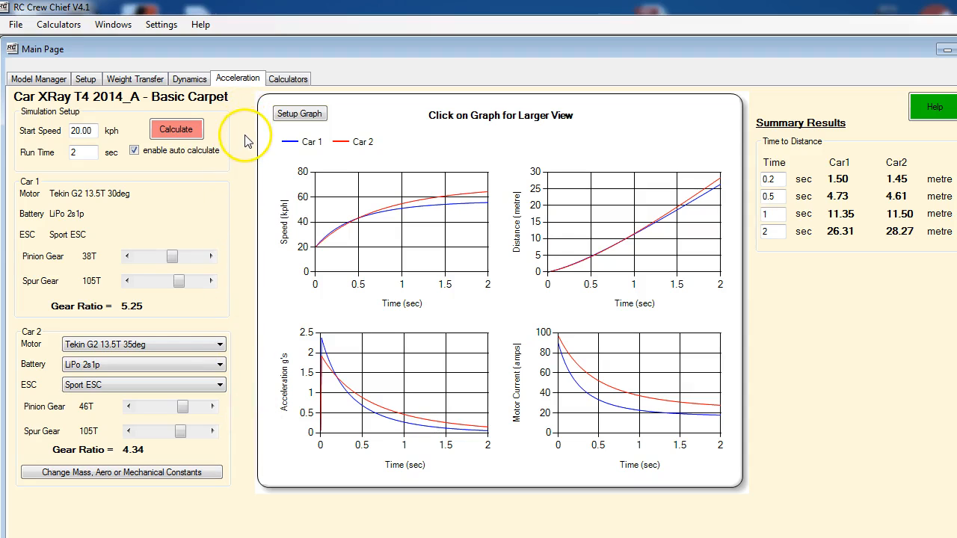